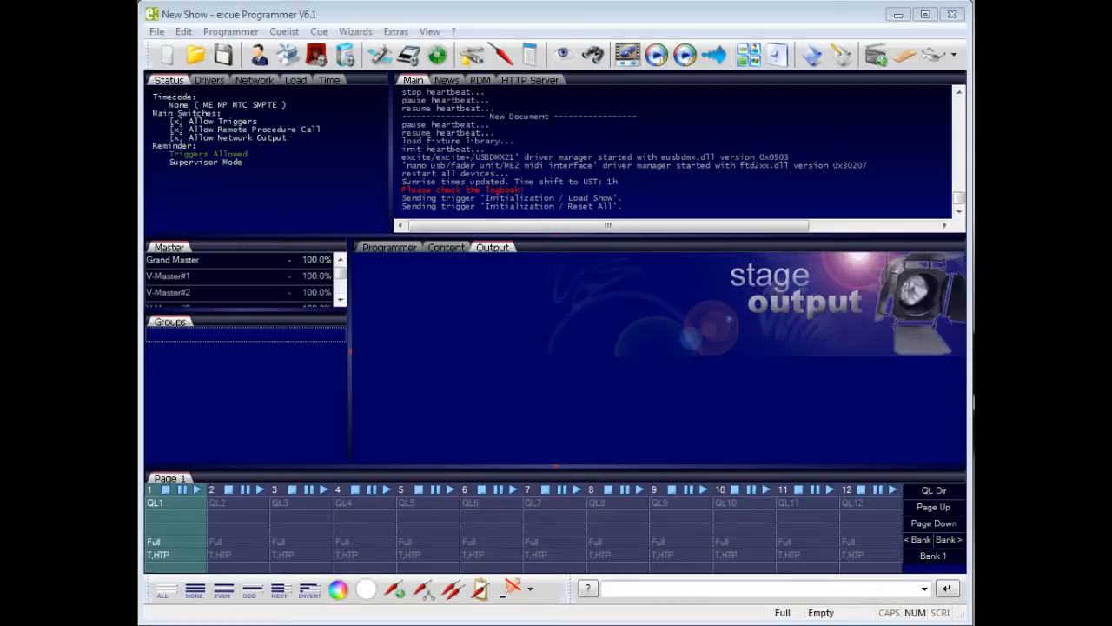
mouse_move(726, 365)
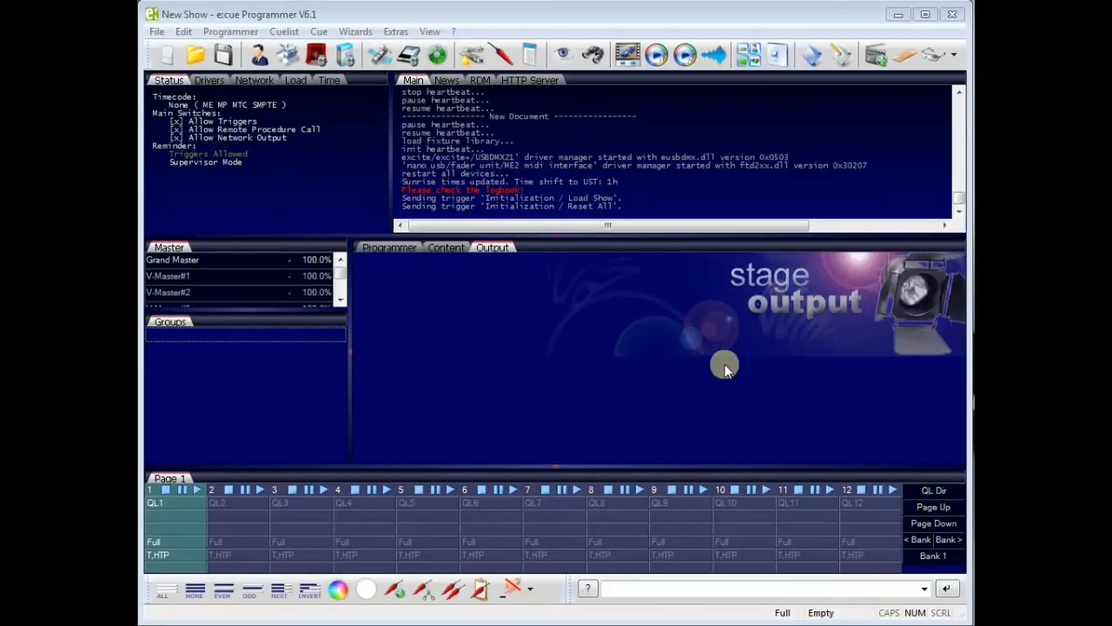
mouse_move(518, 363)
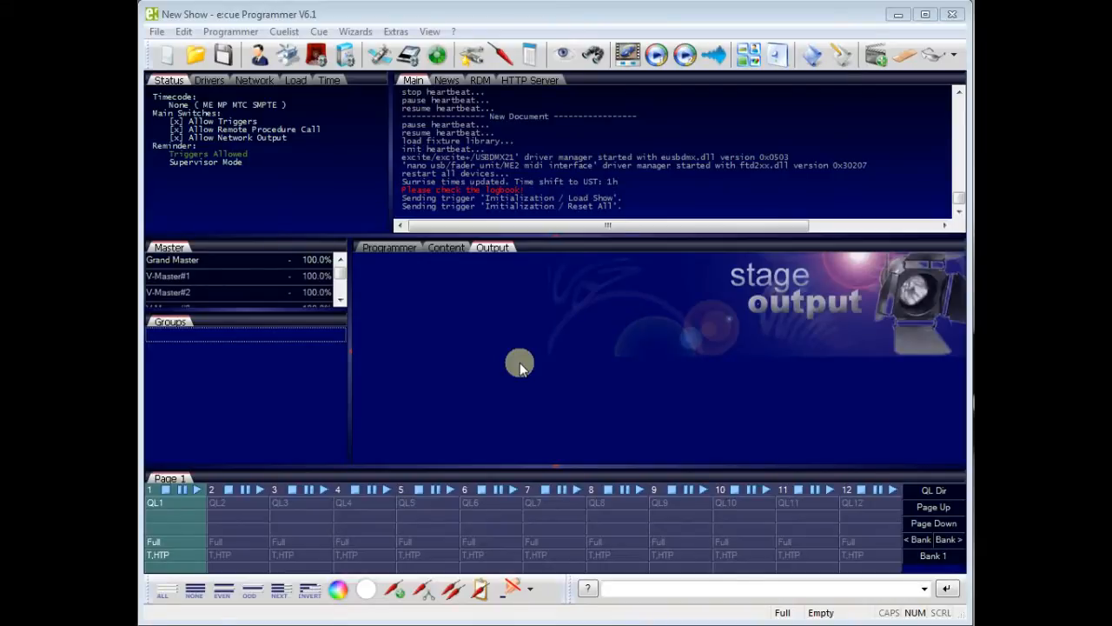
mouse_move(490, 358)
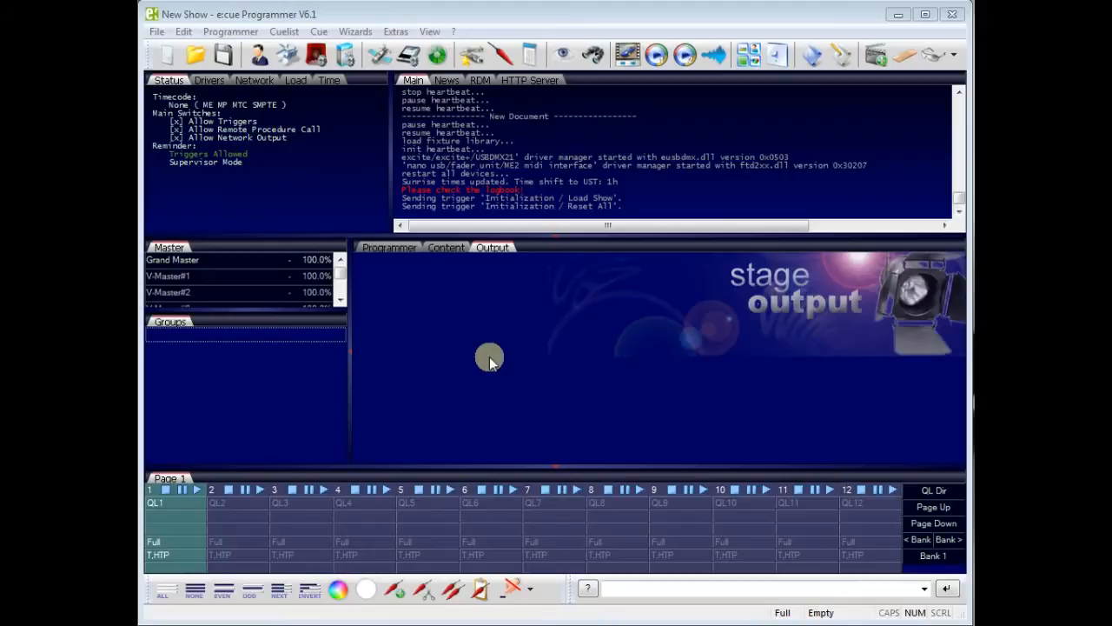
mouse_move(441, 195)
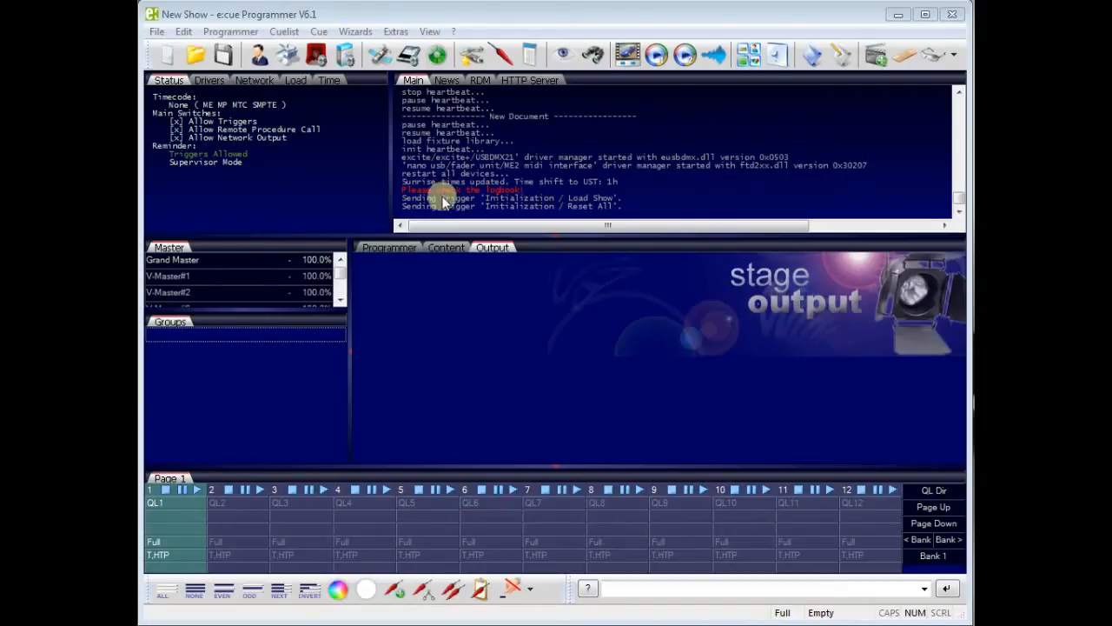
mouse_move(247, 314)
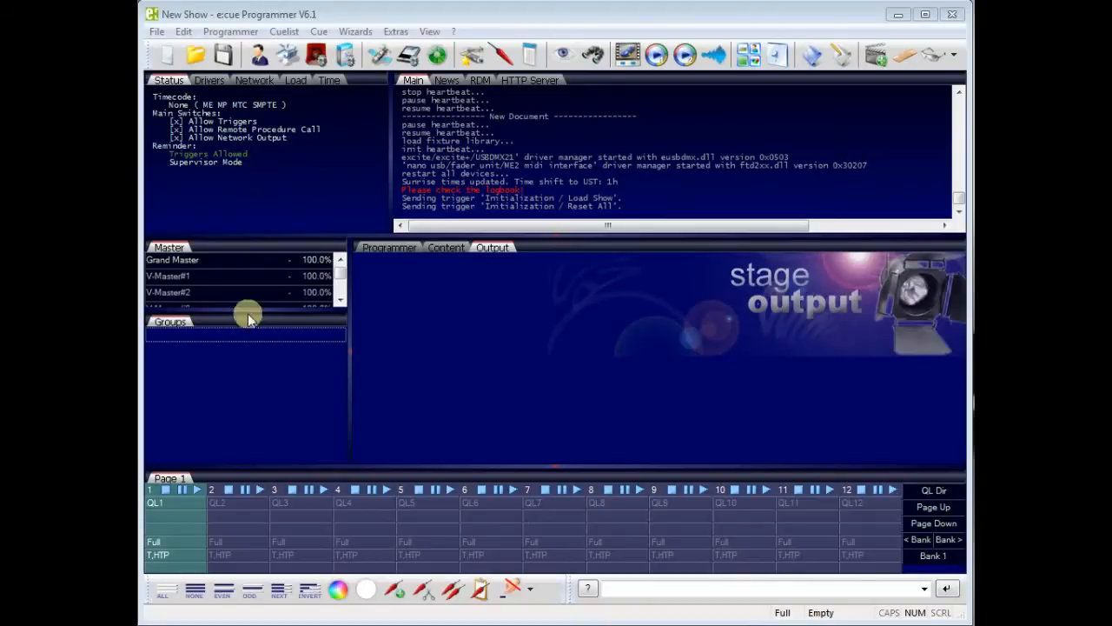
mouse_move(226, 53)
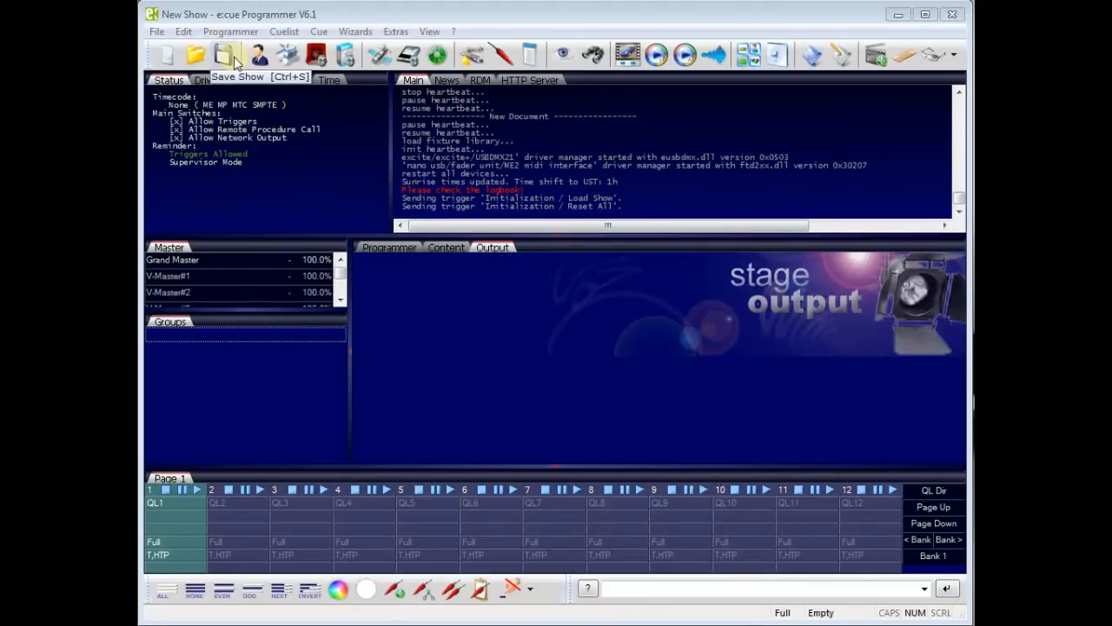
mouse_move(761, 54)
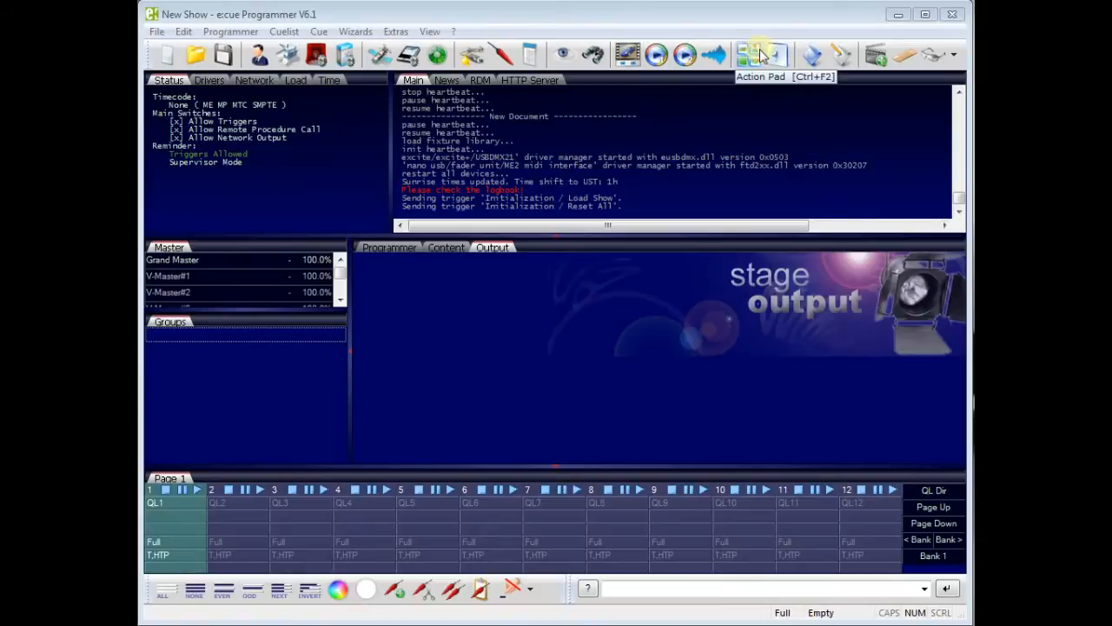
mouse_move(390, 513)
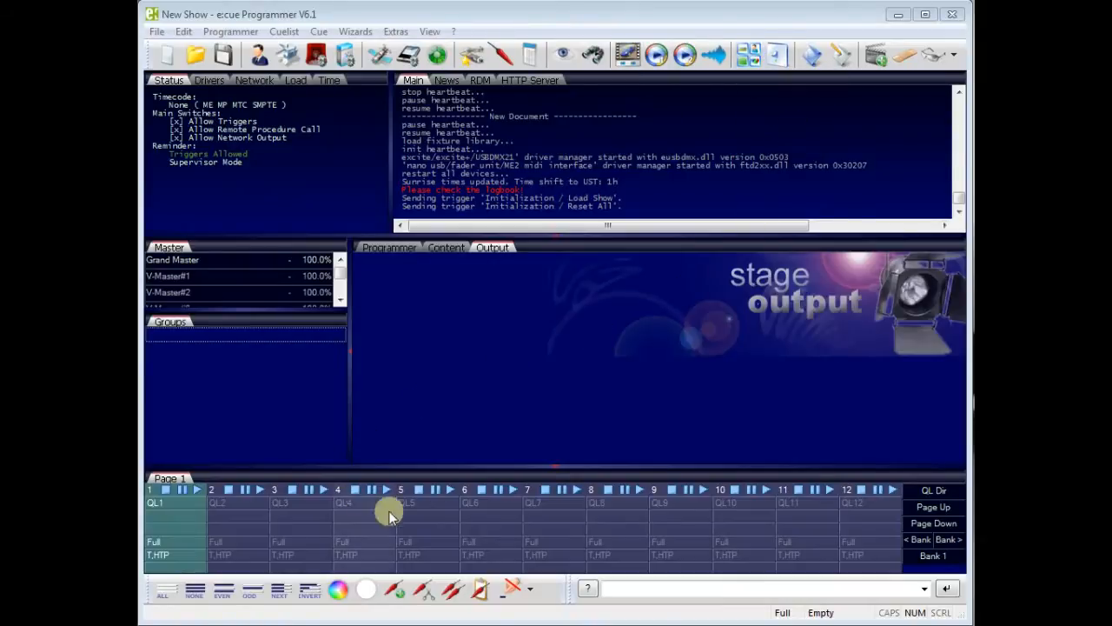
mouse_move(643, 396)
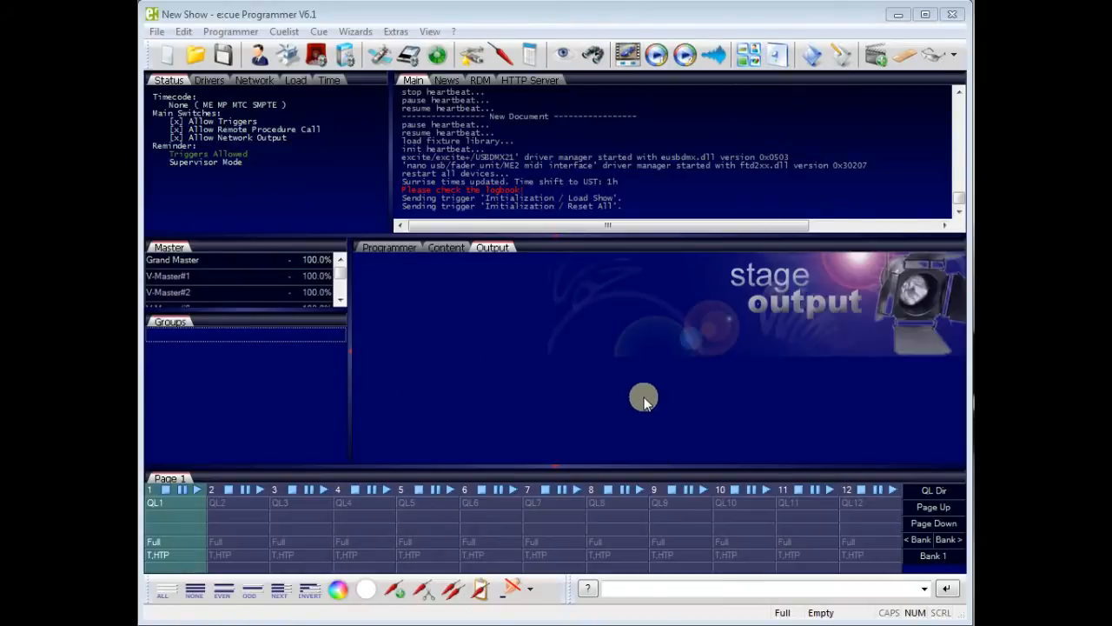
mouse_move(467, 316)
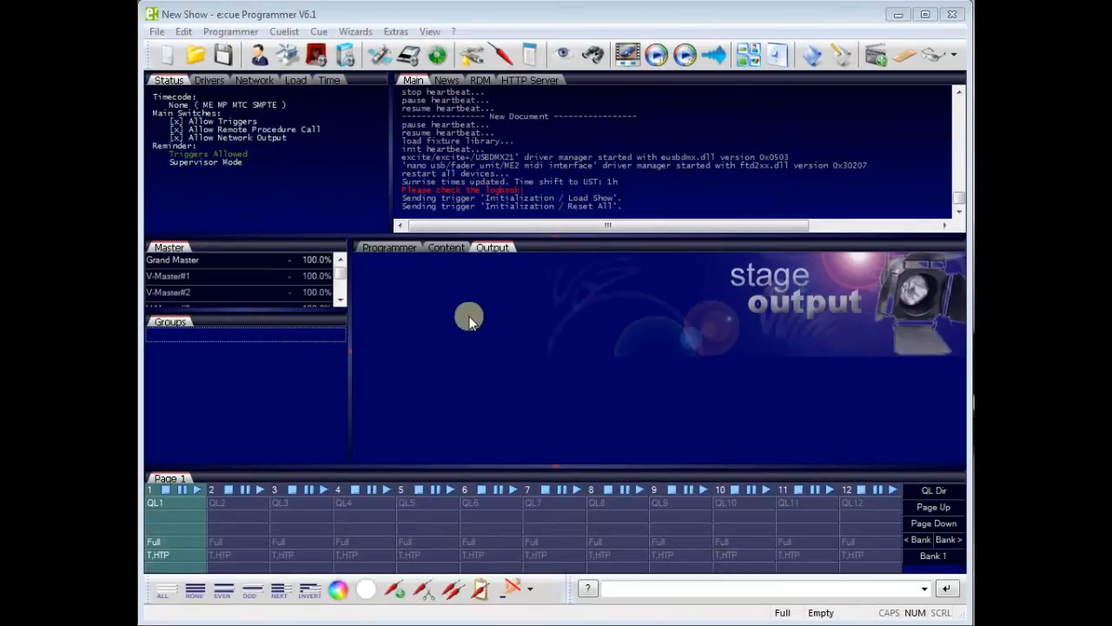
mouse_move(356, 160)
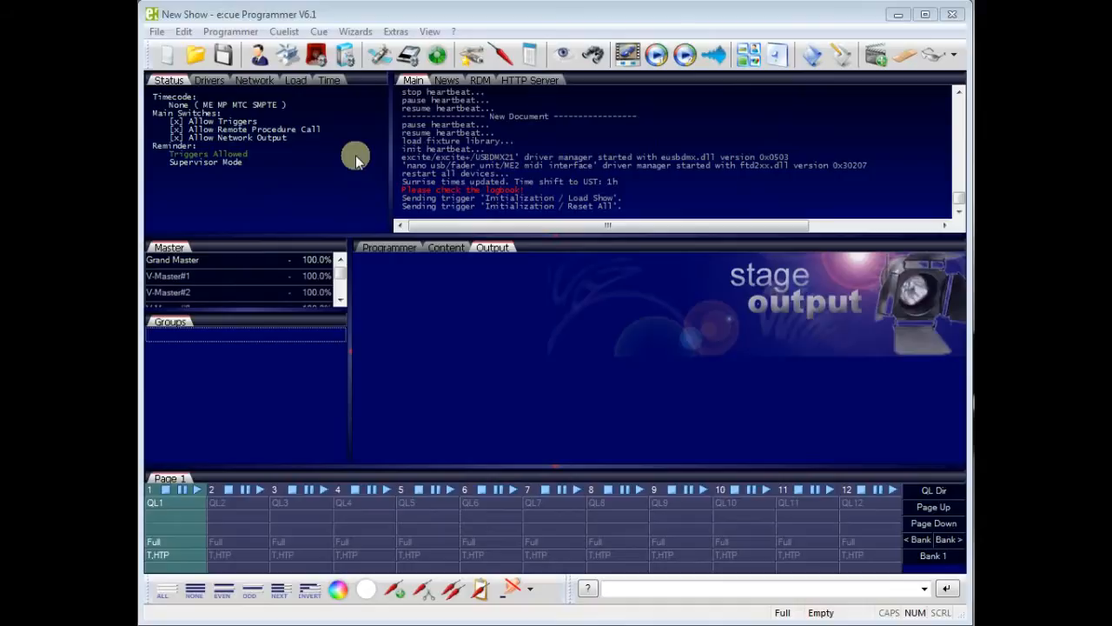
mouse_move(348, 172)
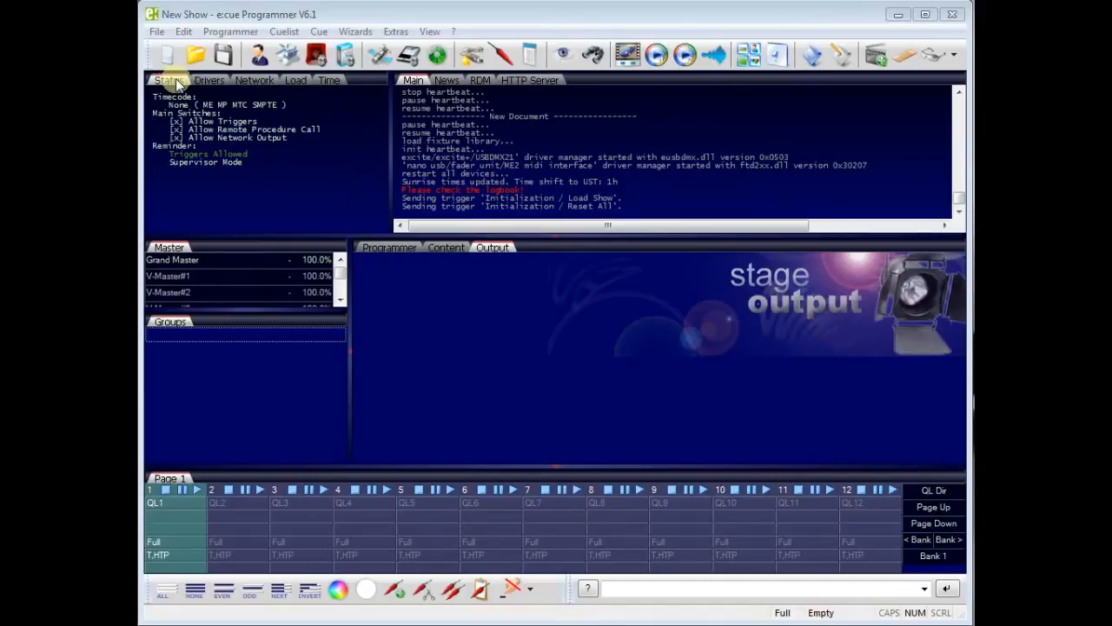
mouse_move(295, 80)
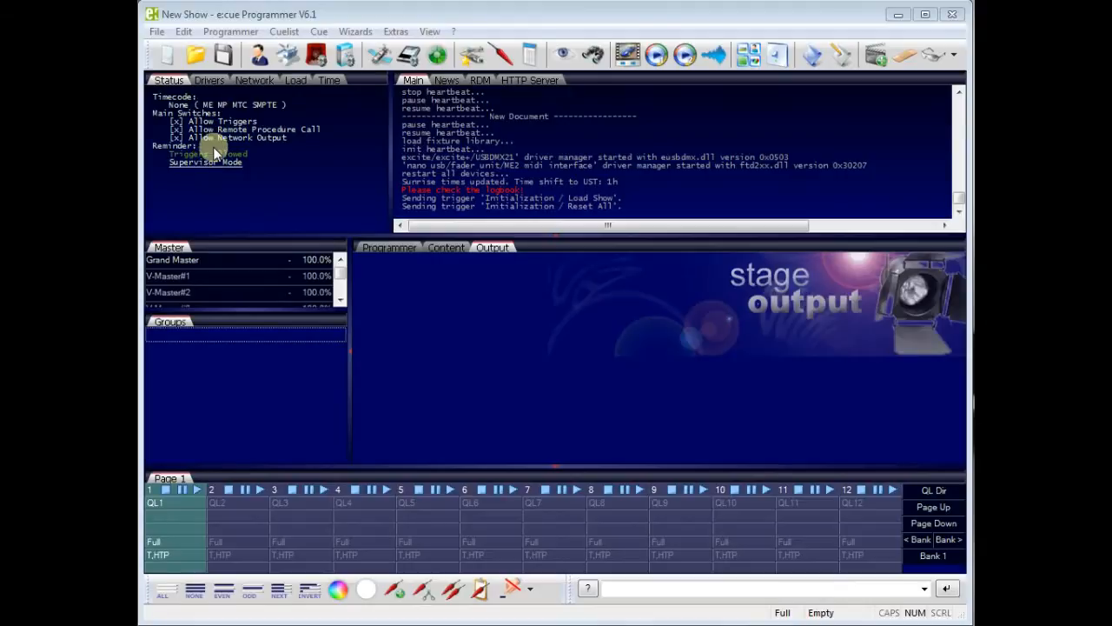
Step: Review the application driver list and scroll through the network devices and socket traffic
left_click(208, 80)
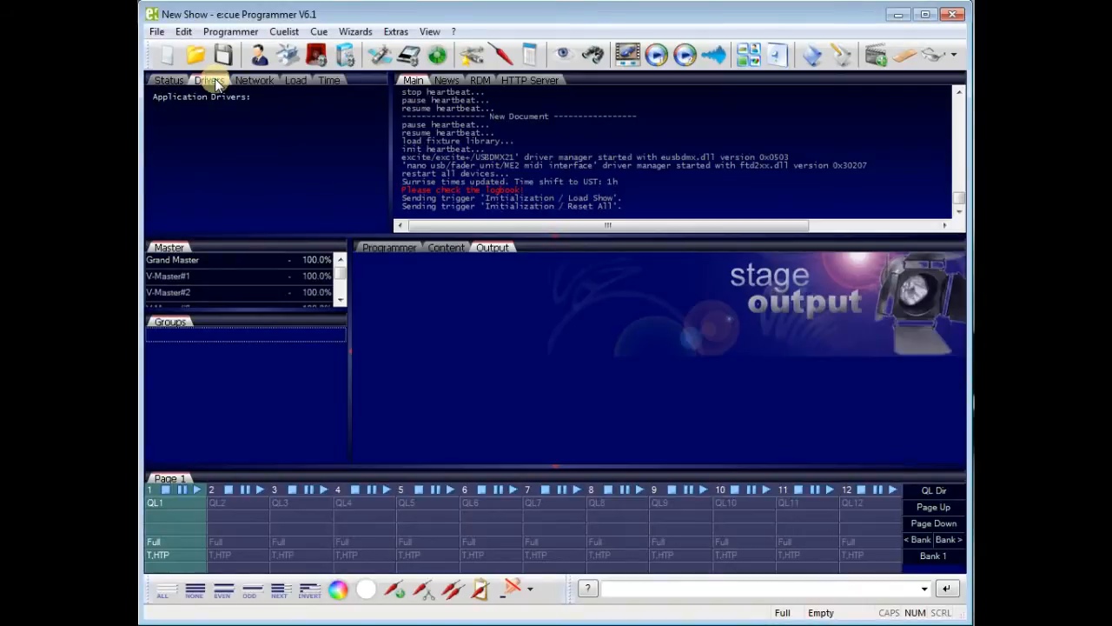
mouse_move(254, 80)
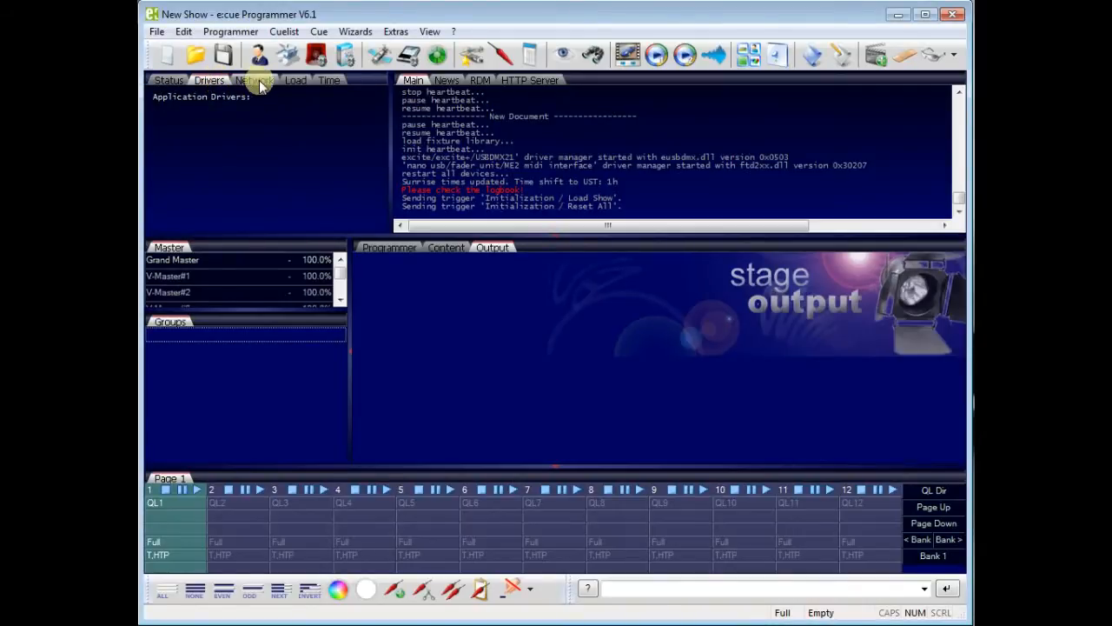
left_click(254, 79)
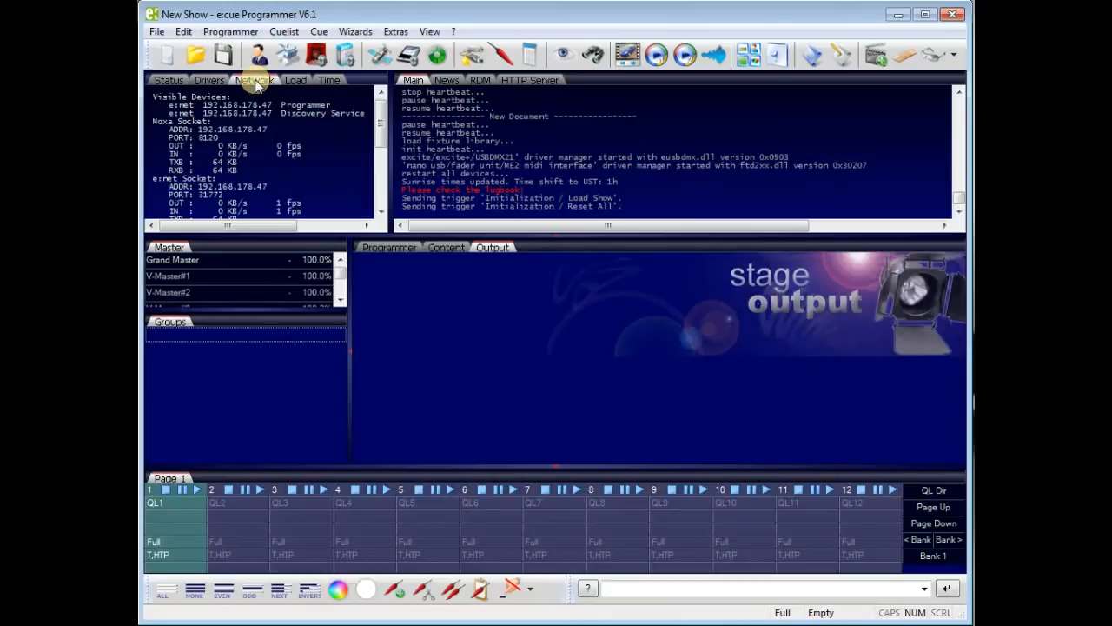
mouse_move(244, 111)
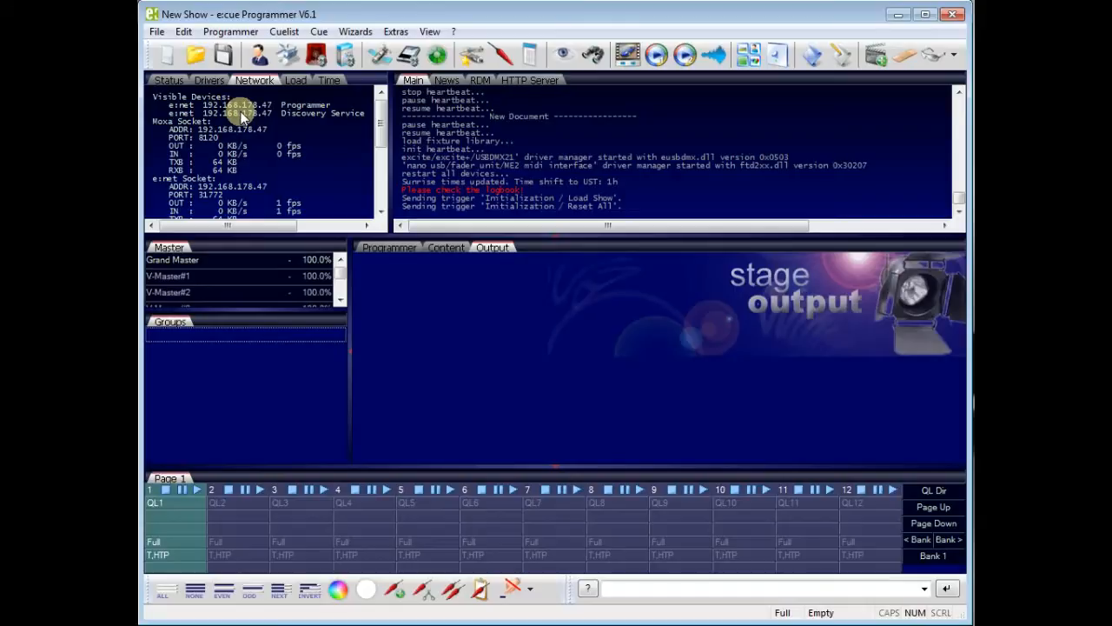
mouse_move(386, 118)
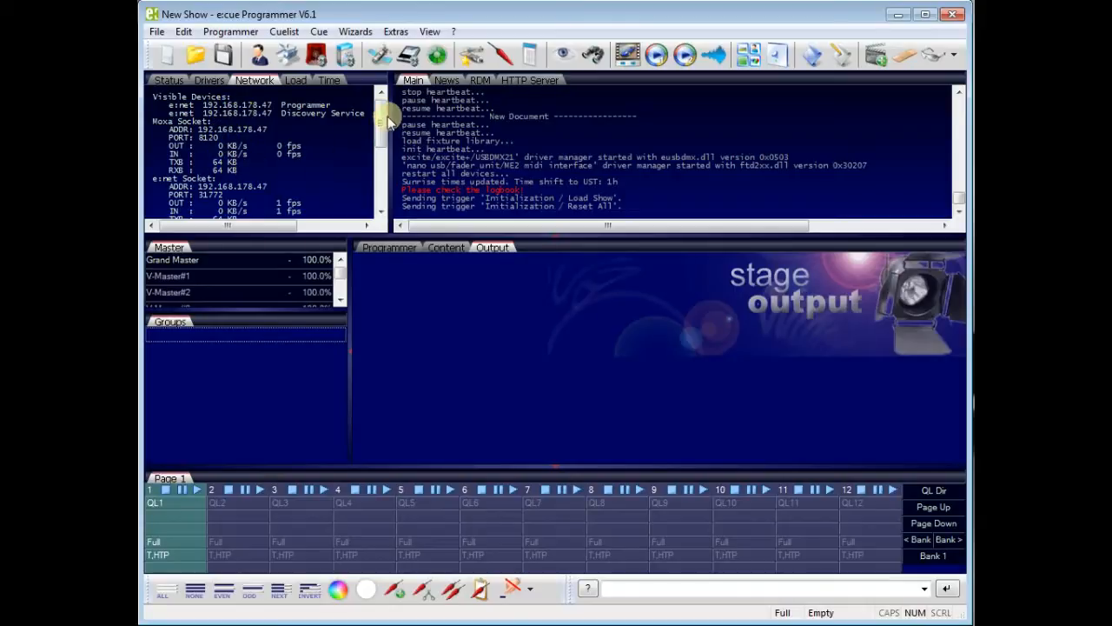
scroll("down", 3)
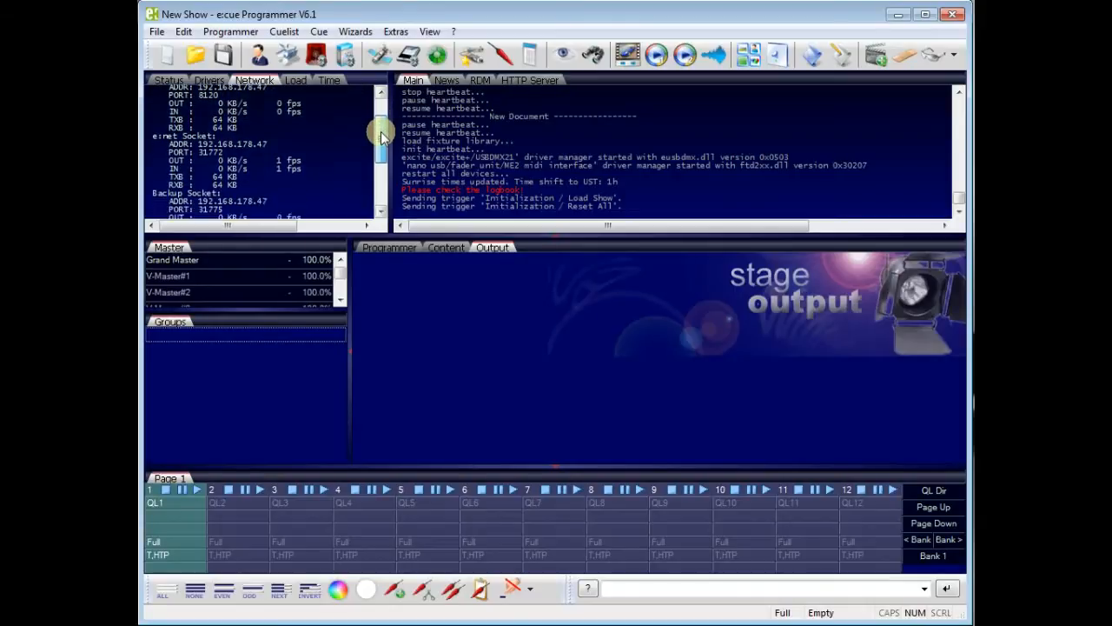
scroll("down", 3)
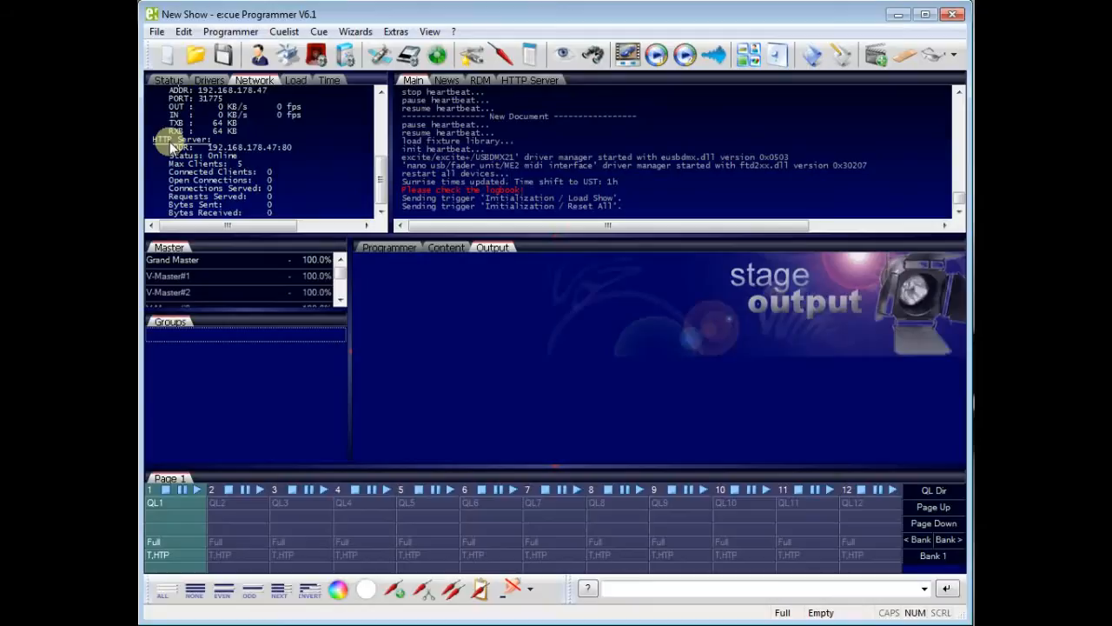
mouse_move(229, 153)
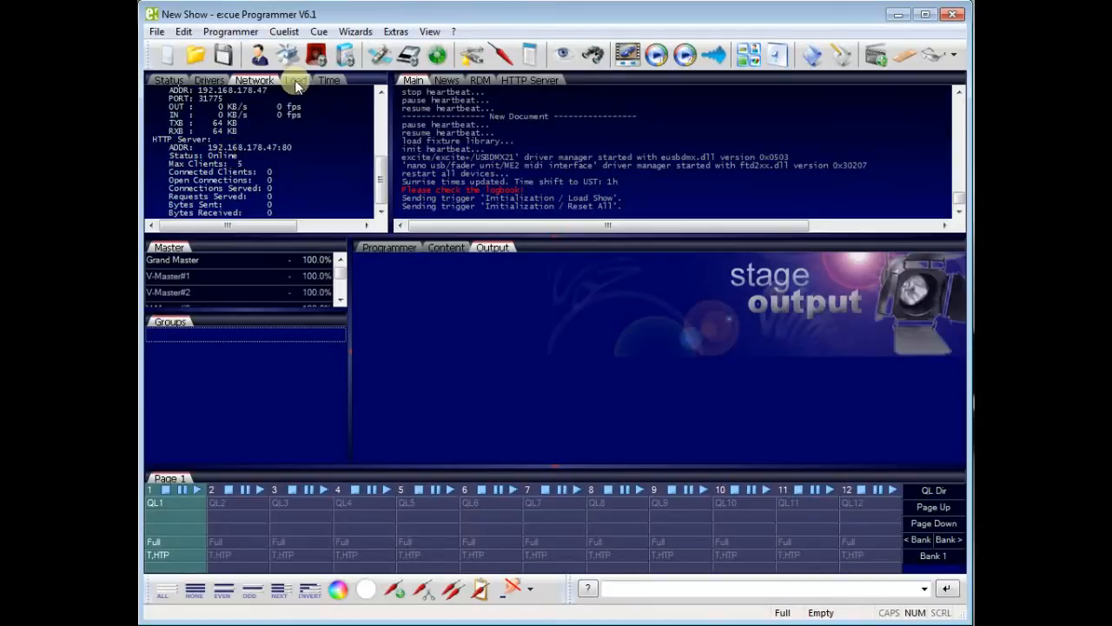
Step: Check the engine workload figures, then the local time, sunrise and sunset details
left_click(296, 80)
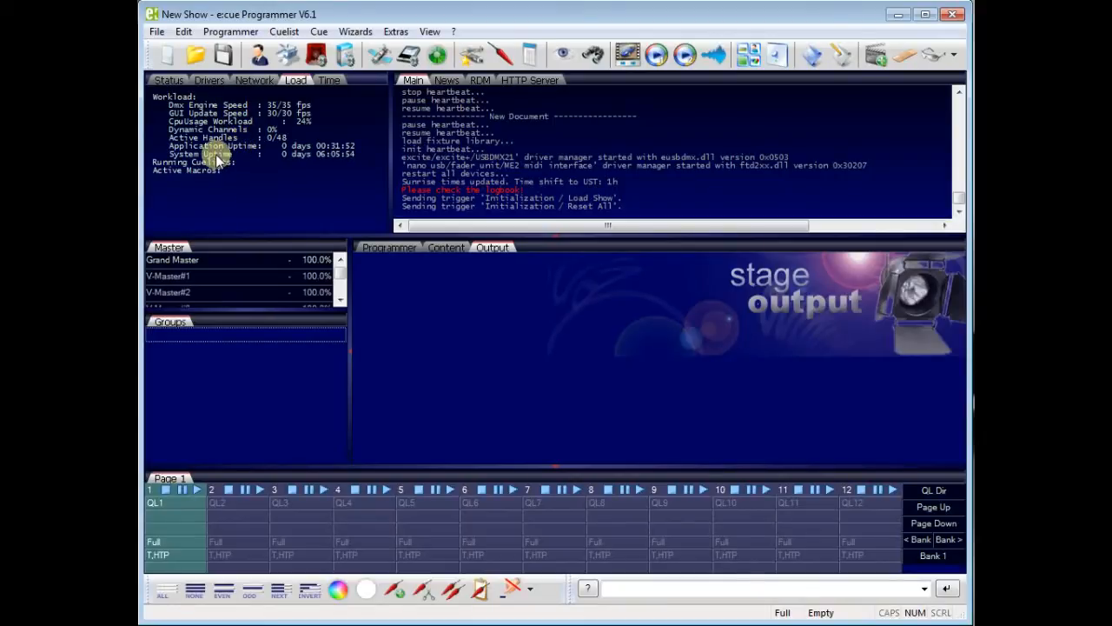
left_click(328, 80)
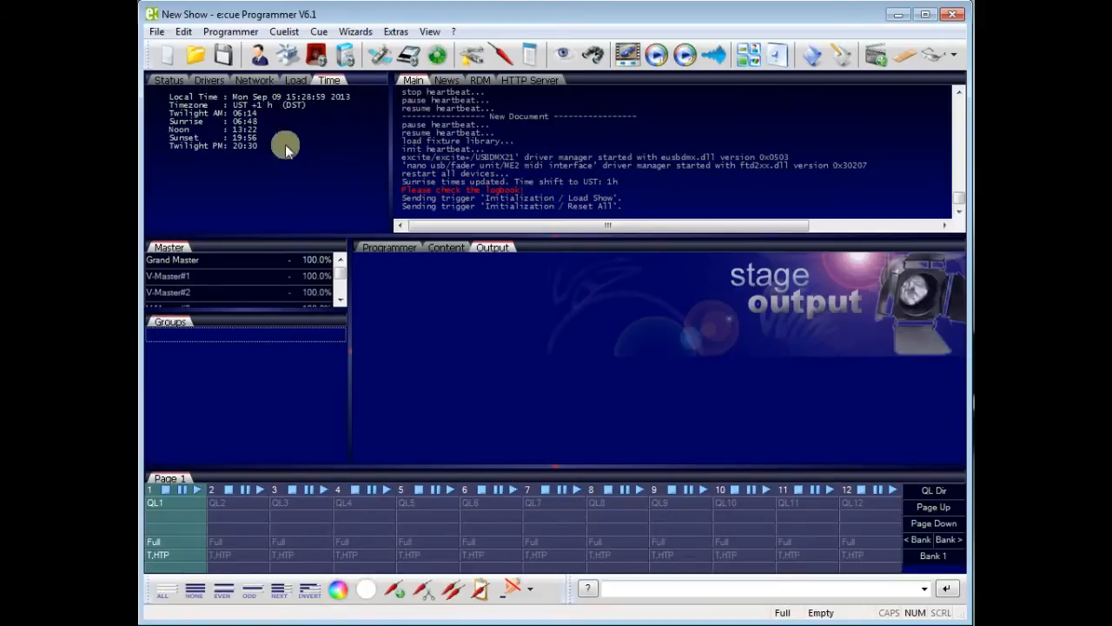
mouse_move(212, 153)
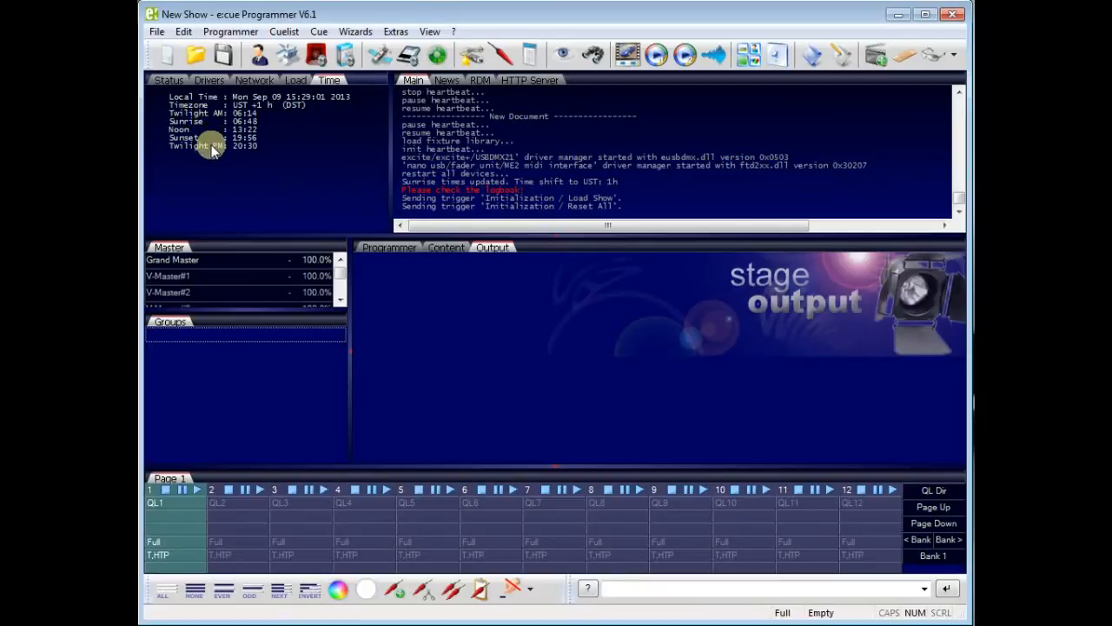
mouse_move(182, 125)
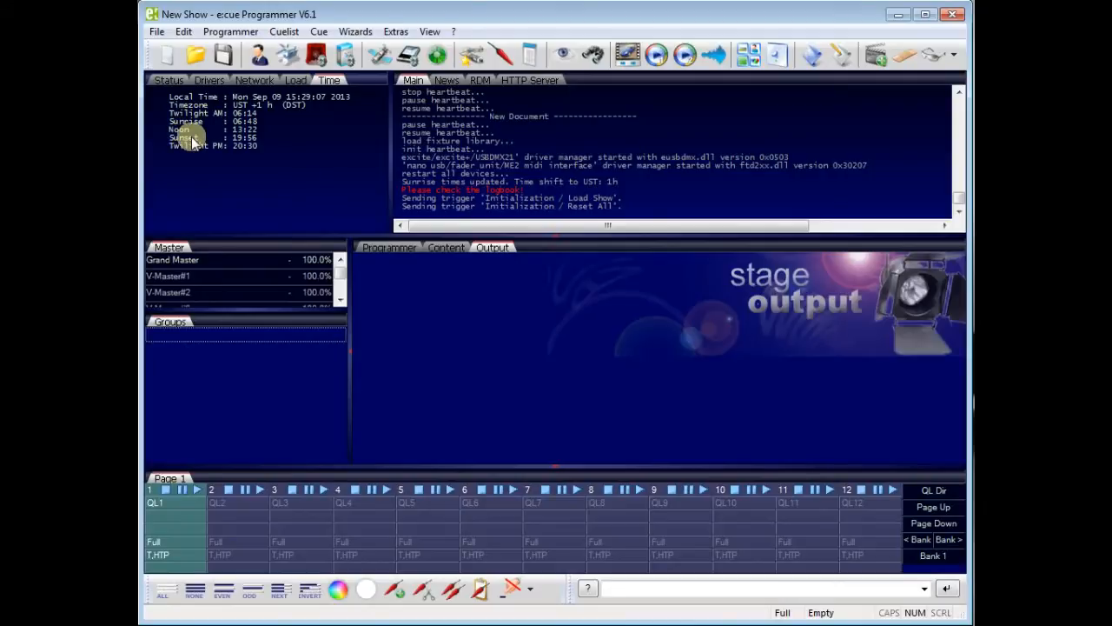
mouse_move(465, 141)
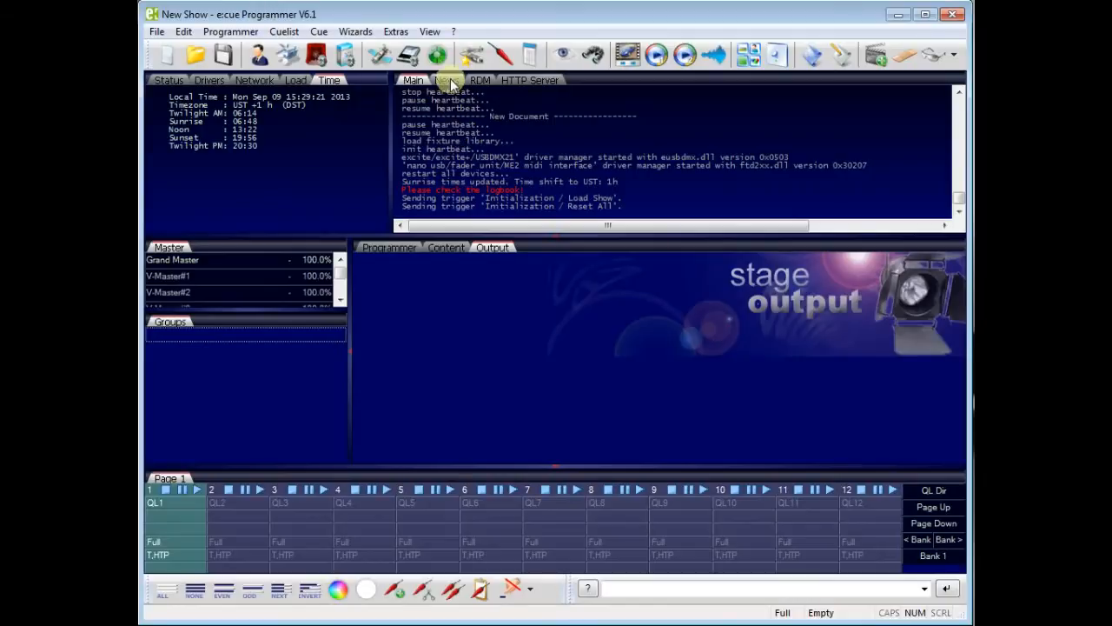
Step: Scroll through the News feed in the log area, then switch to the HTTP Server log
left_click(445, 79)
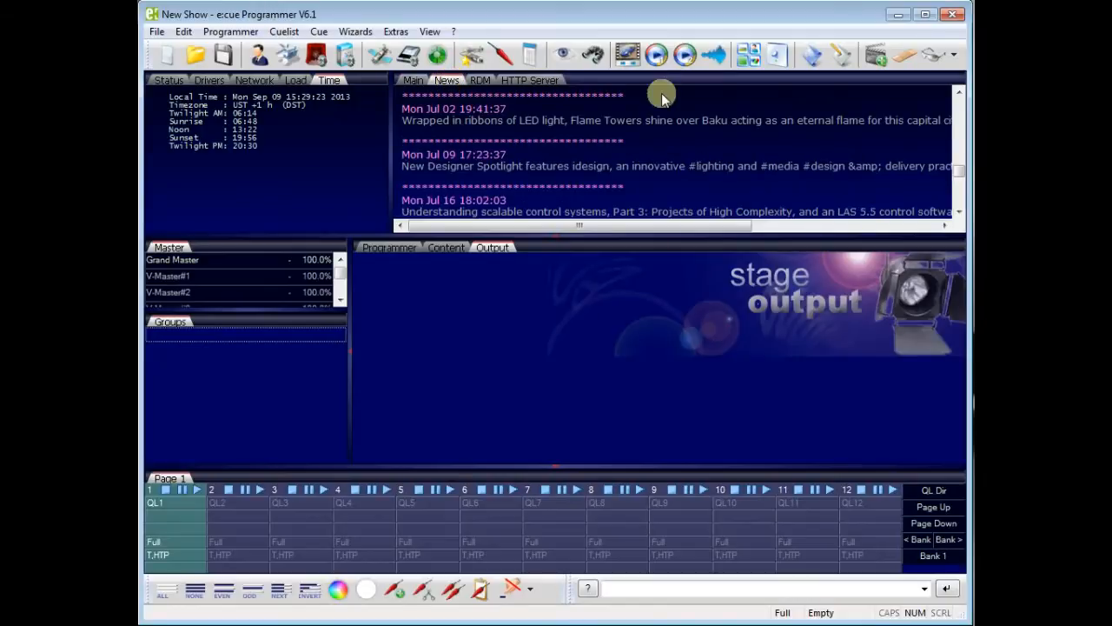
scroll("down", 3)
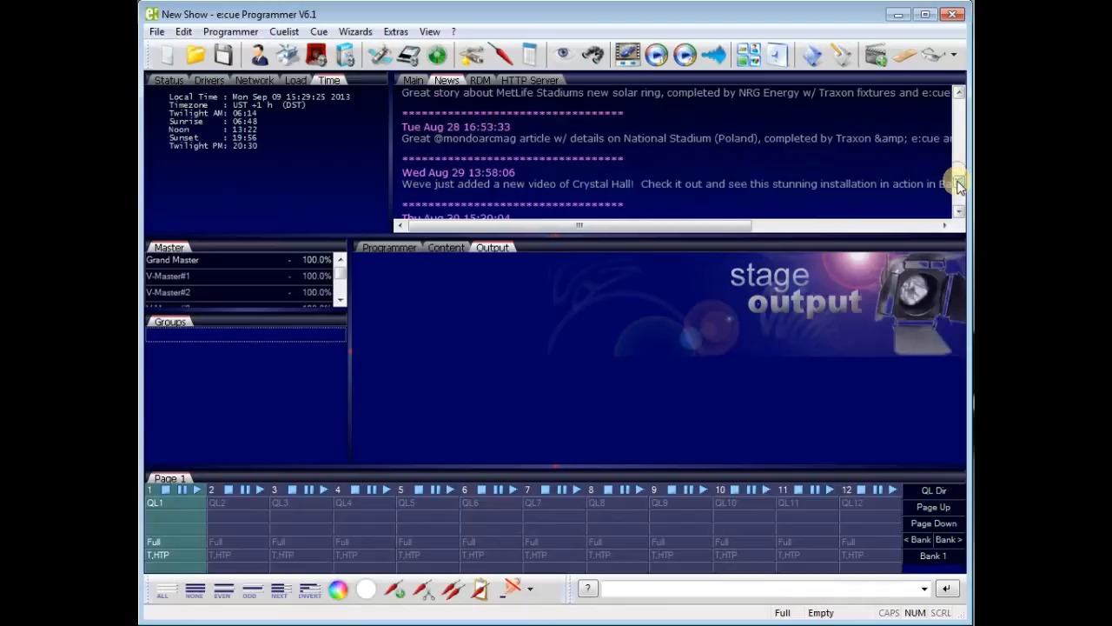
scroll("down", 3)
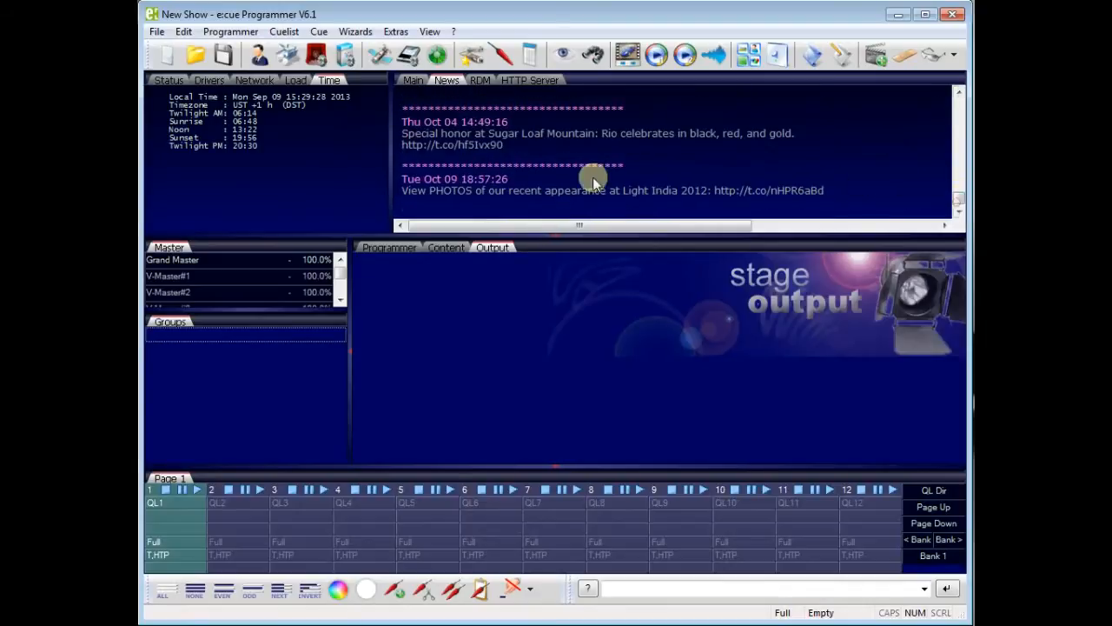
mouse_move(490, 125)
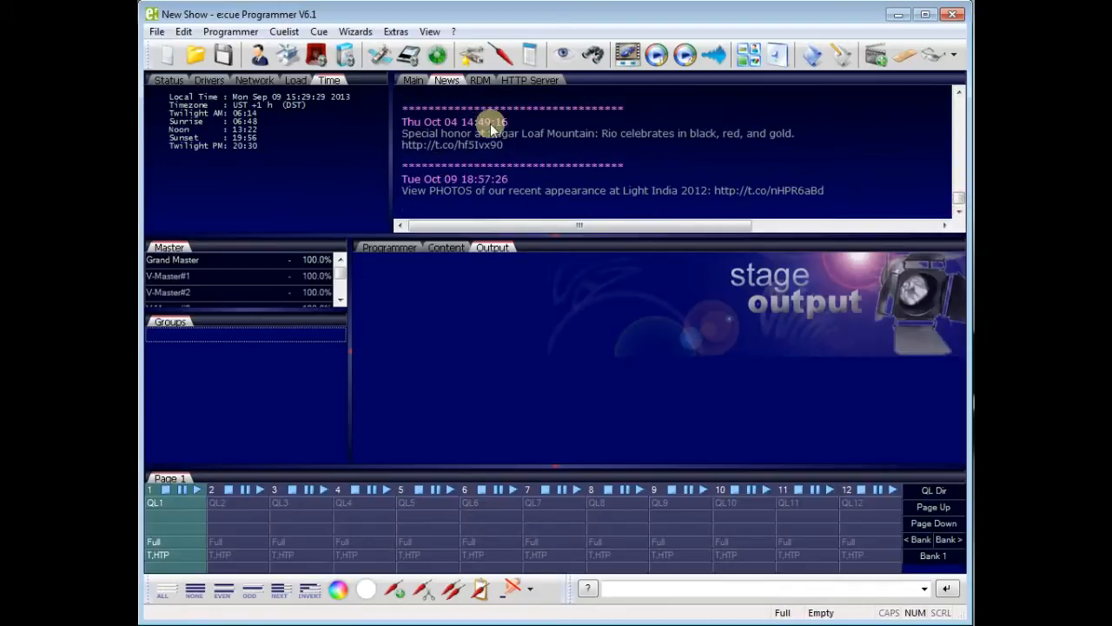
left_click(480, 80)
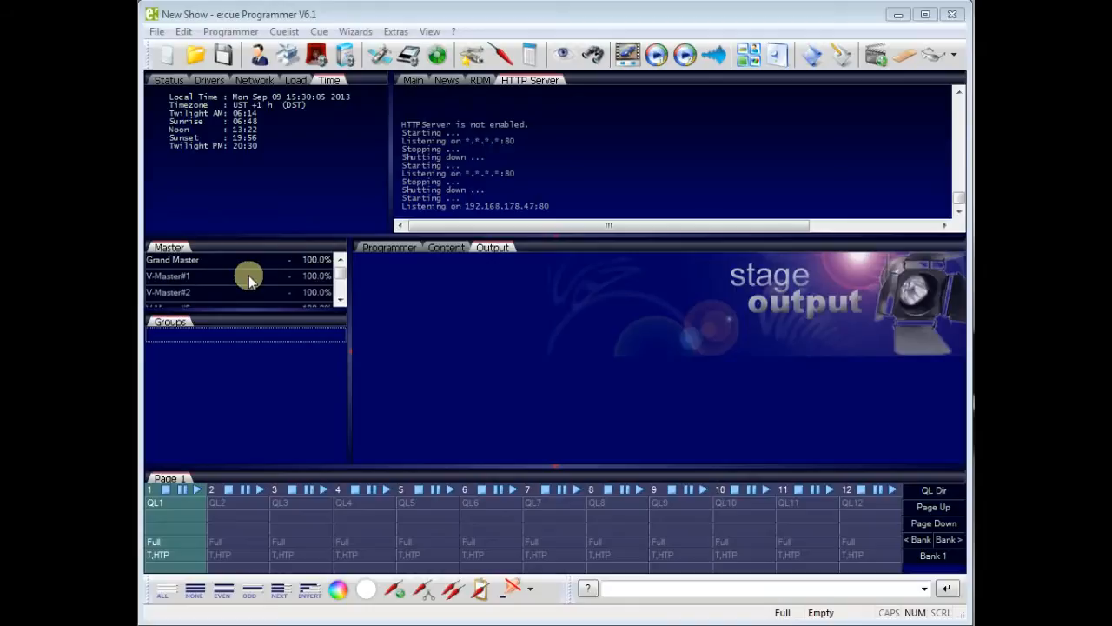
mouse_move(235, 264)
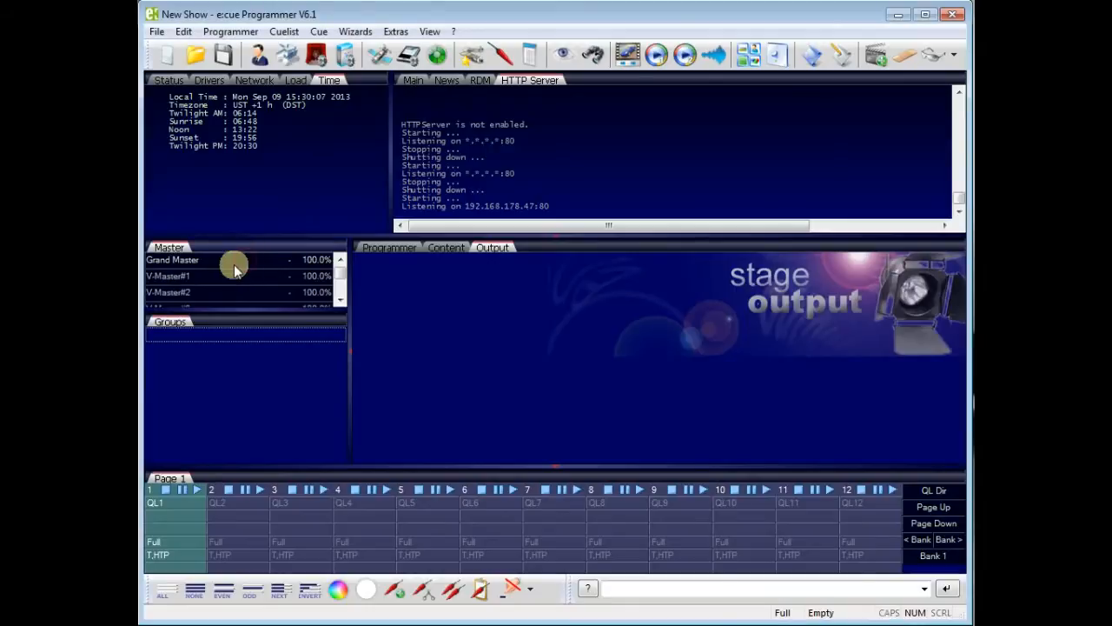
mouse_move(182, 278)
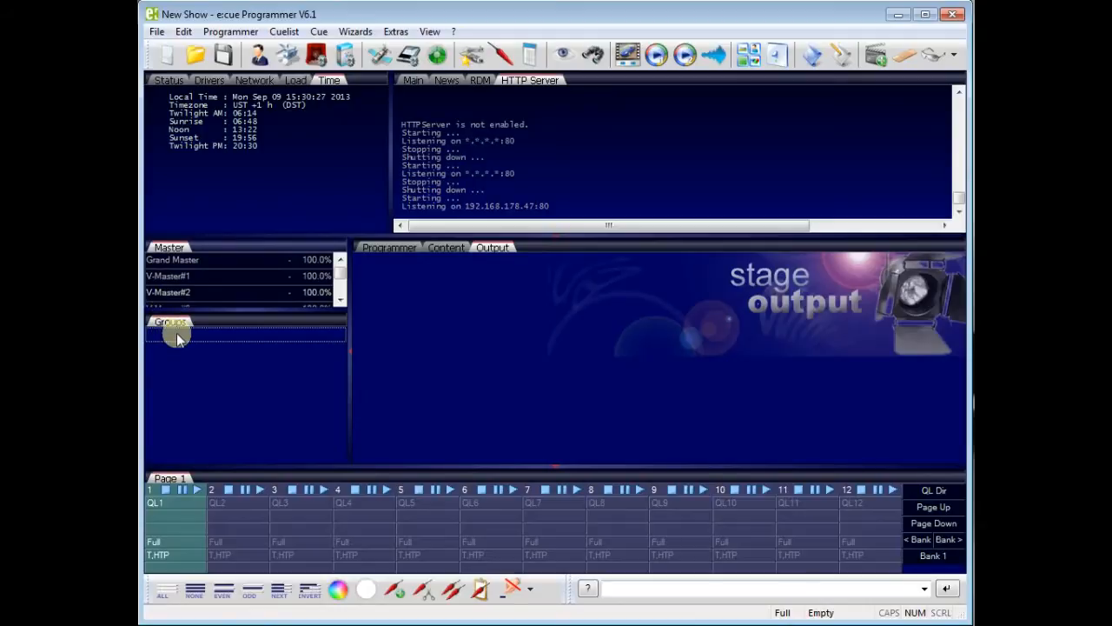
mouse_move(241, 382)
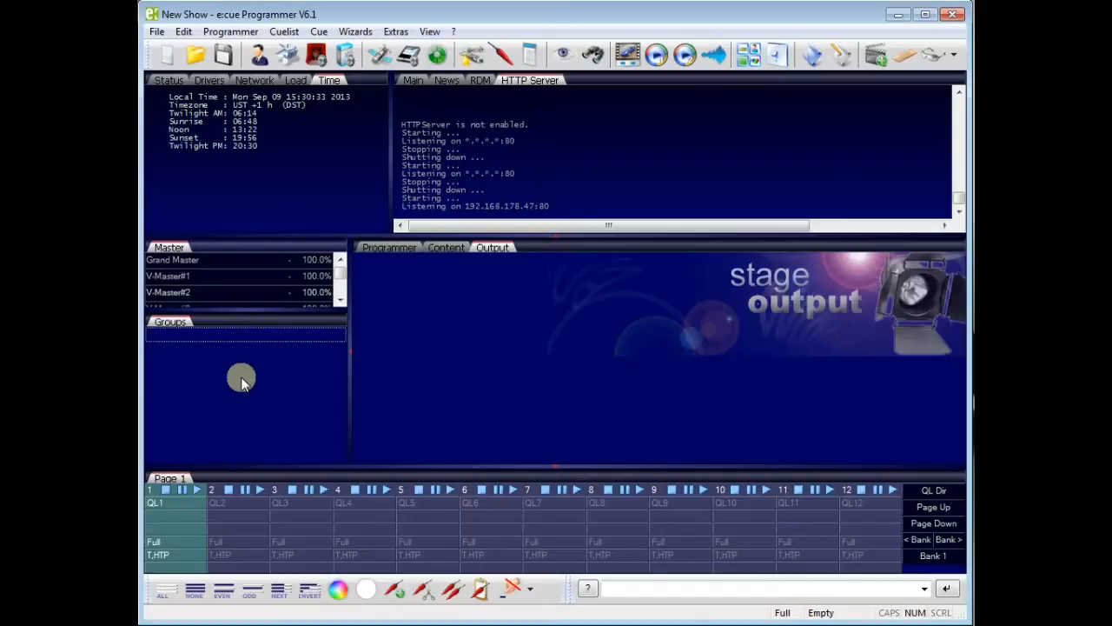
mouse_move(157, 31)
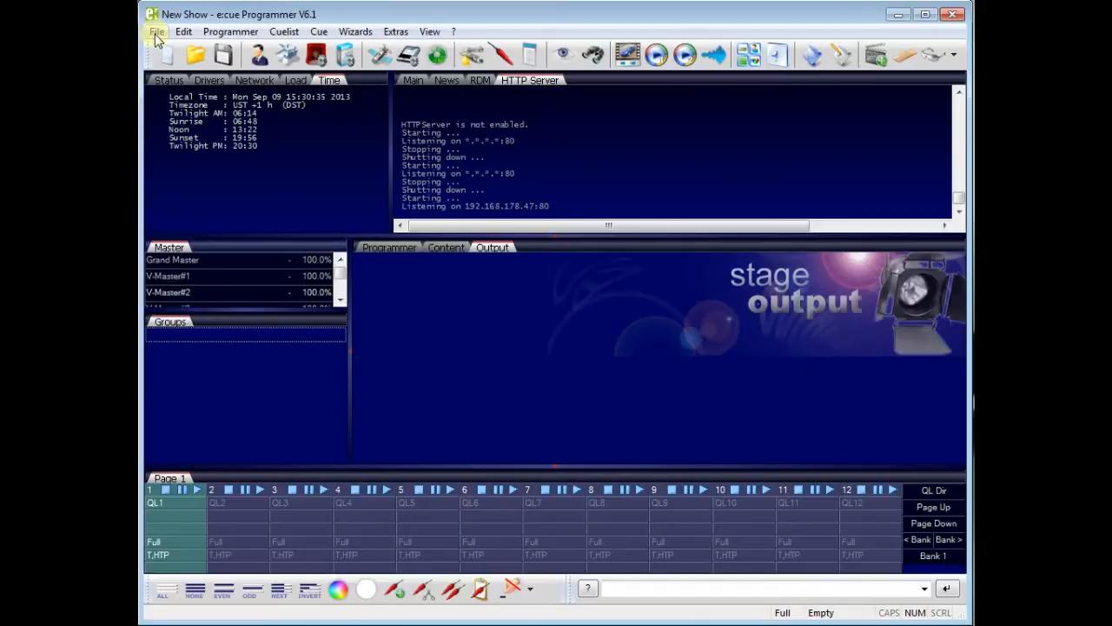
Step: Import the video_training_wall.patx patch from the Shows folder via File > Import > Patch
left_click(156, 31)
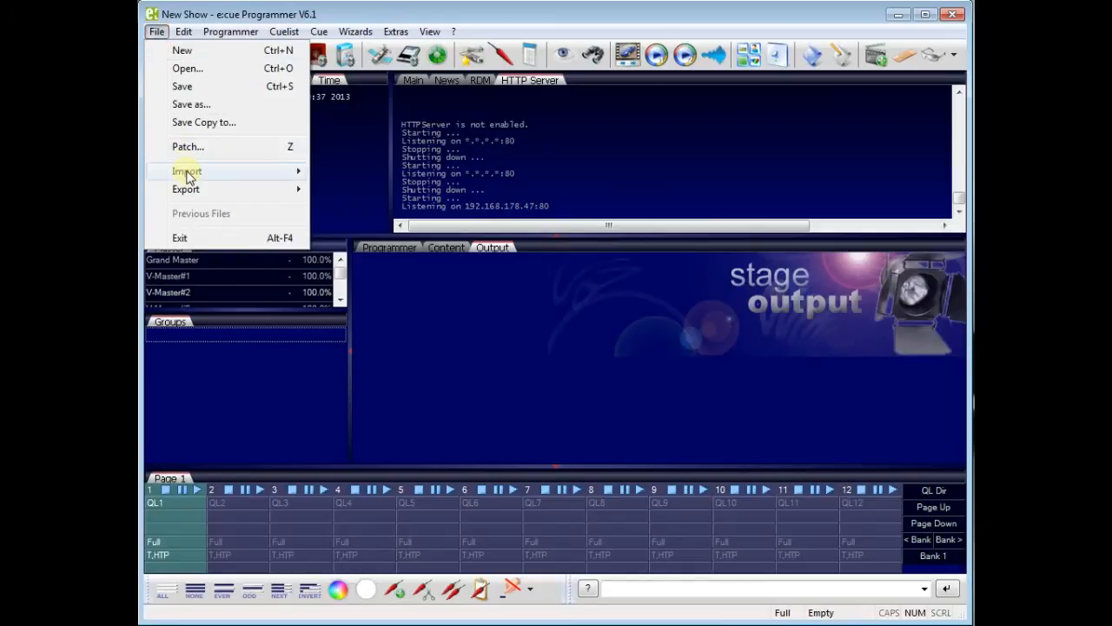
left_click(188, 146)
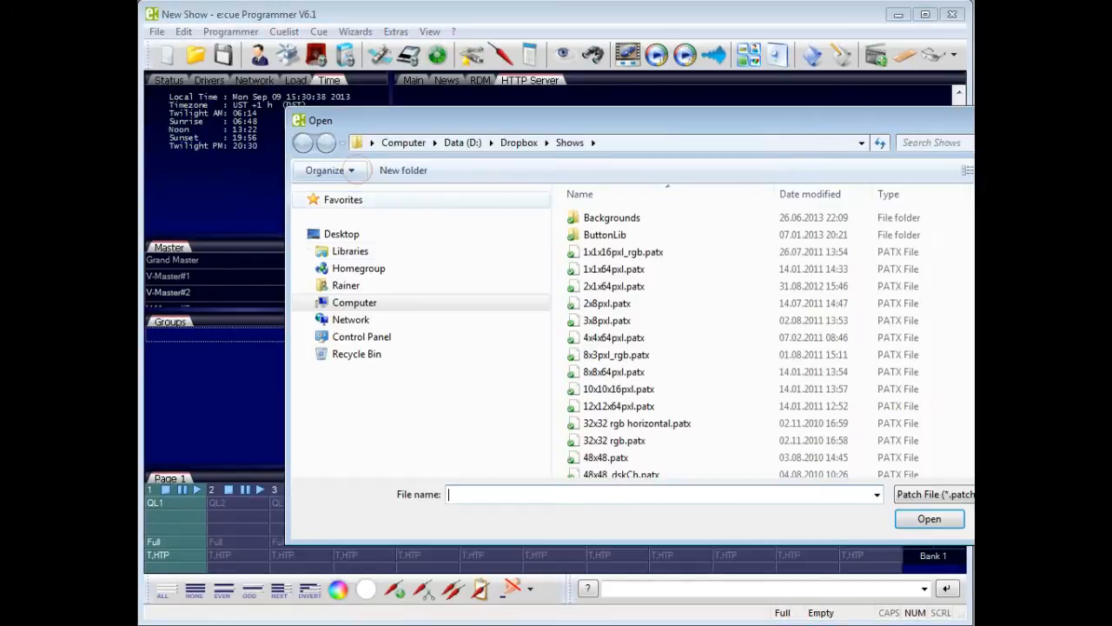
mouse_move(886, 119)
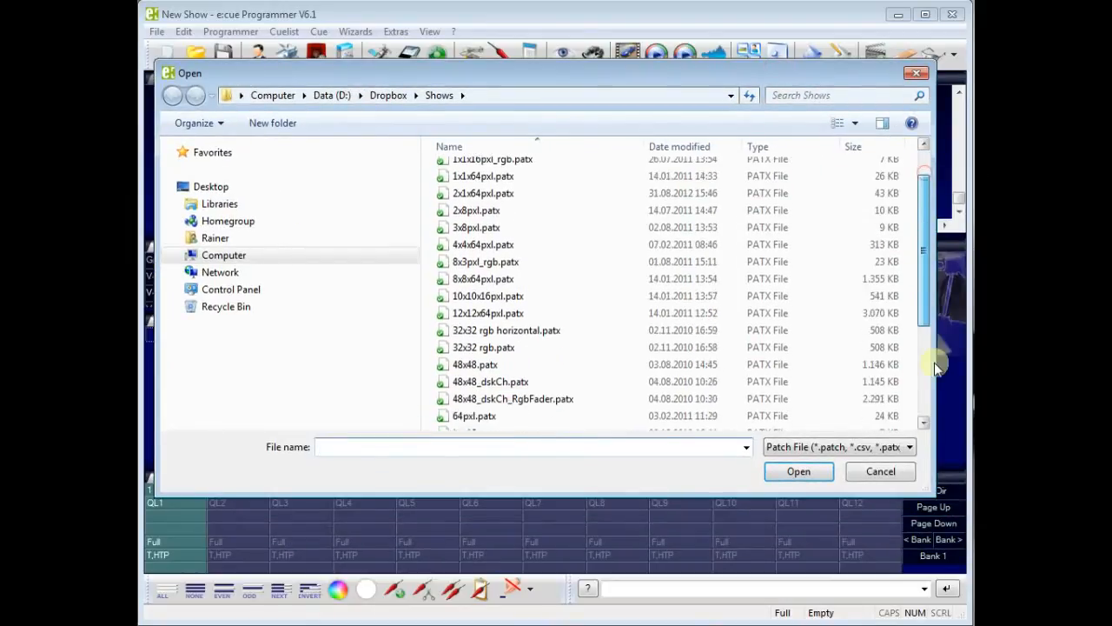
left_click(504, 420)
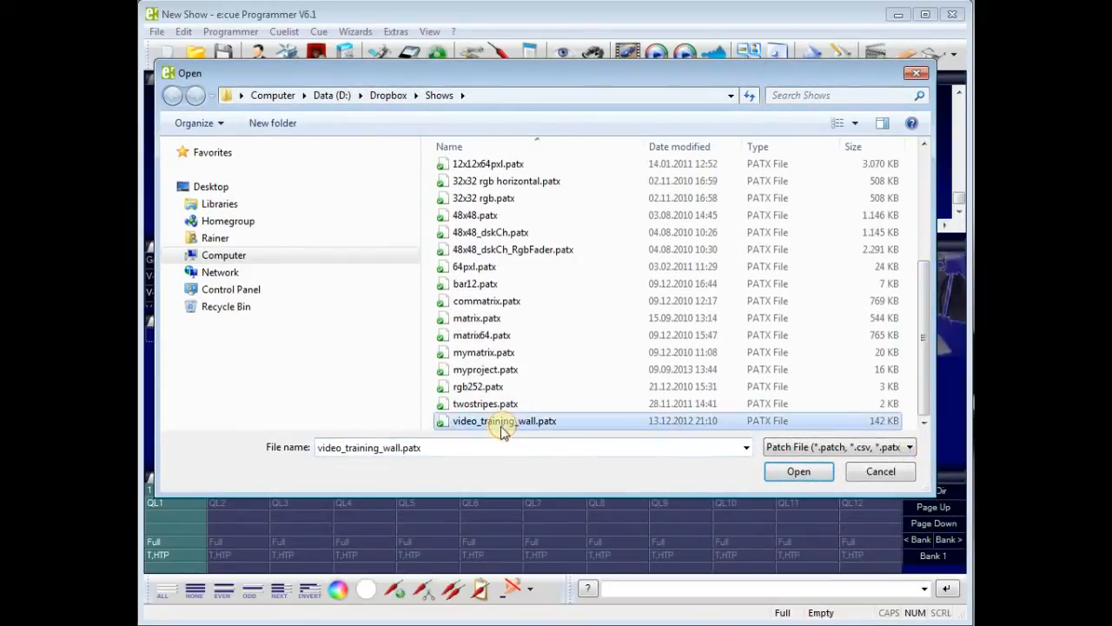
left_click(797, 471)
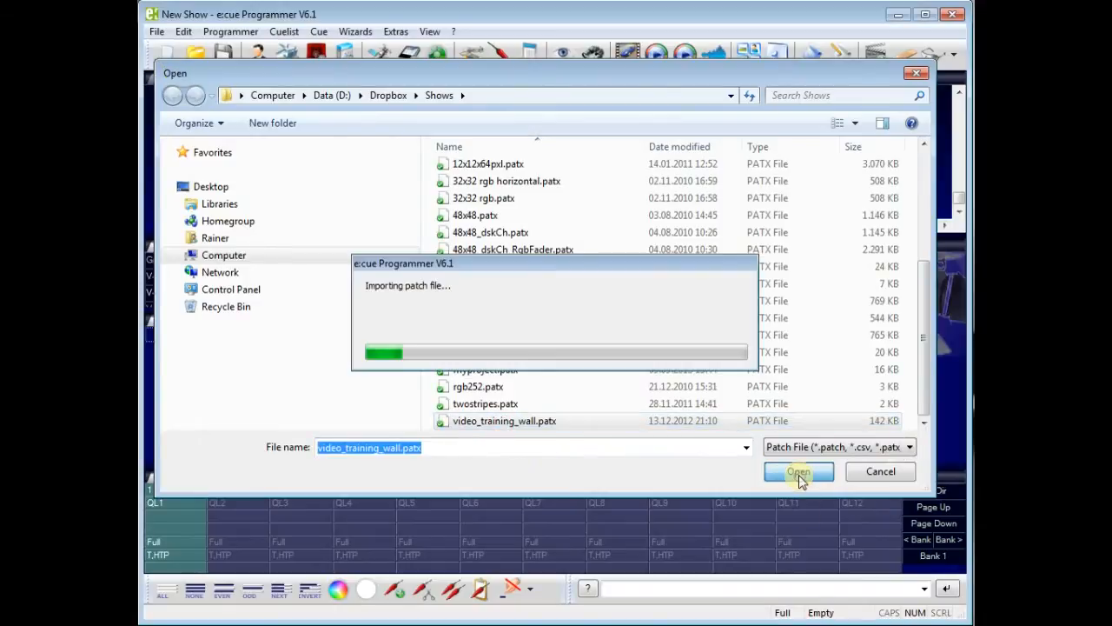
left_click(797, 471)
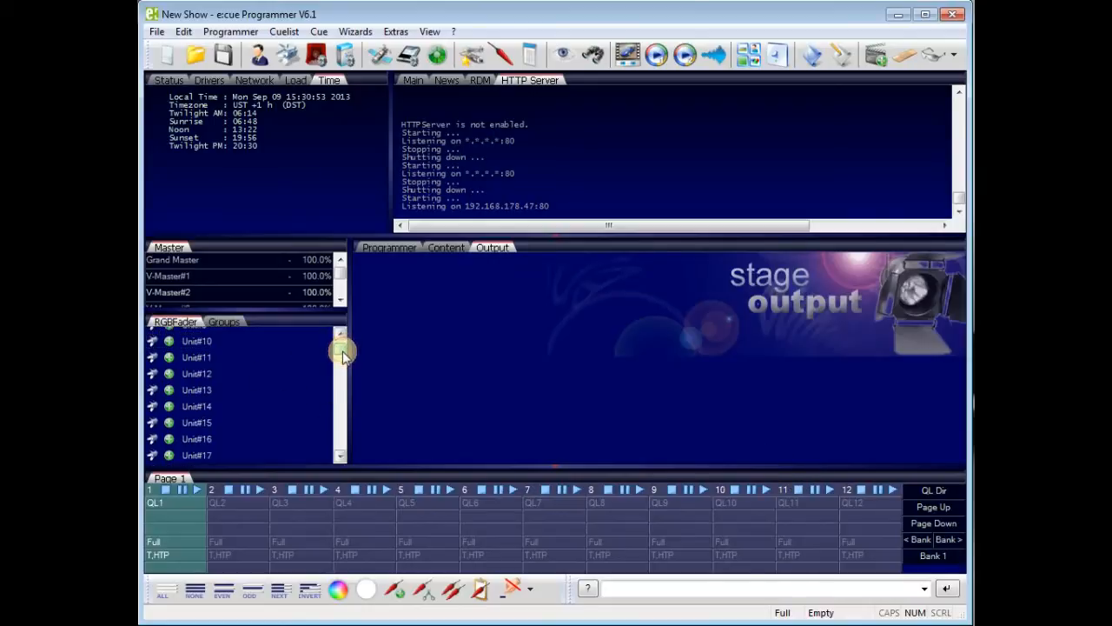
Step: Scroll the RGB Fader unit list and switch the main area to the Programmer view
left_click_drag(341, 351, 341, 448)
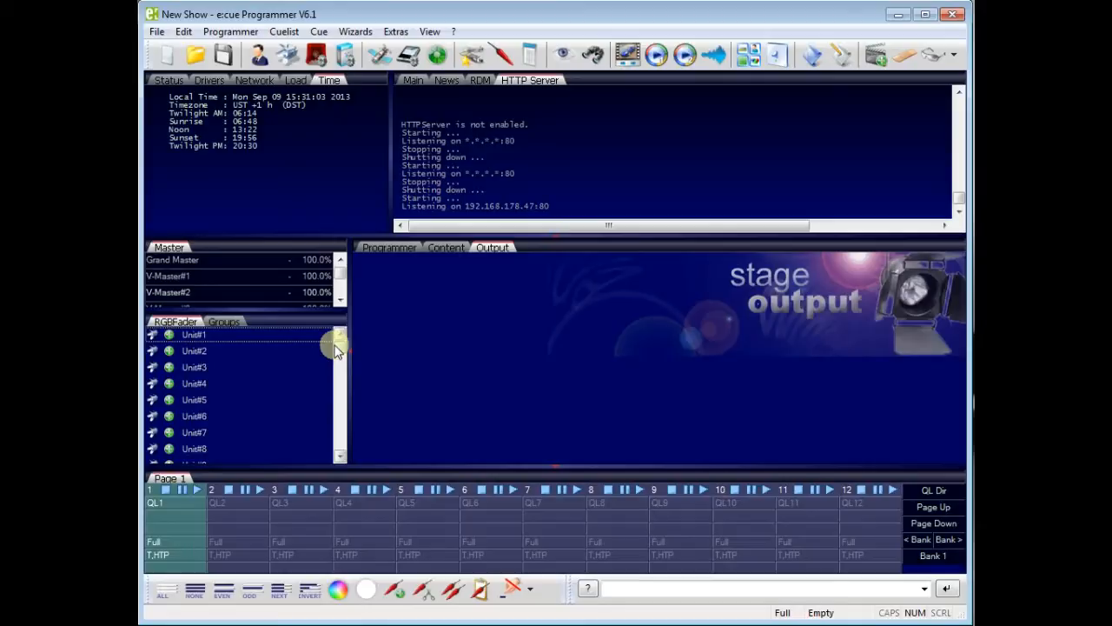
mouse_move(591, 302)
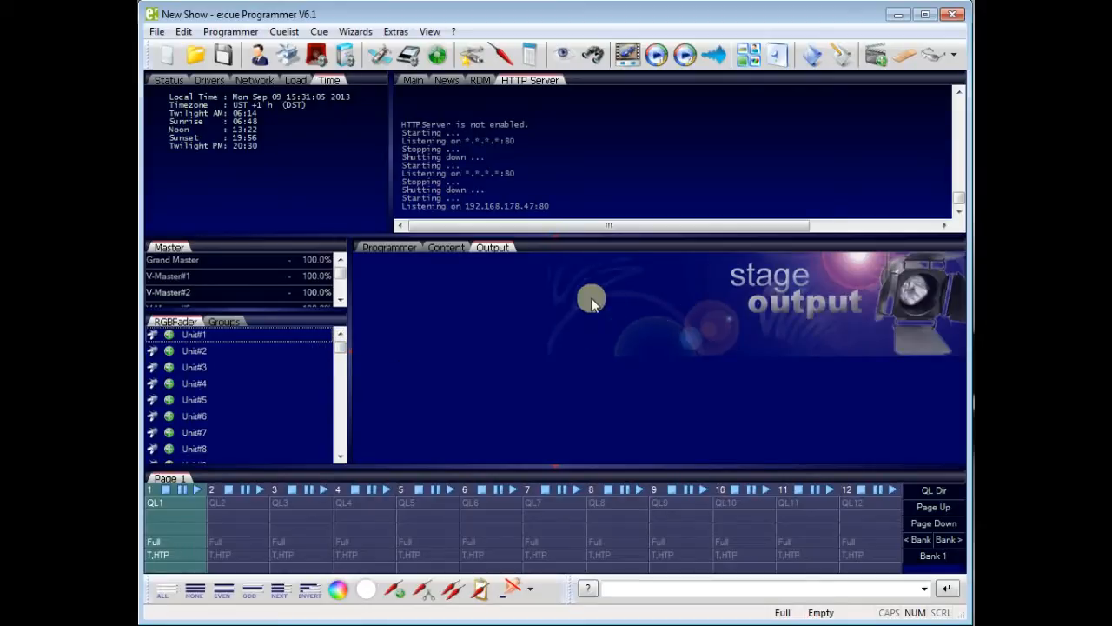
left_click(389, 247)
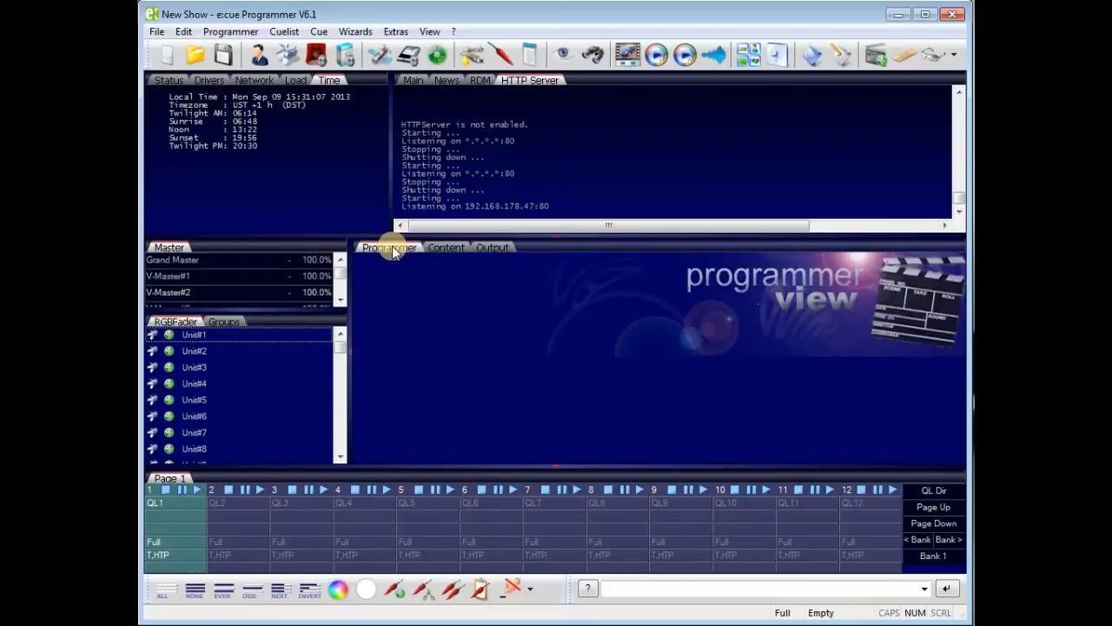
mouse_move(584, 382)
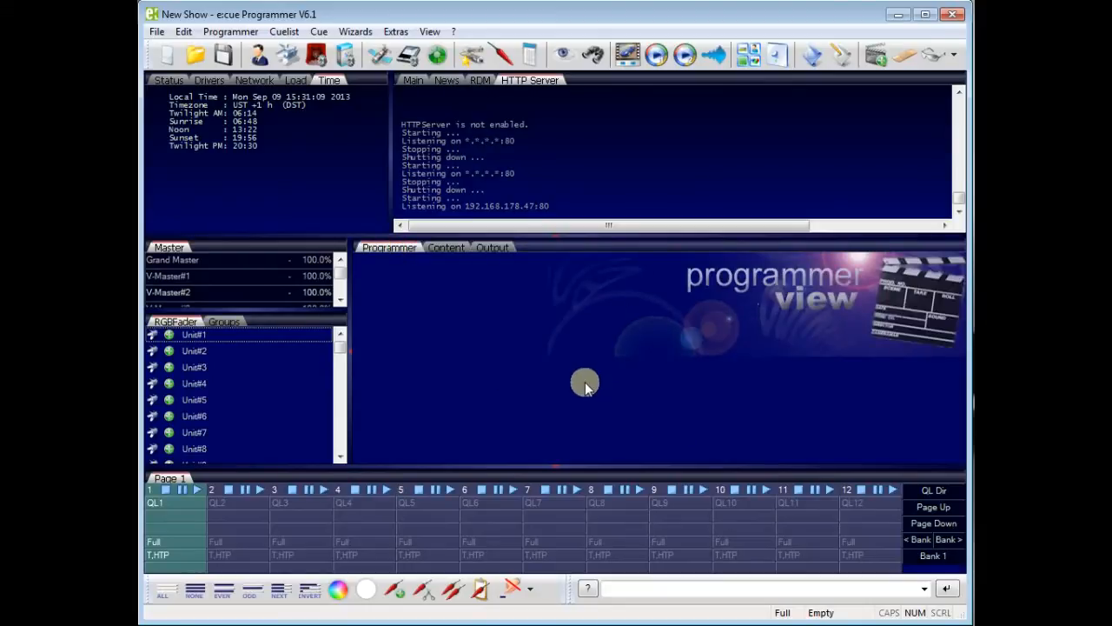
mouse_move(559, 415)
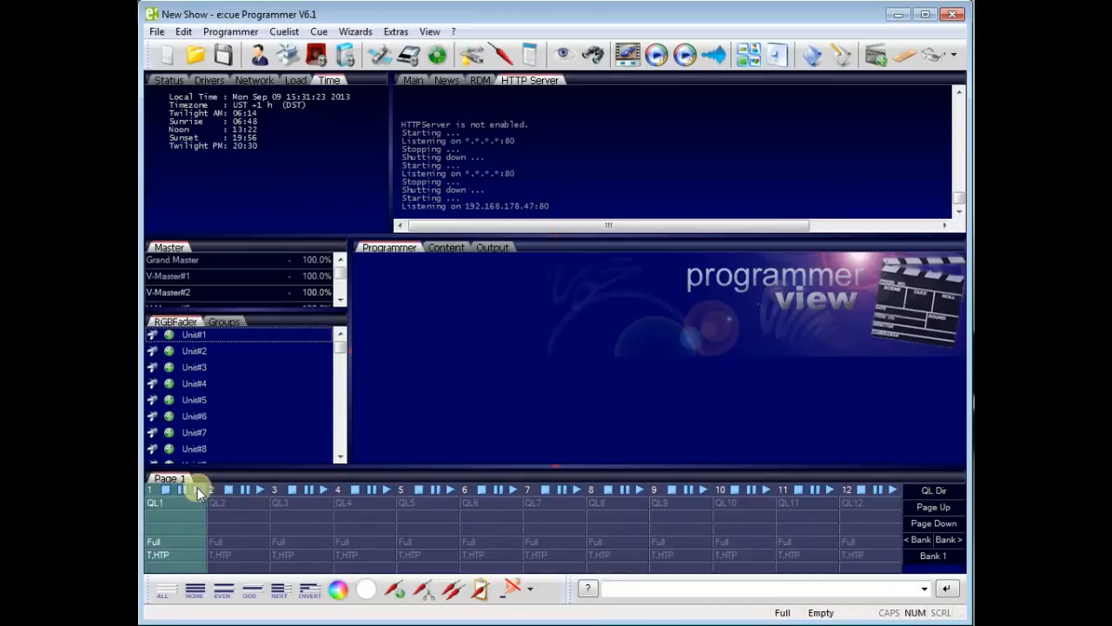
mouse_move(165, 493)
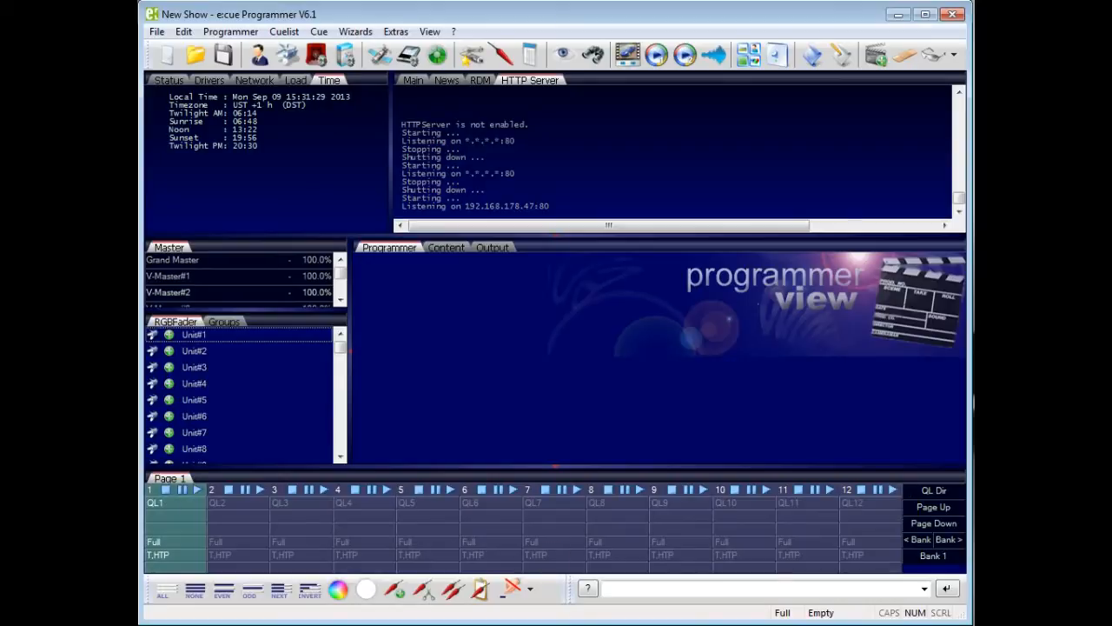
mouse_move(514, 359)
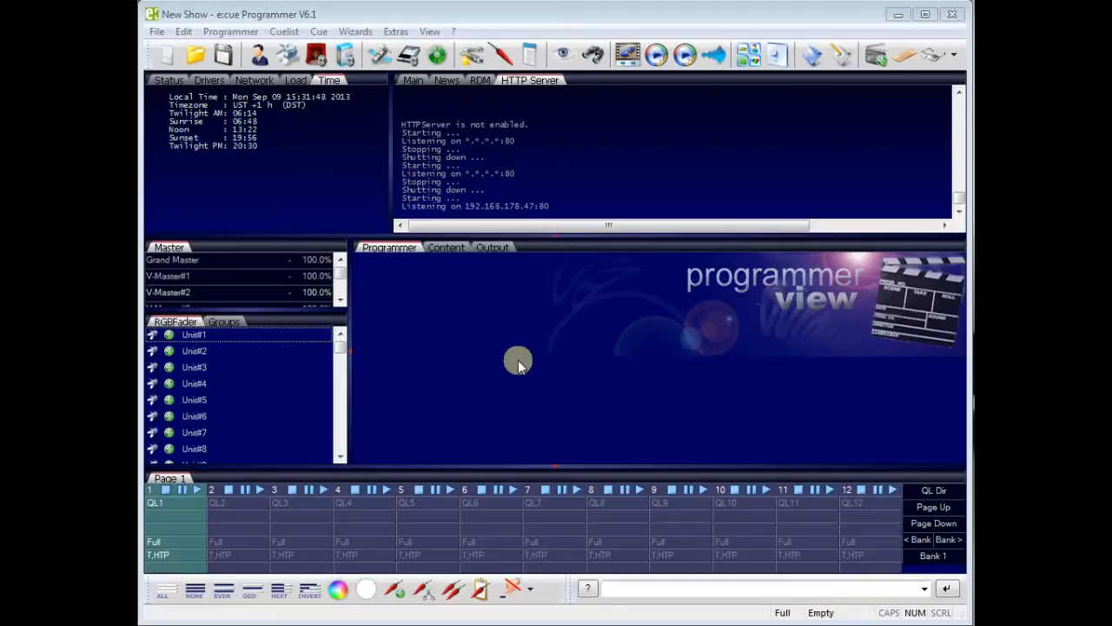
mouse_move(529, 346)
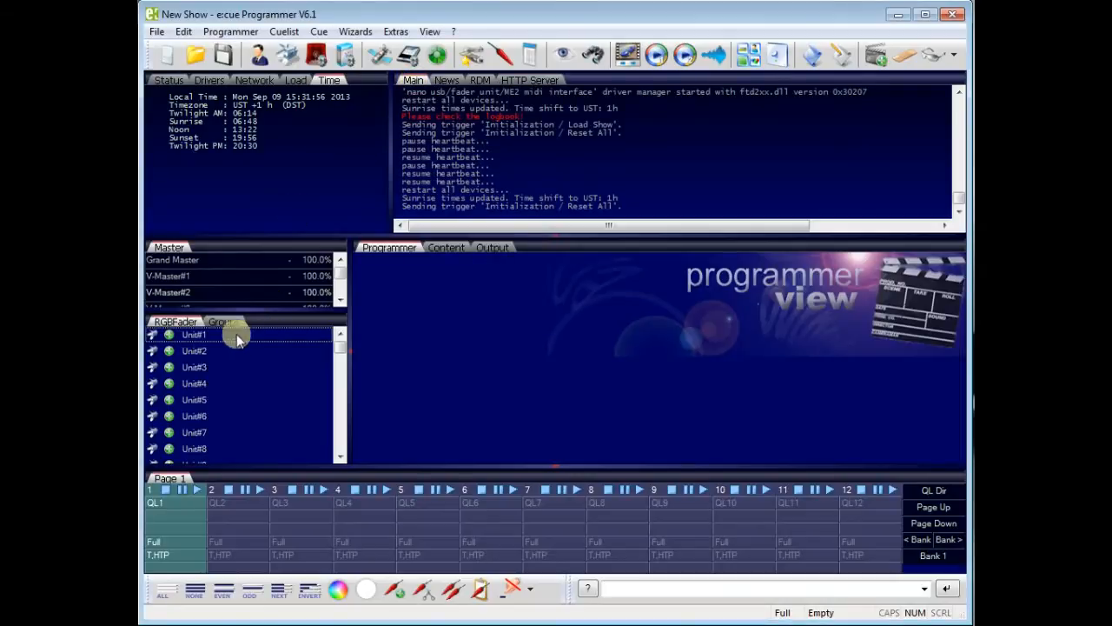
mouse_move(212, 386)
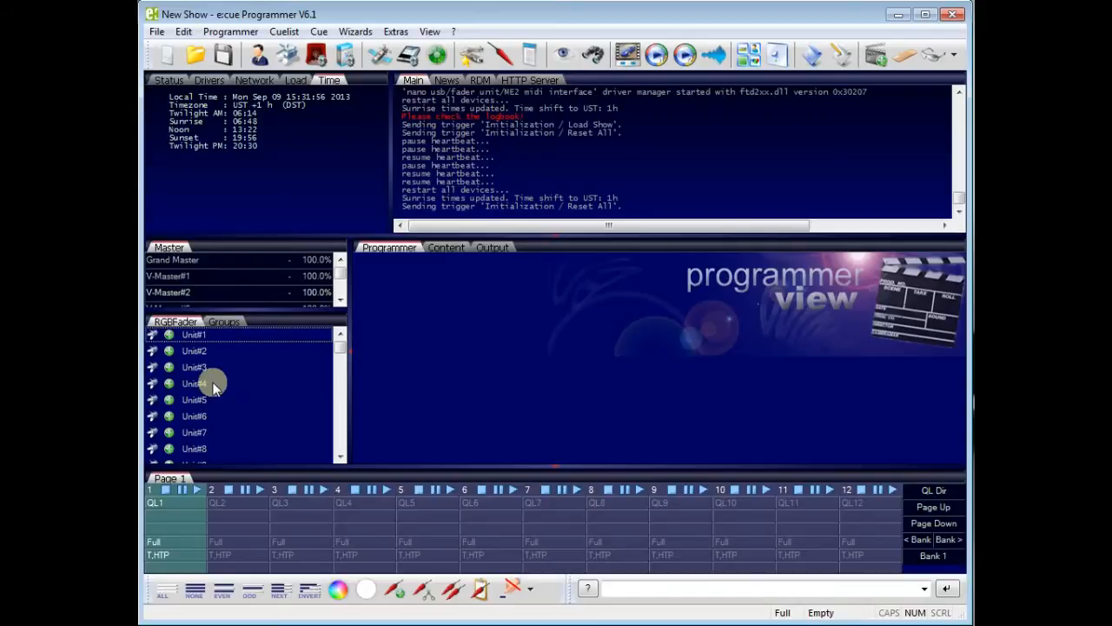
mouse_move(508, 202)
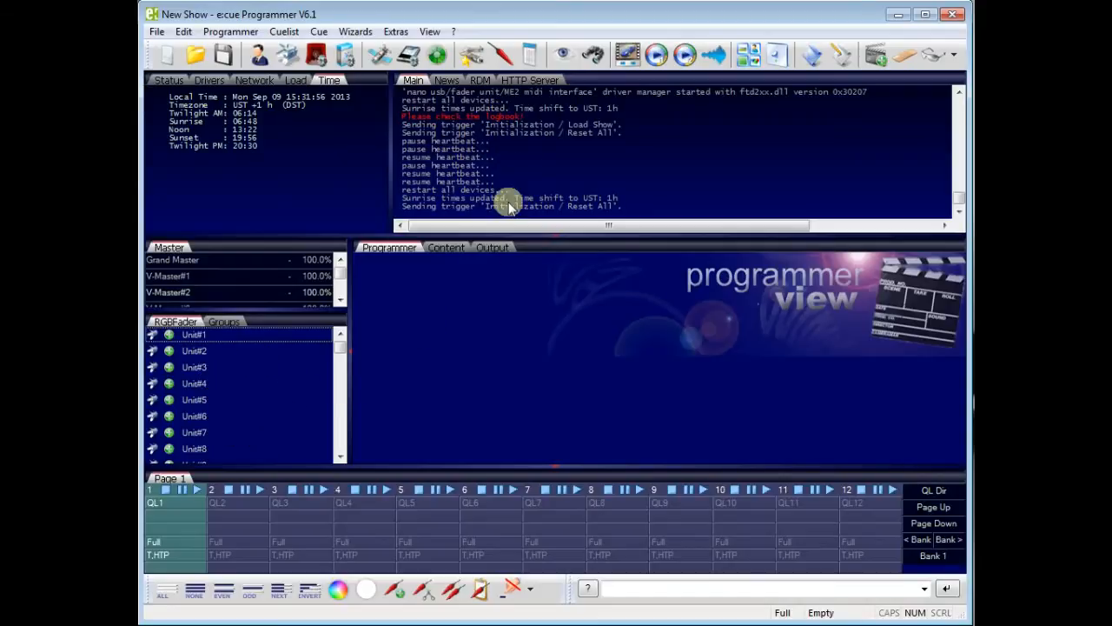
mouse_move(565, 54)
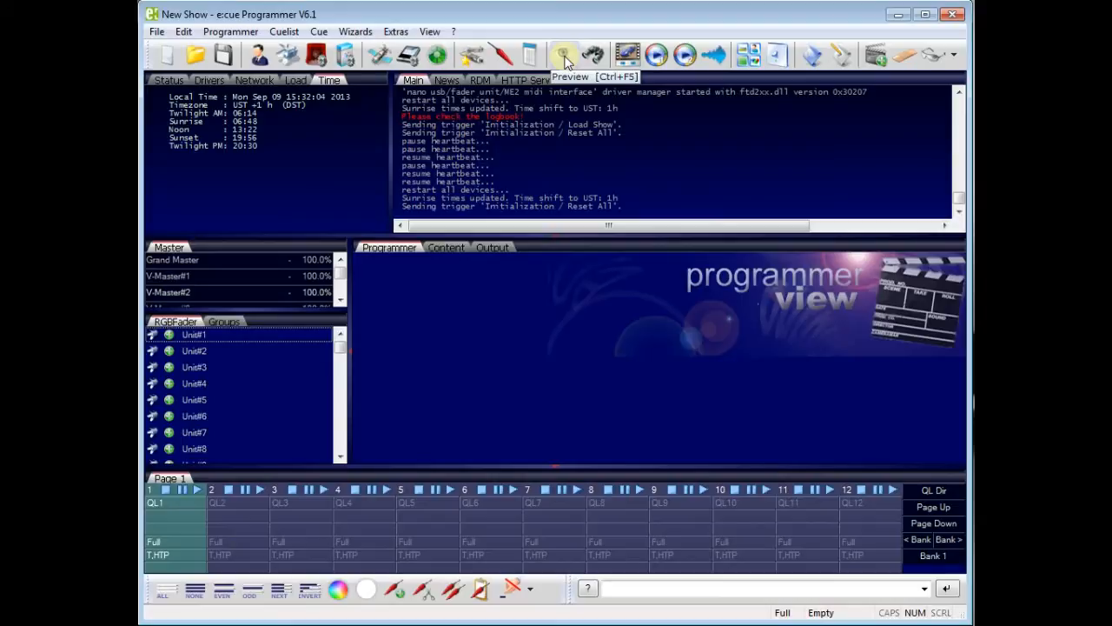
Step: Open the live Preview window showing Section#1 and move it lower on screen
left_click(563, 54)
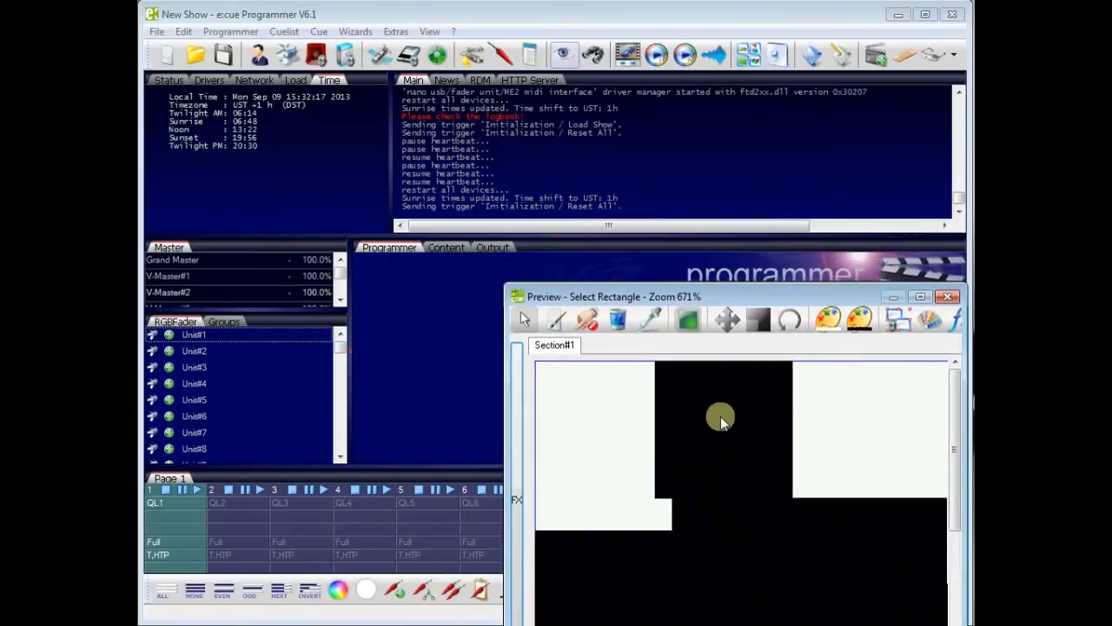
left_click_drag(615, 296, 580, 431)
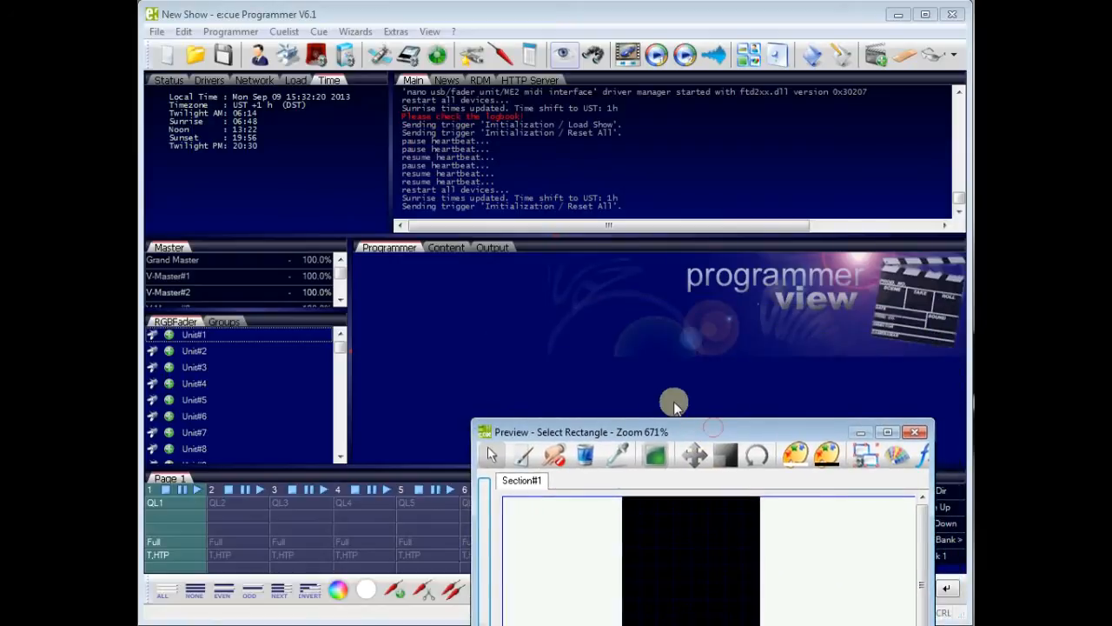
left_click(170, 334)
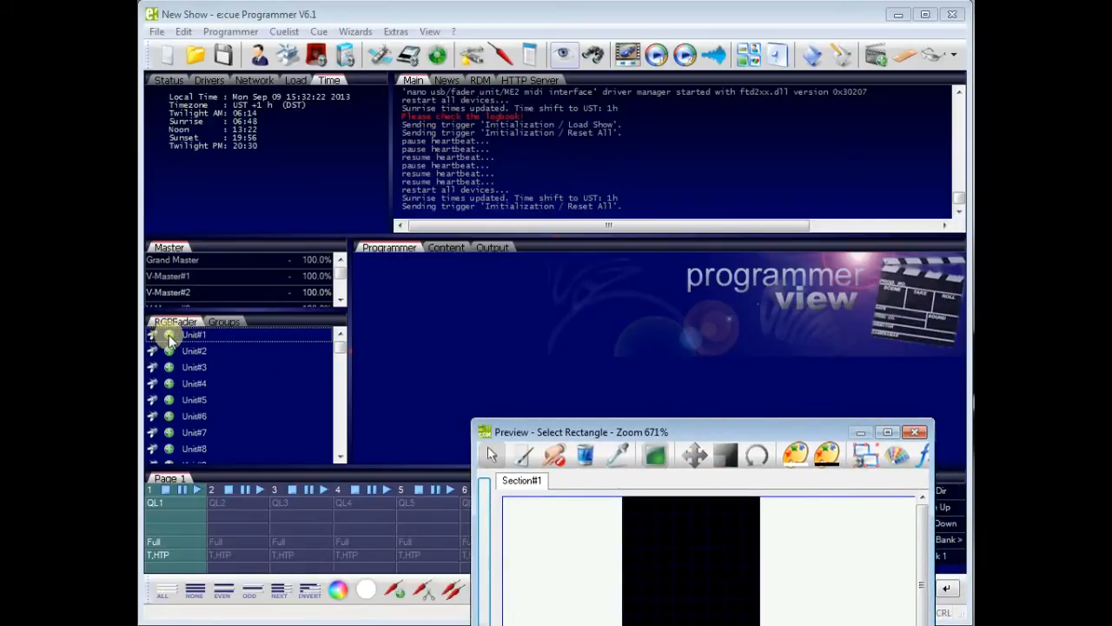
Step: Select Unit#1 and Unit#3 individually, try Select Odd, then select all three RGB Fader units
left_click(194, 351)
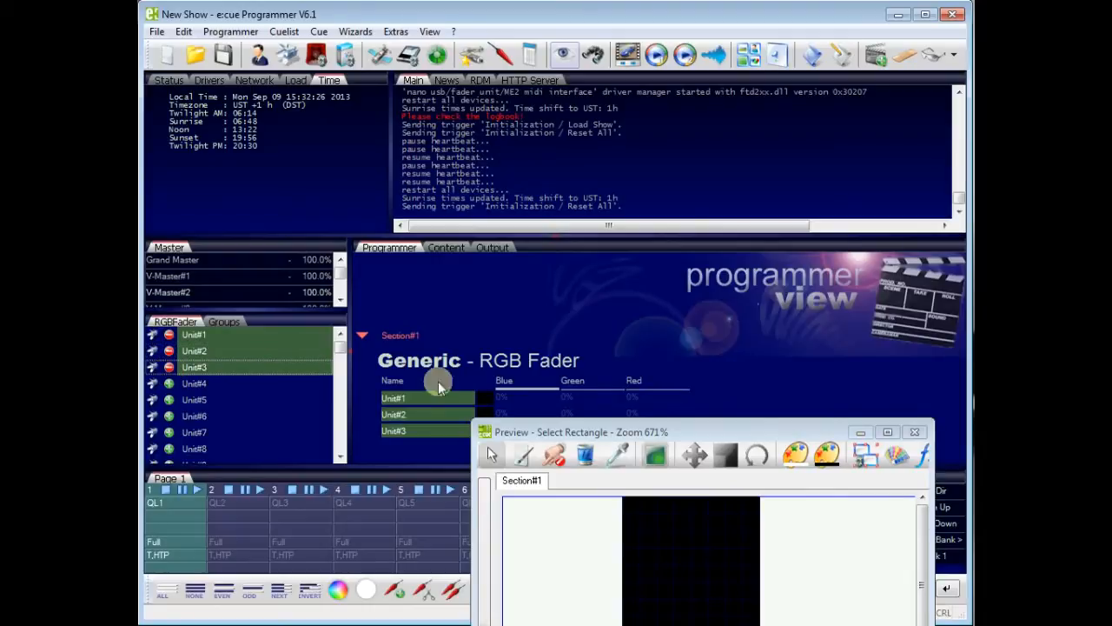
mouse_move(413, 334)
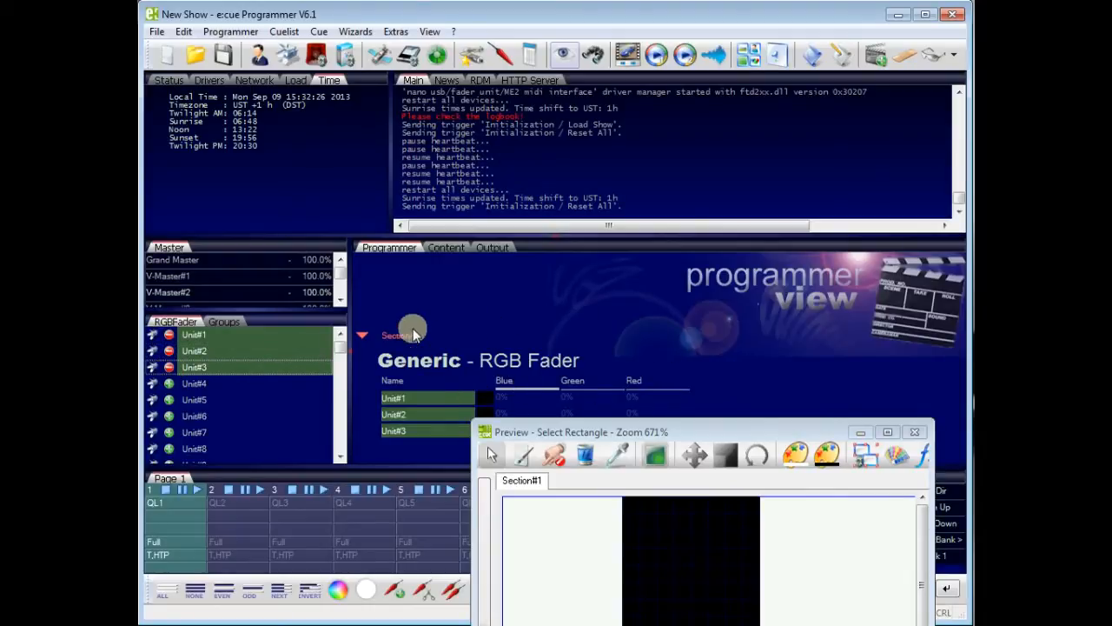
mouse_move(466, 334)
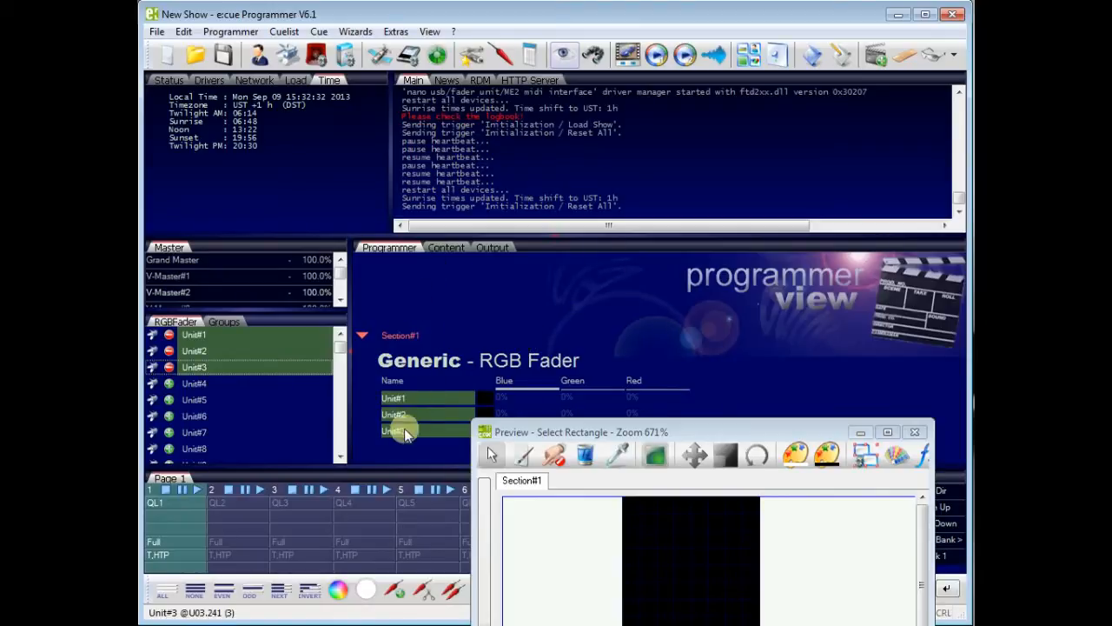
left_click(408, 398)
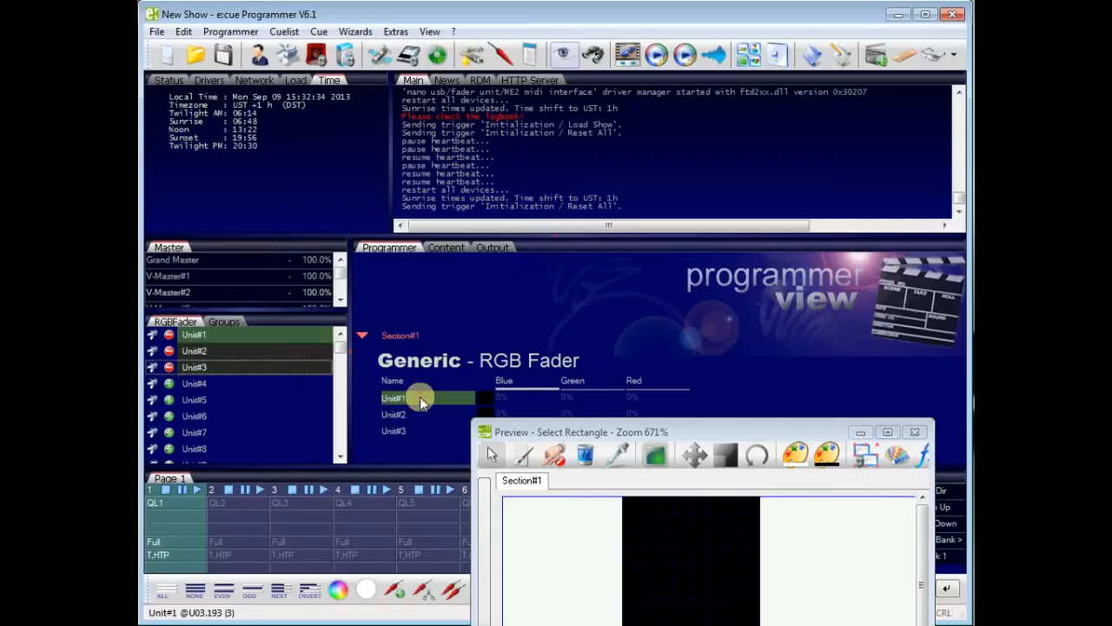
left_click(393, 431)
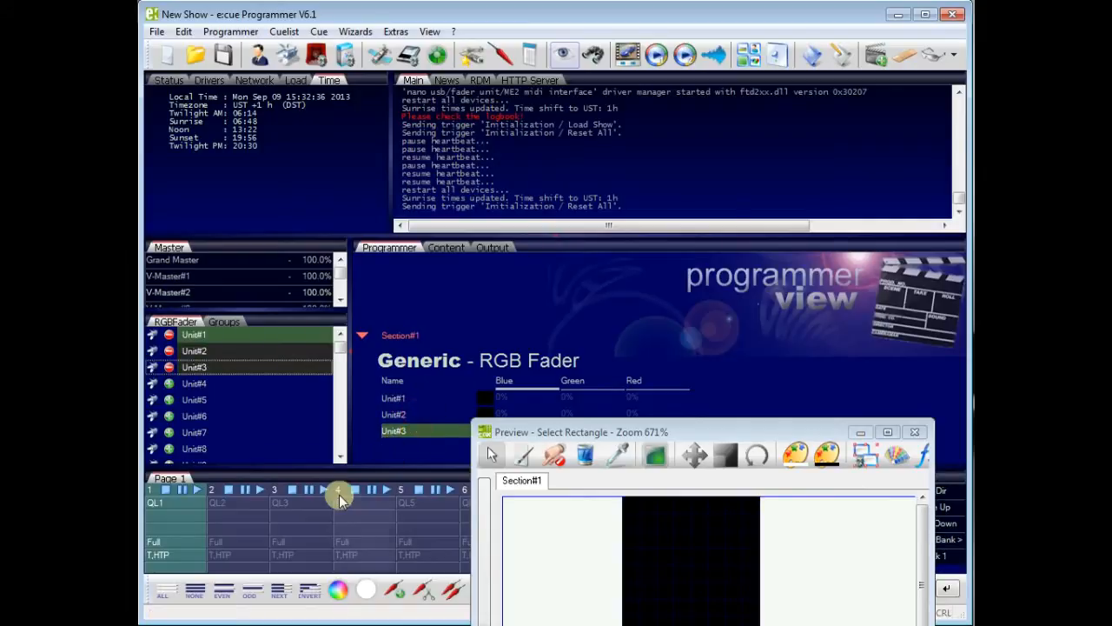
left_click(426, 398)
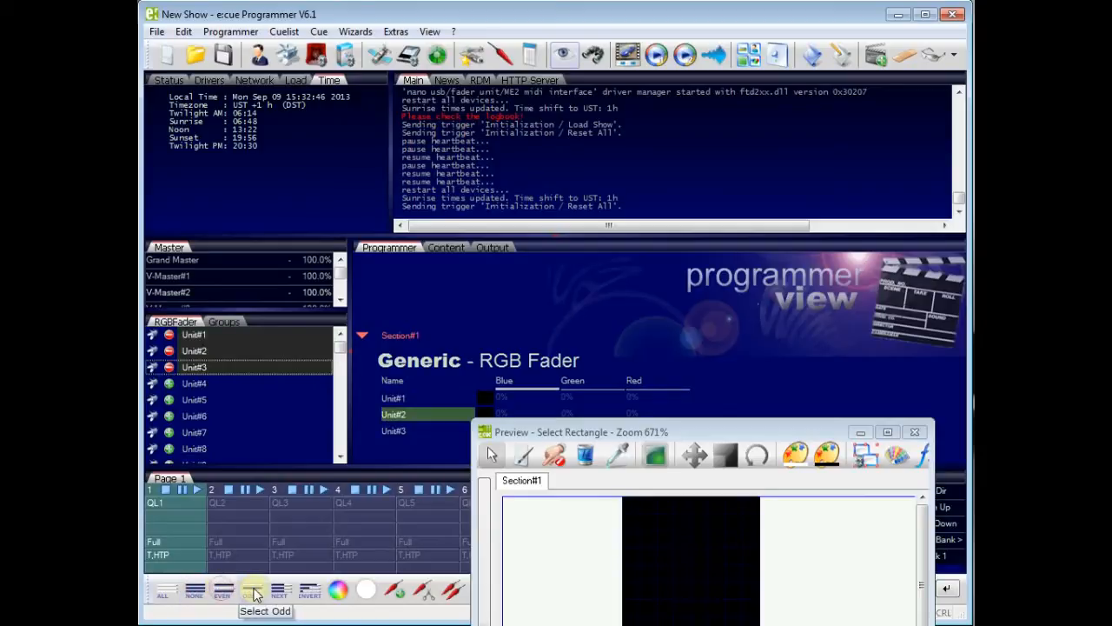
left_click(310, 591)
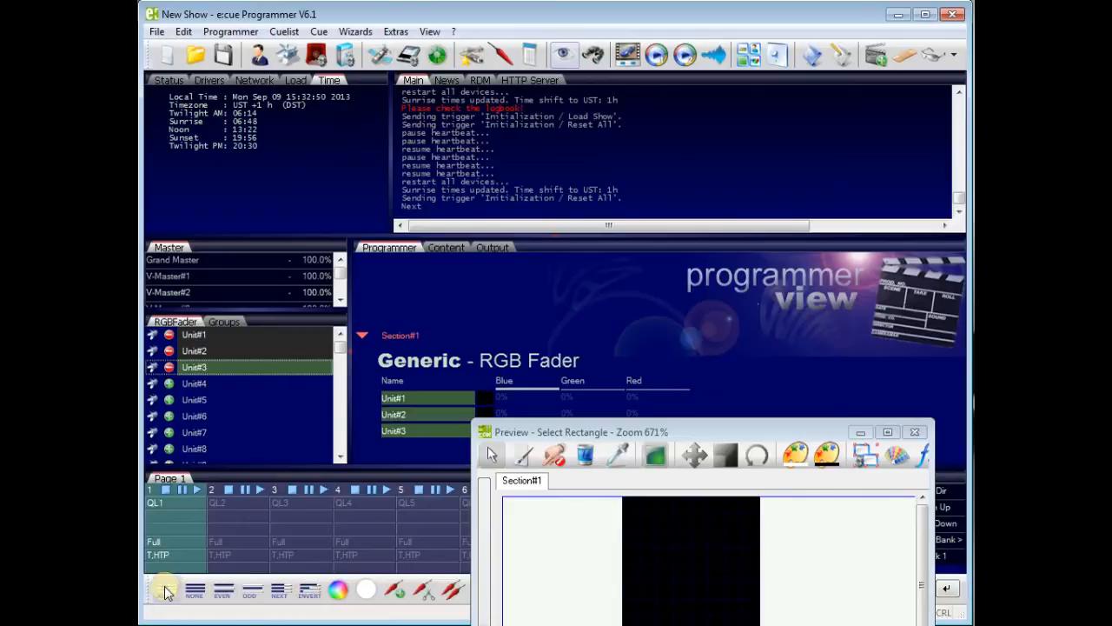
left_click(392, 398)
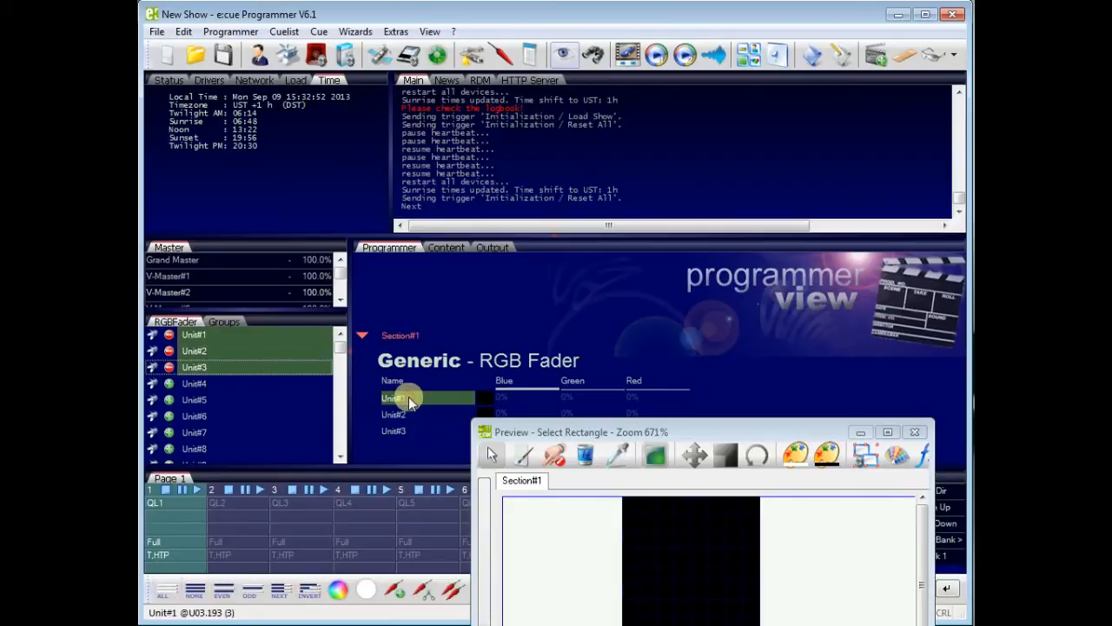
mouse_move(608, 386)
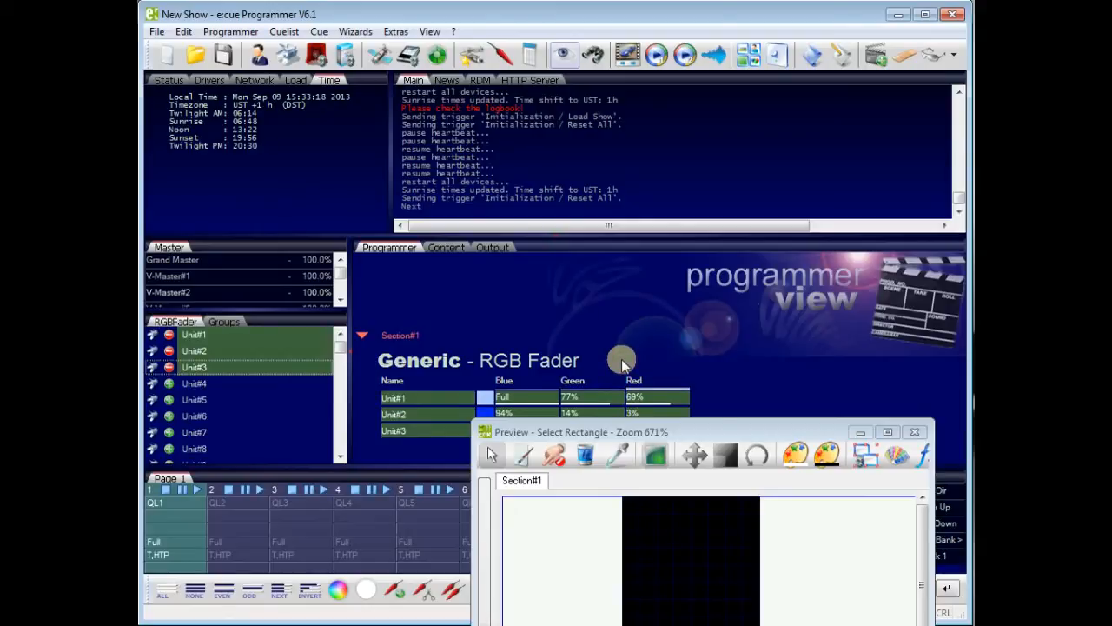
mouse_move(337, 589)
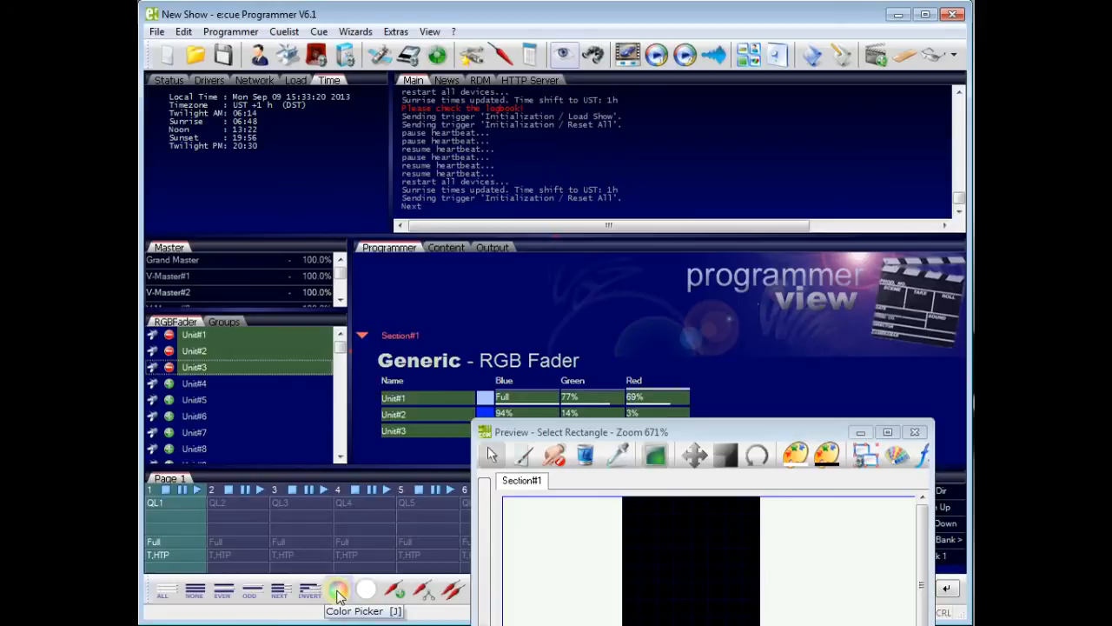
Step: In the Color Picker set Color 1 to bright blue and Color 2 to red
left_click(338, 590)
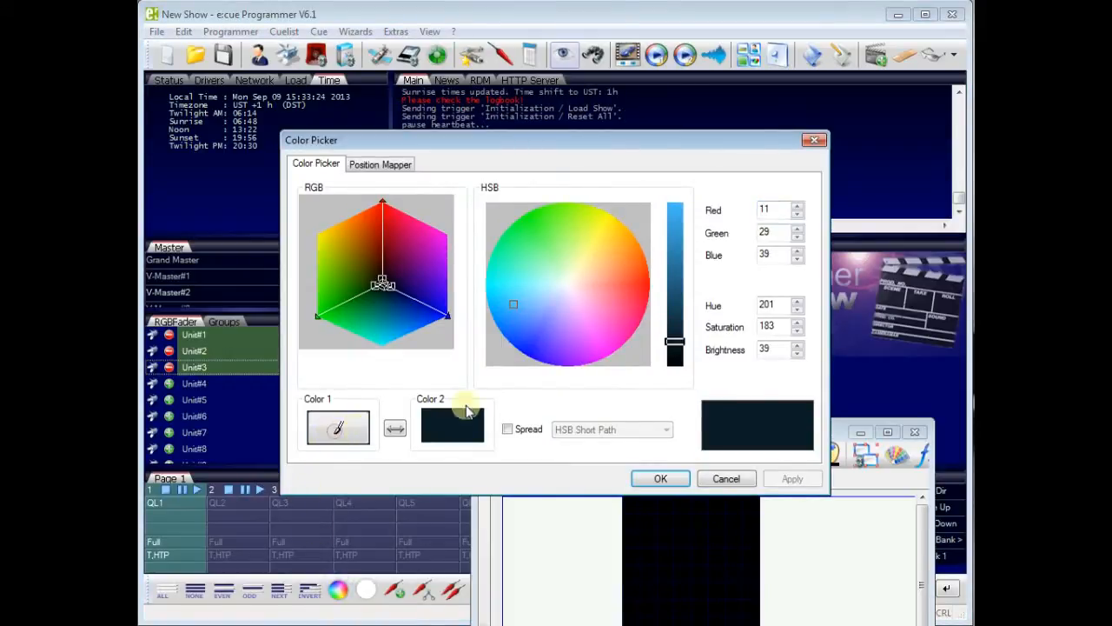
left_click(531, 340)
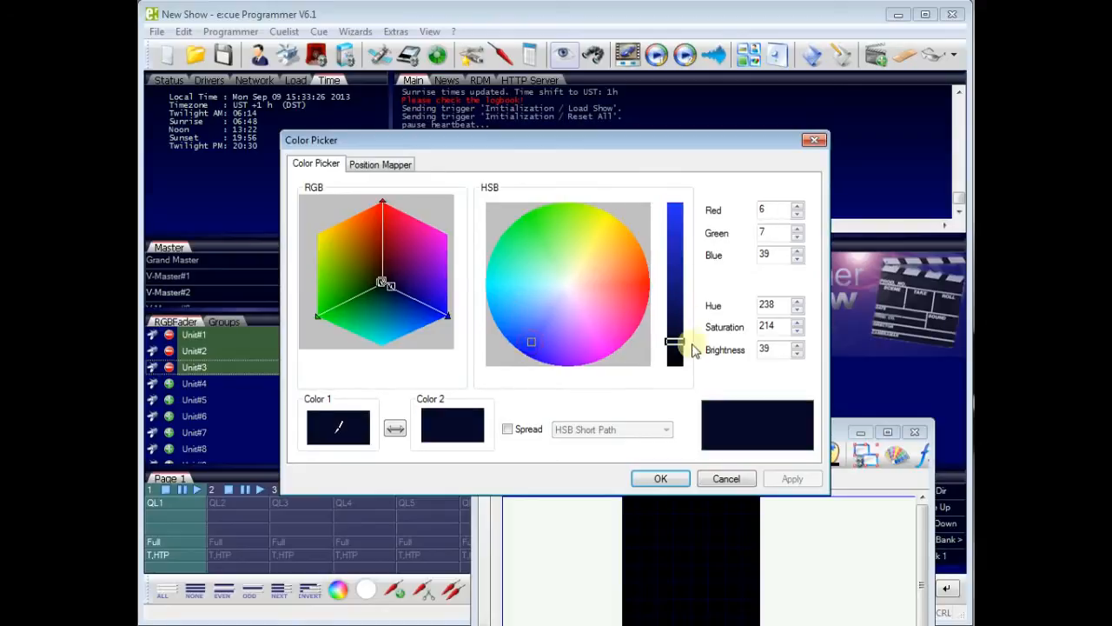
left_click_drag(676, 341, 676, 264)
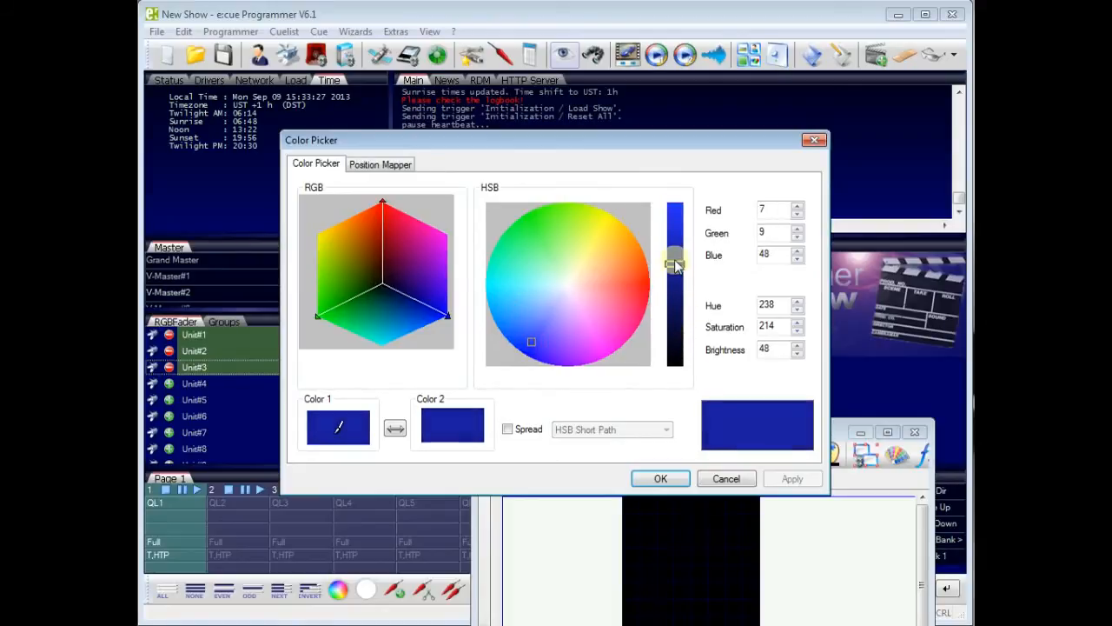
left_click_drag(675, 264, 674, 259)
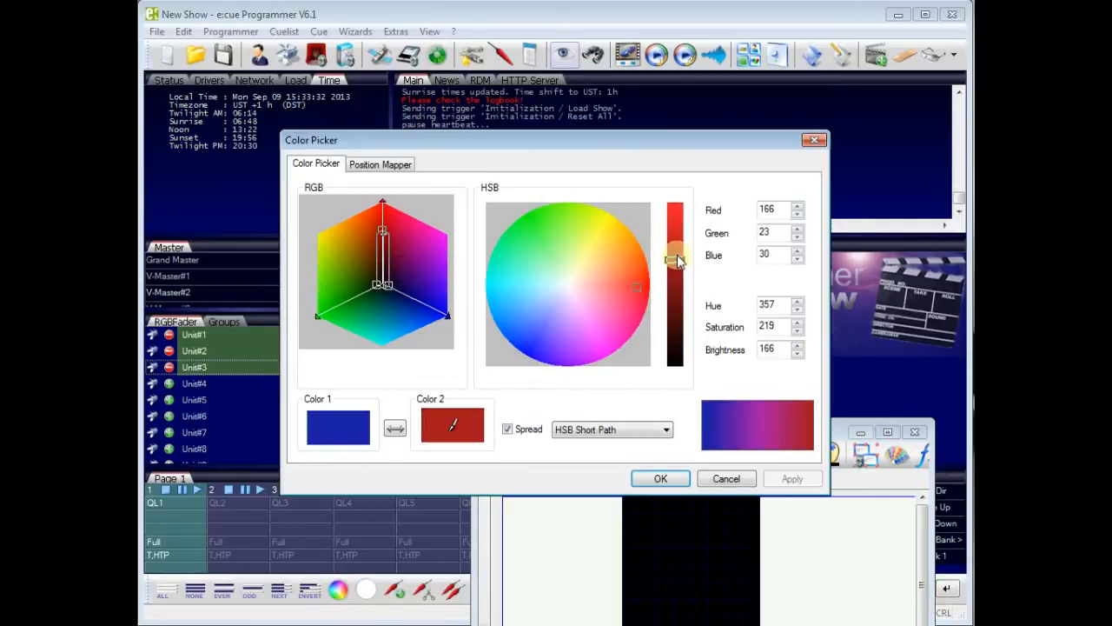
left_click_drag(676, 254, 676, 286)
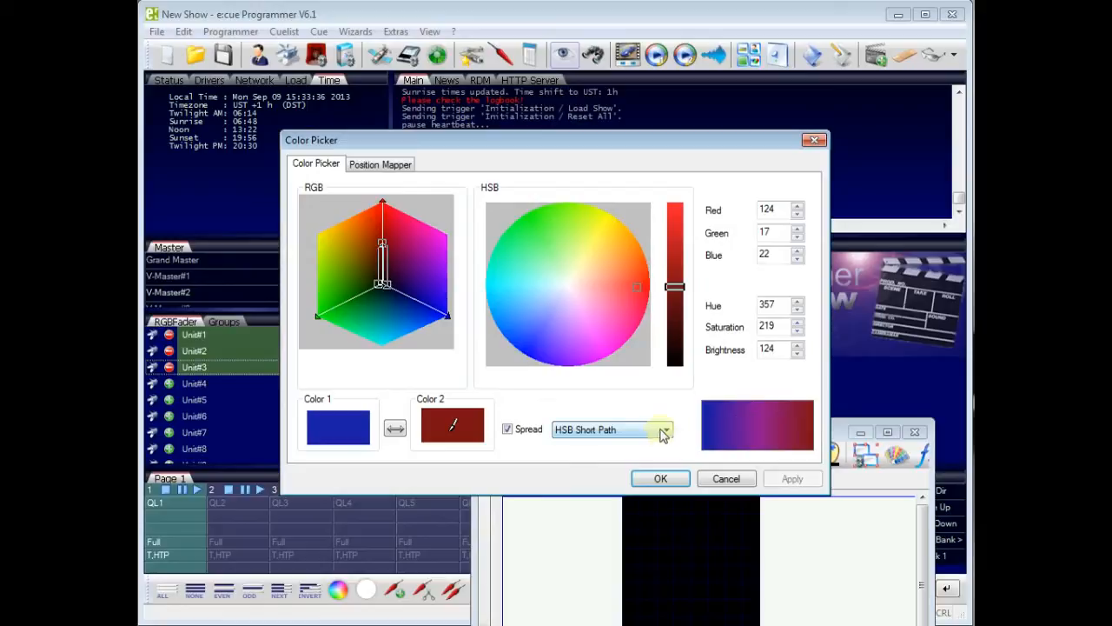
Step: Try the HSB Long Path spread, settle on HSB Short Path and apply the blue-to-red spread
left_click(667, 429)
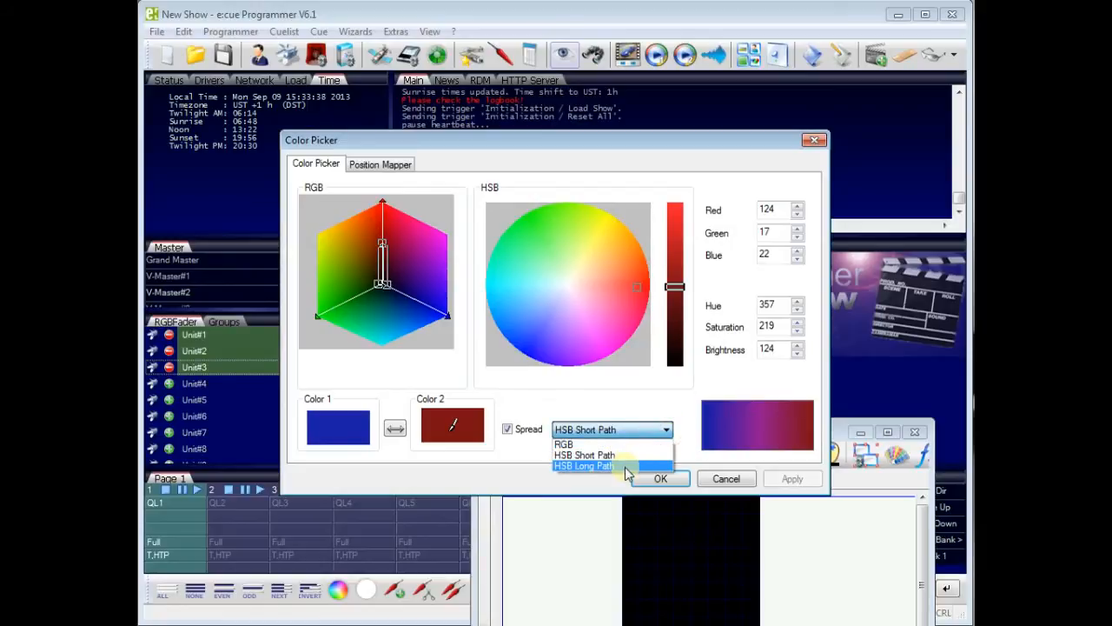
left_click(584, 466)
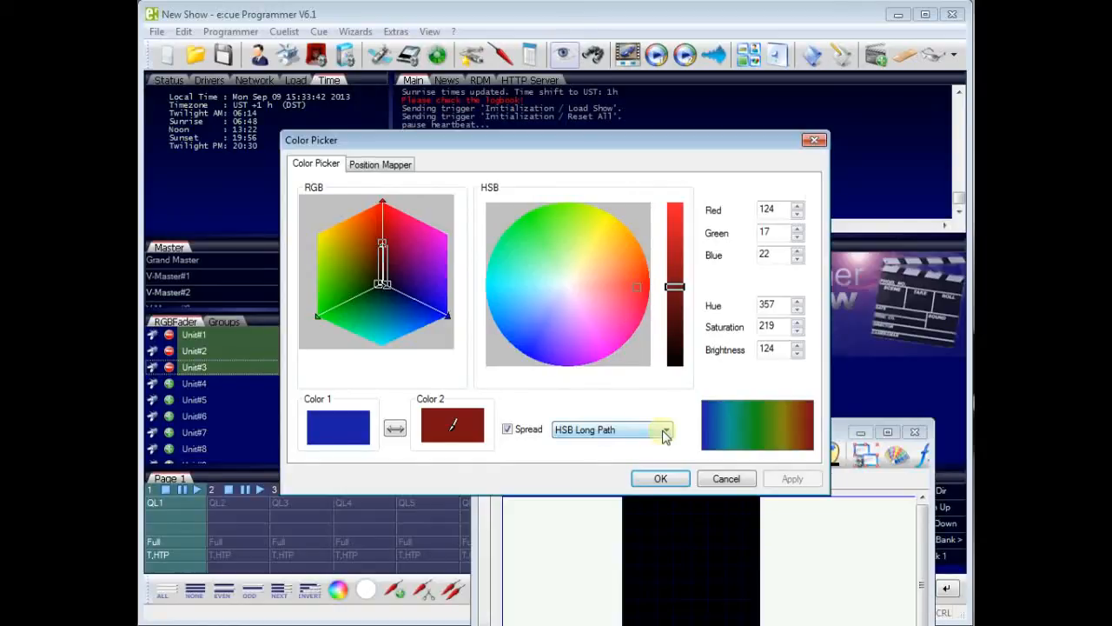
left_click(665, 429)
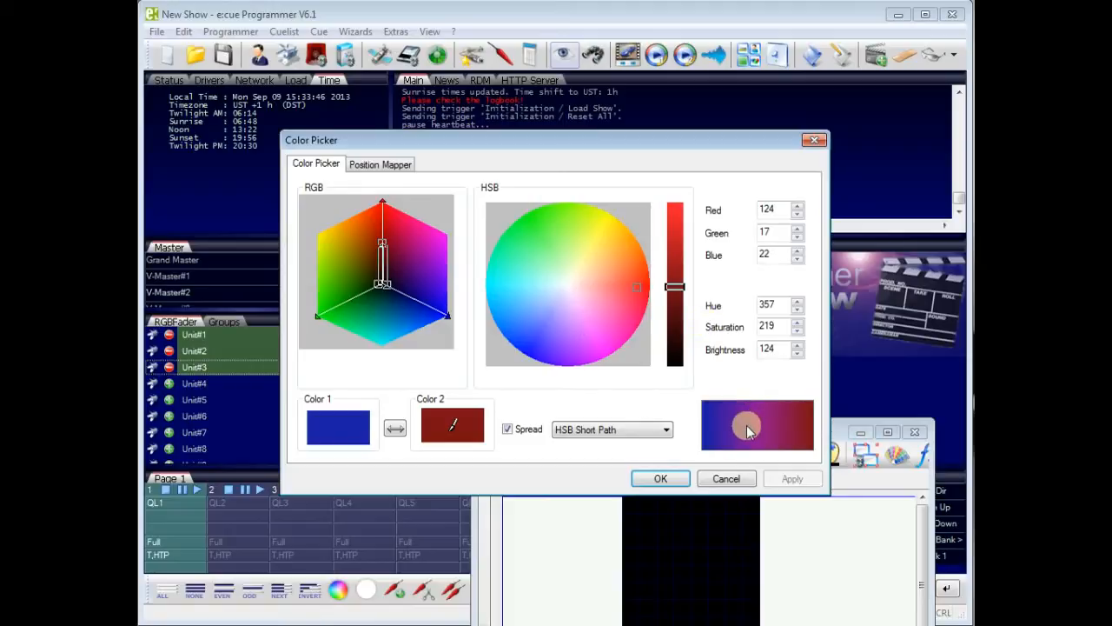
mouse_move(465, 425)
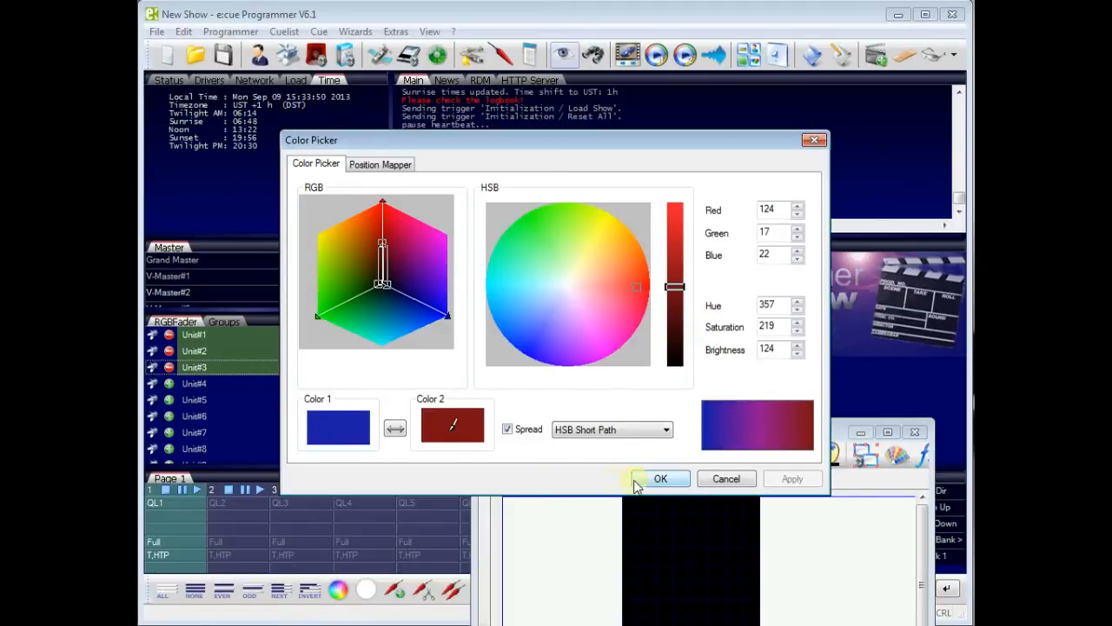
left_click(660, 479)
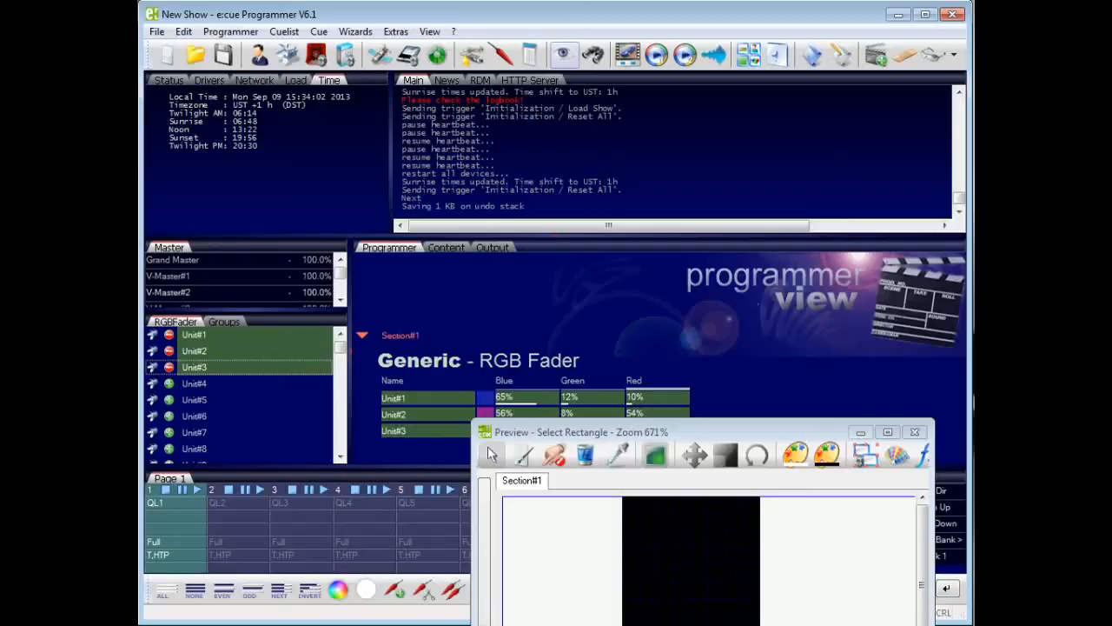
mouse_move(577, 359)
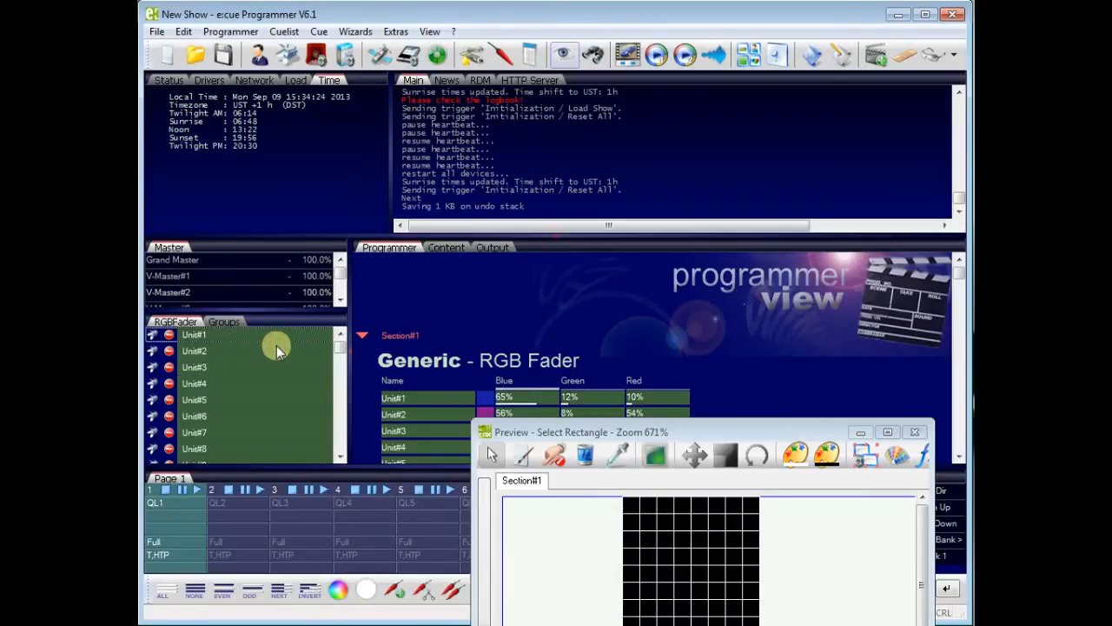
Step: Select all fixture units and reopen the Color Picker
left_click(337, 589)
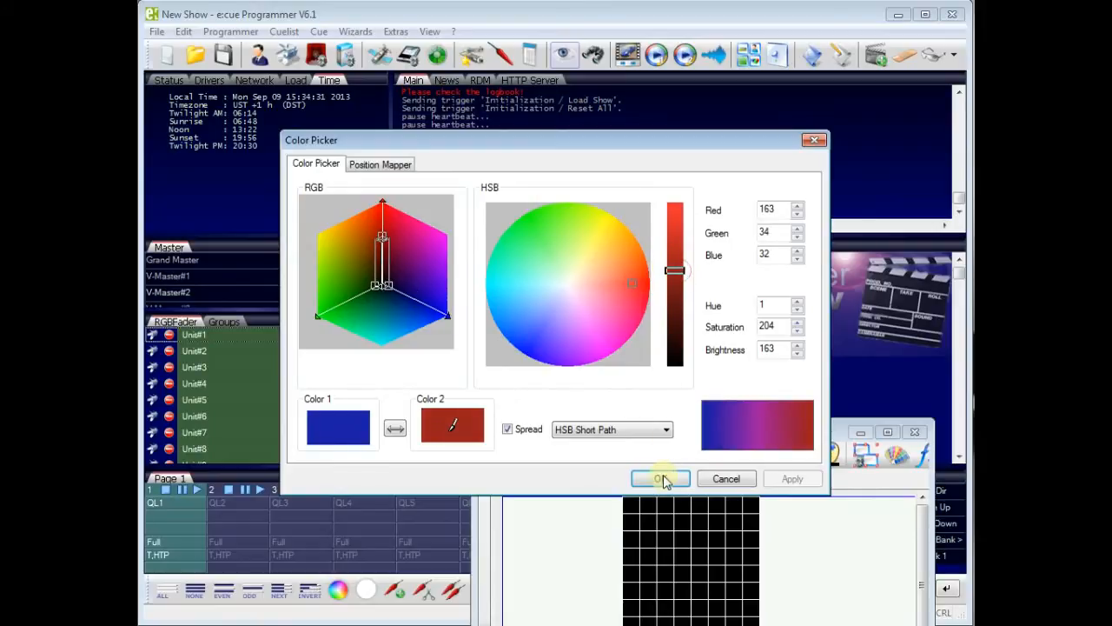
Step: Apply the blue-to-red spread to every wall unit, then close the stage preview window
left_click(660, 478)
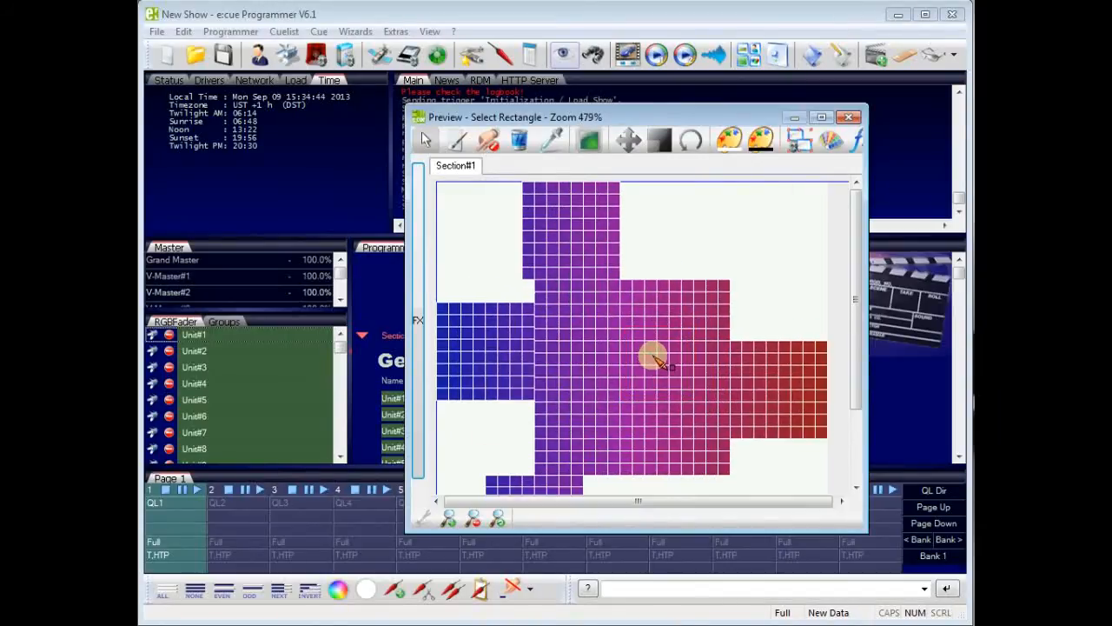
scroll("down", 3)
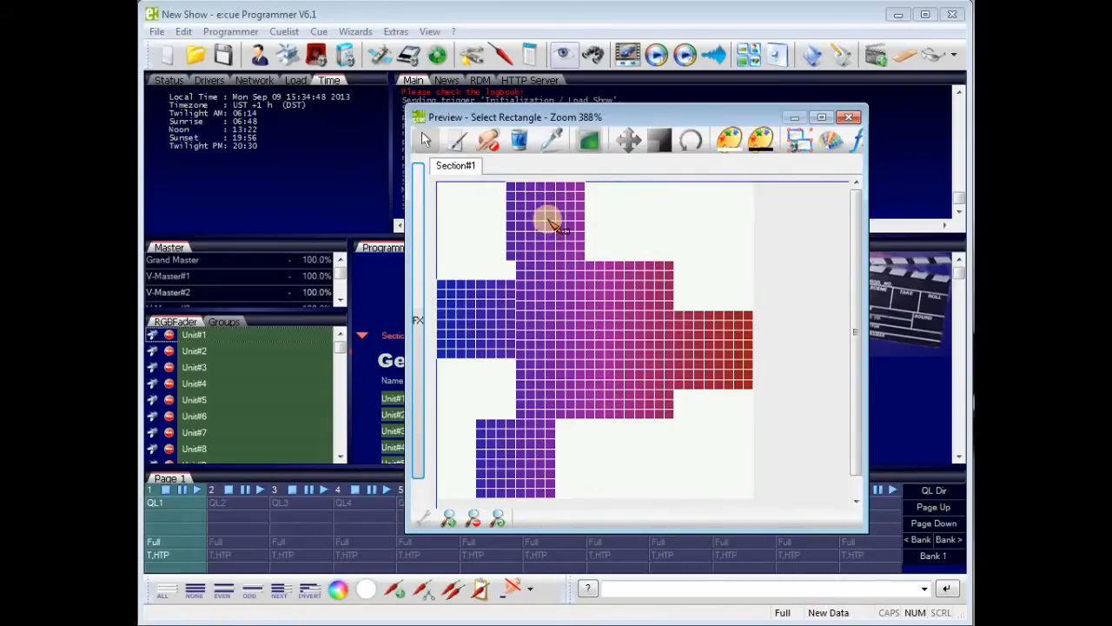
mouse_move(622, 235)
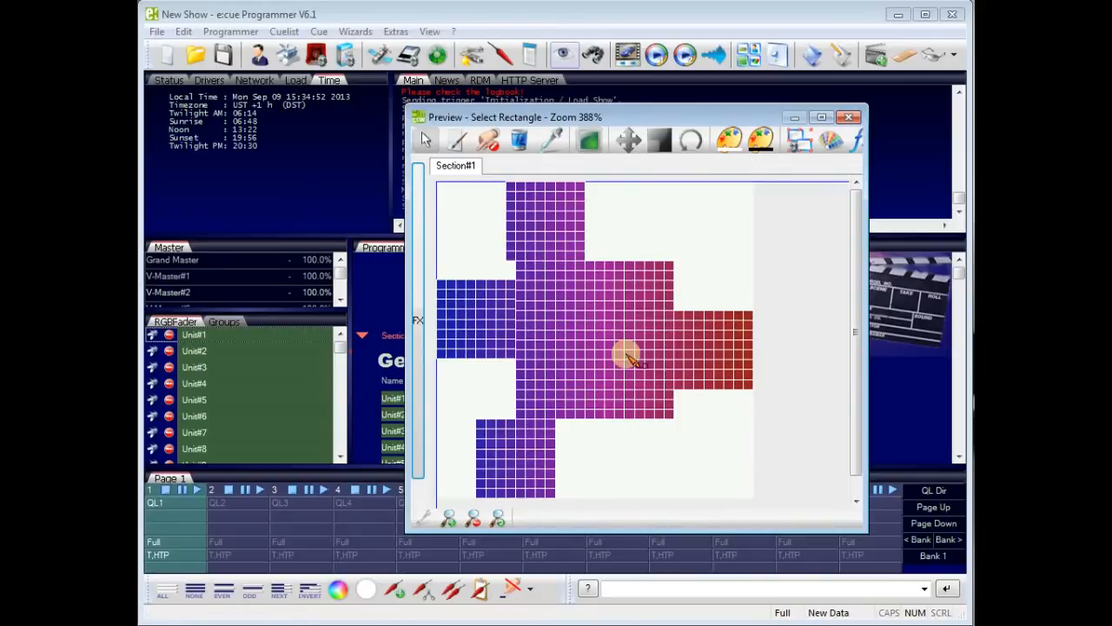
mouse_move(652, 309)
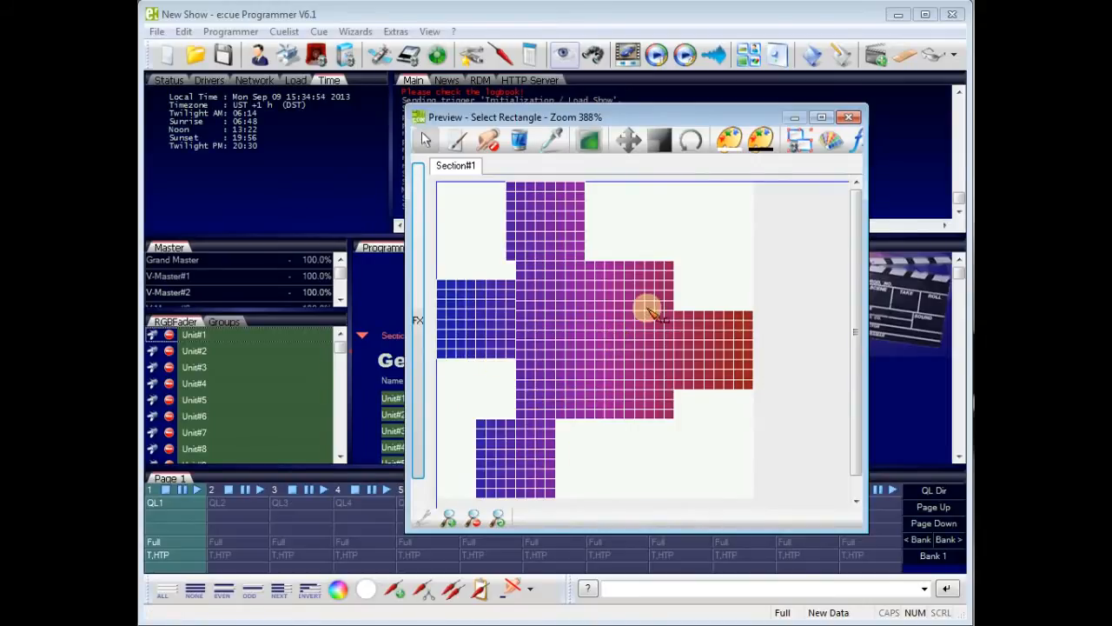
left_click(849, 118)
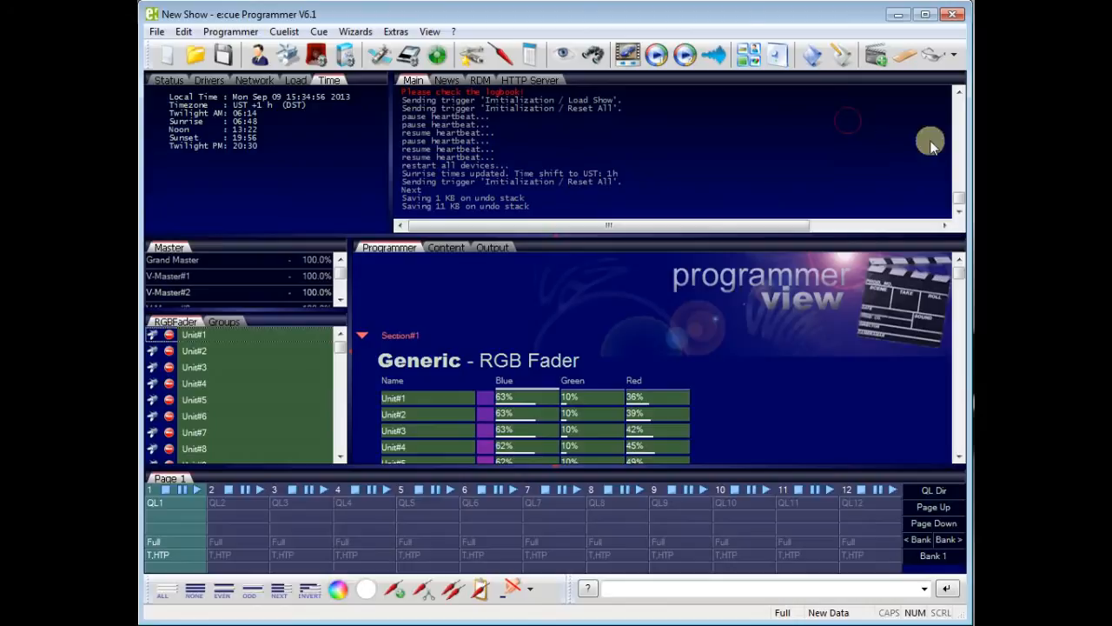
mouse_move(426, 208)
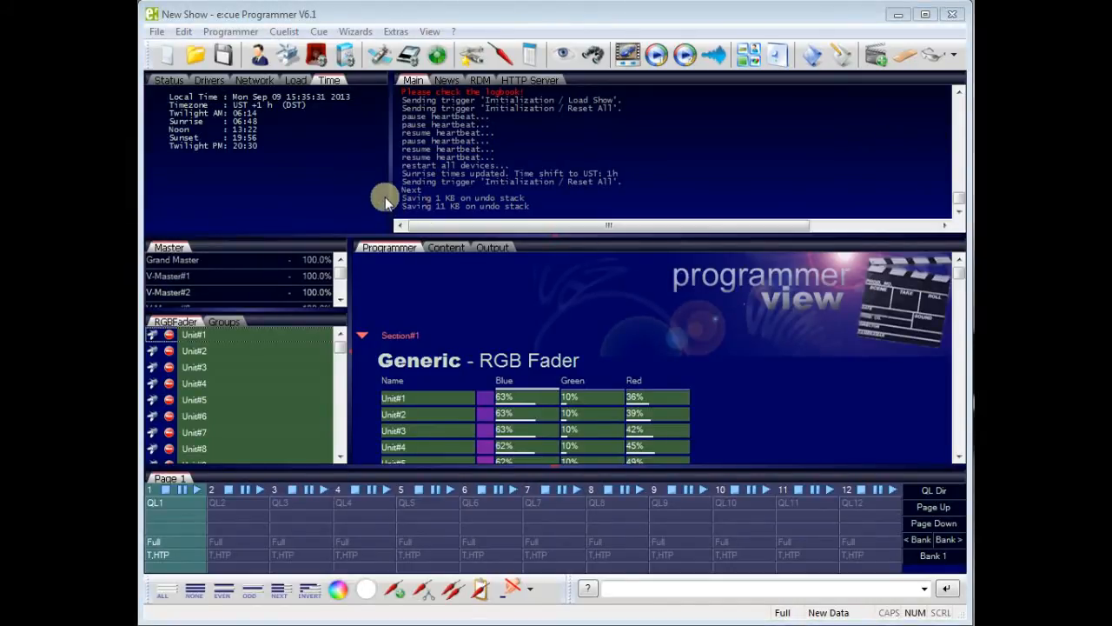
mouse_move(351, 80)
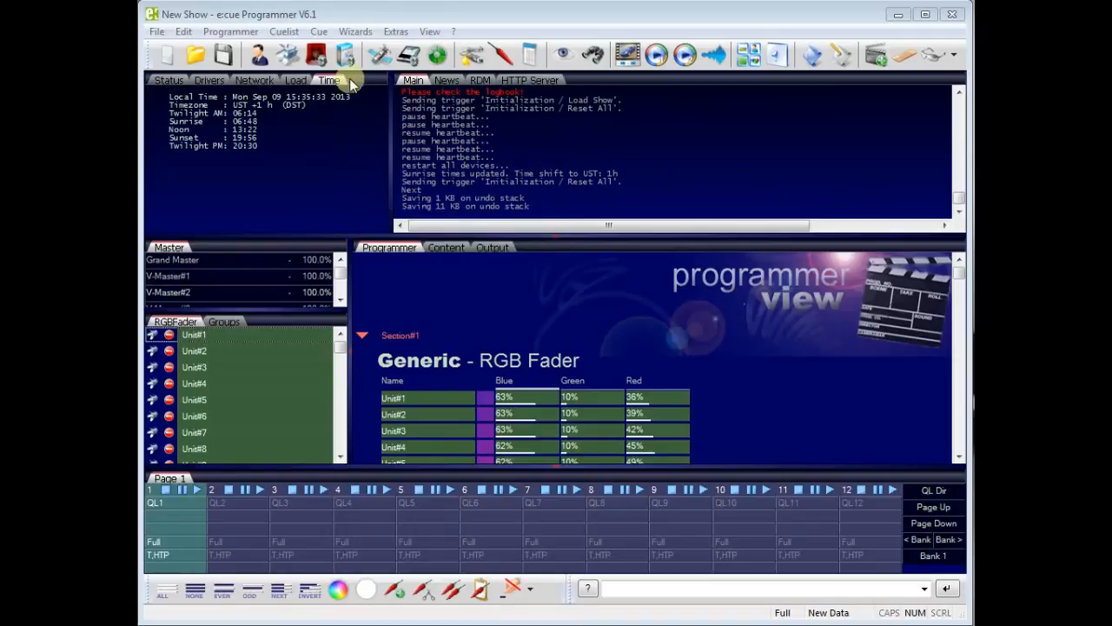
Step: In Application Options' Advanced tab, bind e:net to the 192.168.178.47 network adapter
left_click(345, 54)
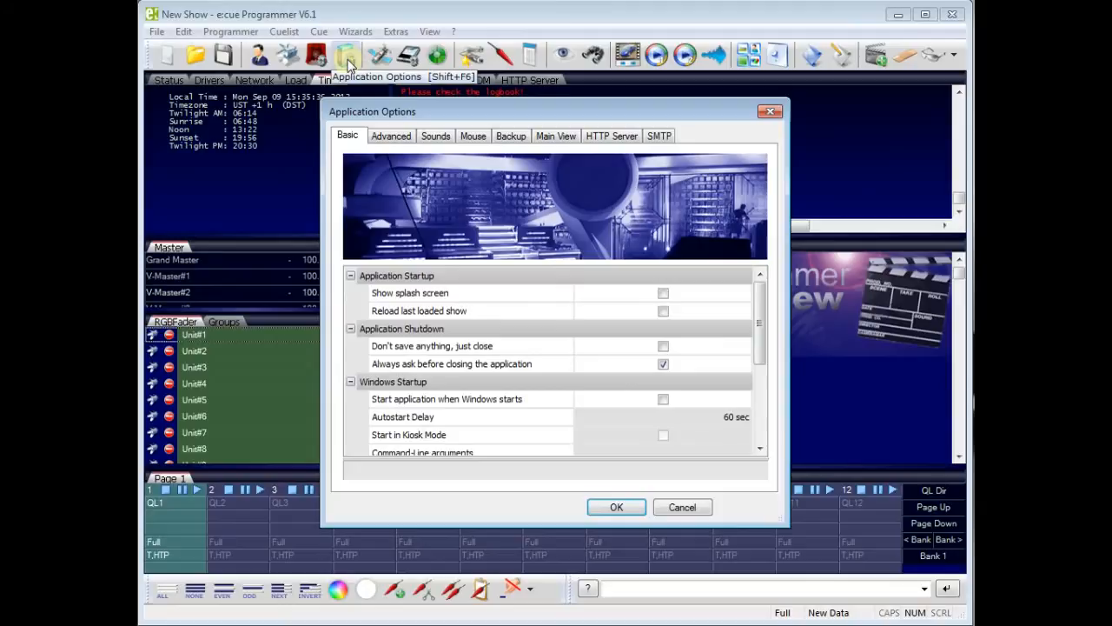
mouse_move(642, 304)
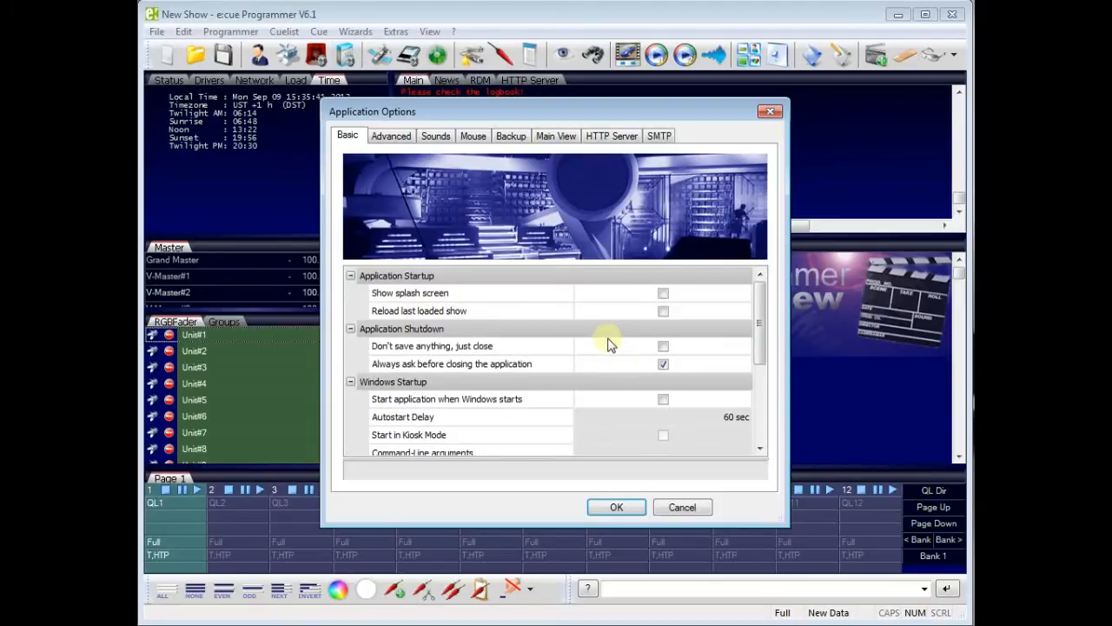
mouse_move(662, 292)
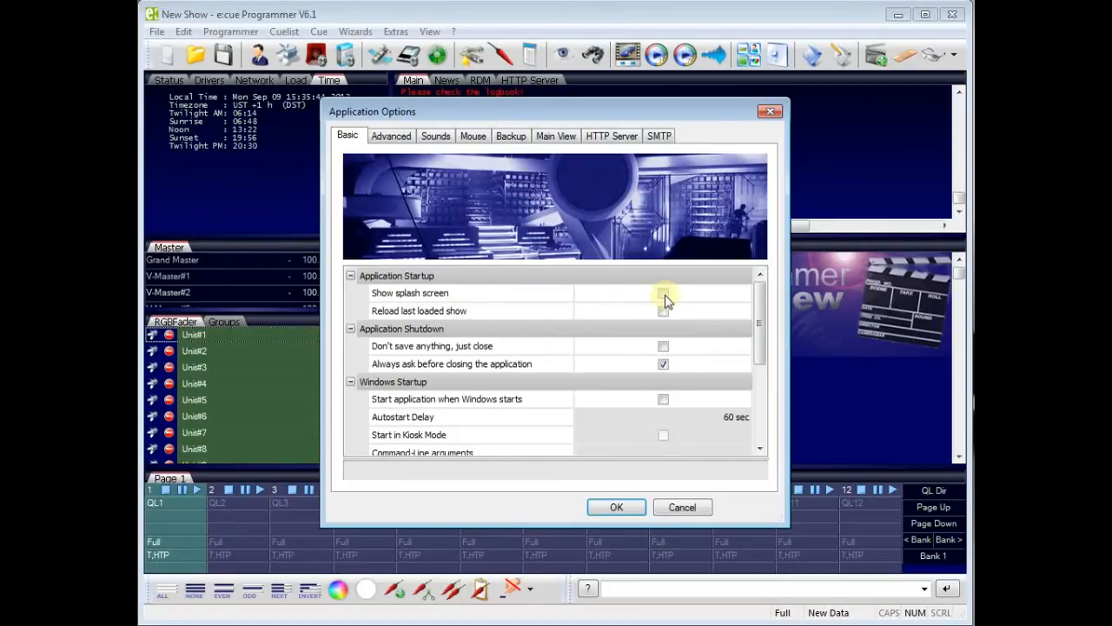
mouse_move(391, 135)
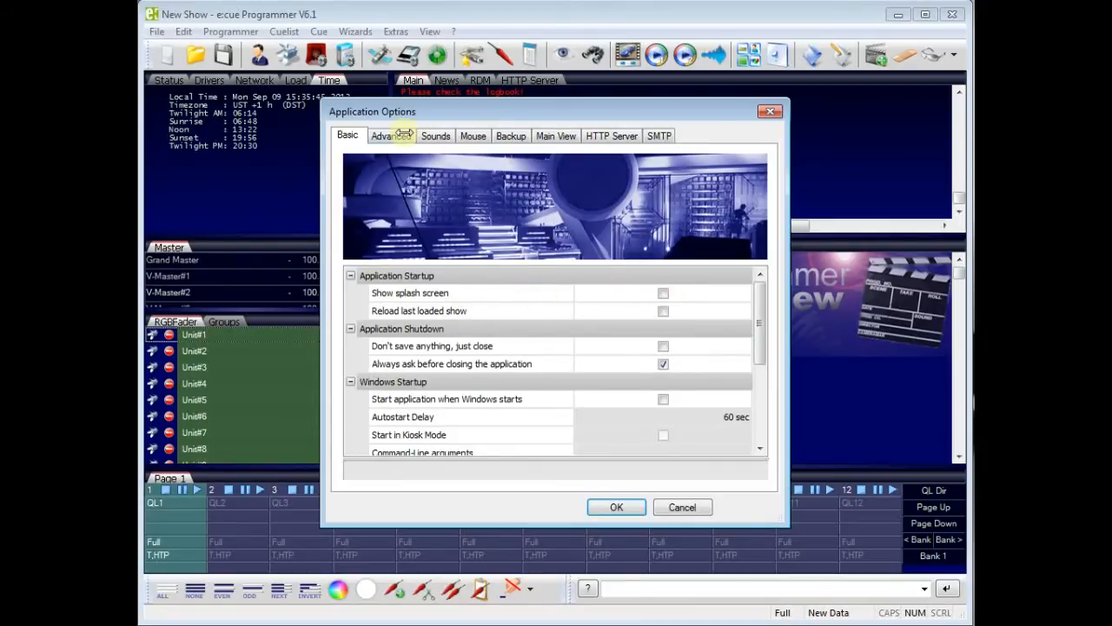
left_click(389, 136)
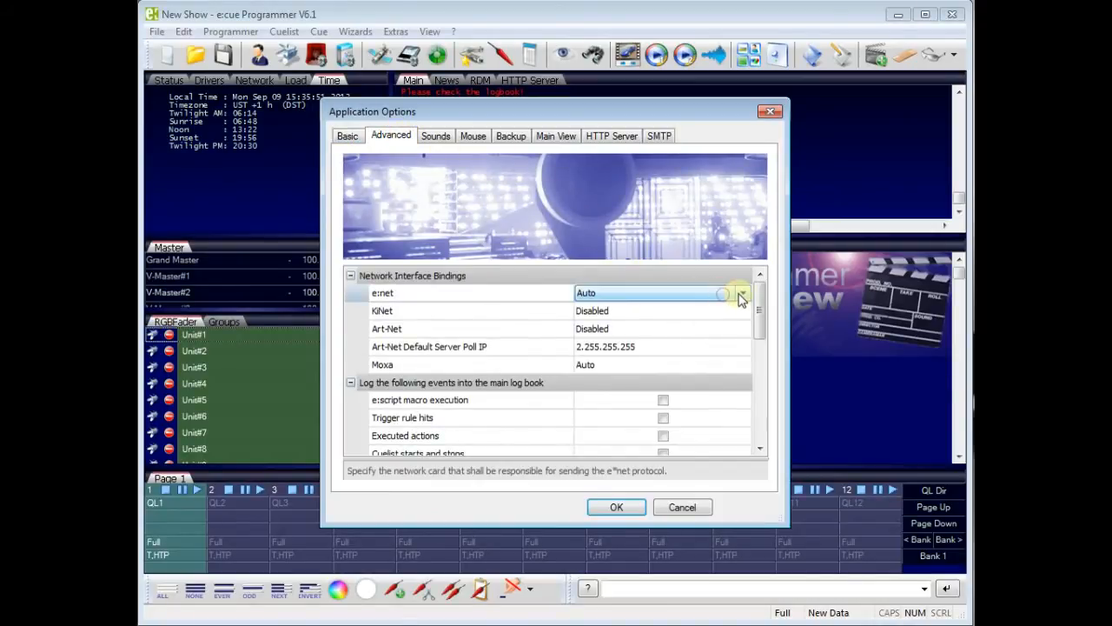
left_click(740, 292)
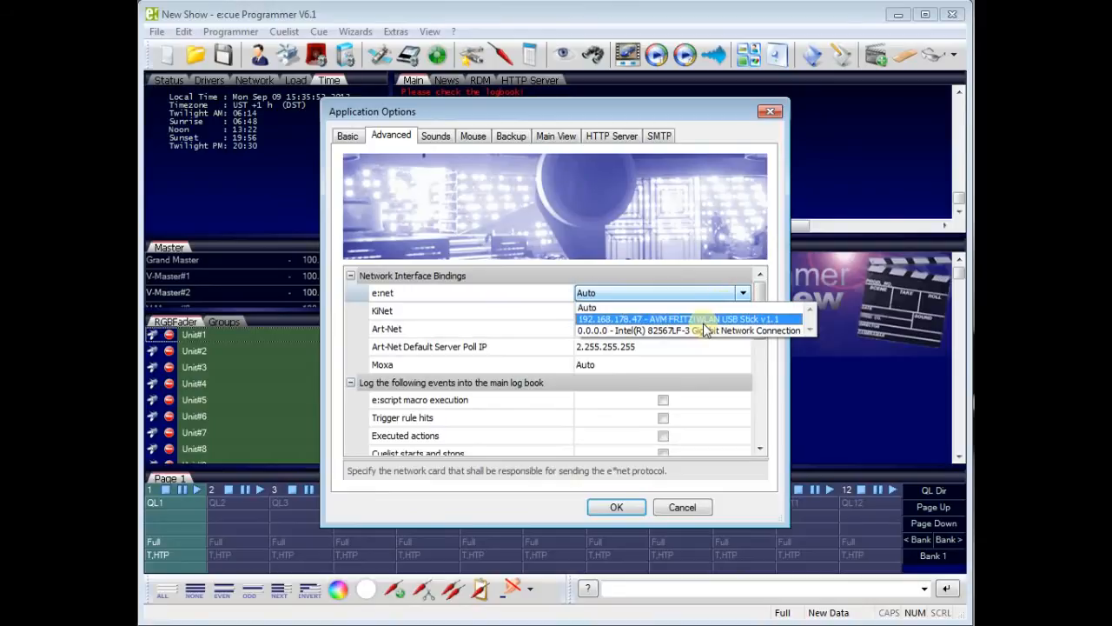
left_click(676, 320)
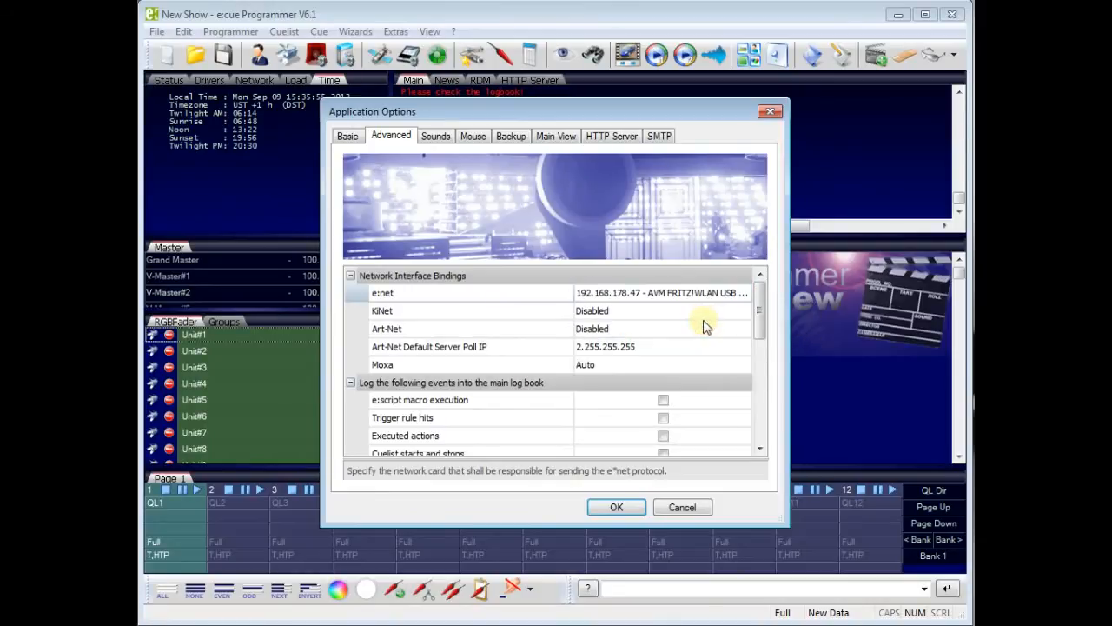
mouse_move(657, 302)
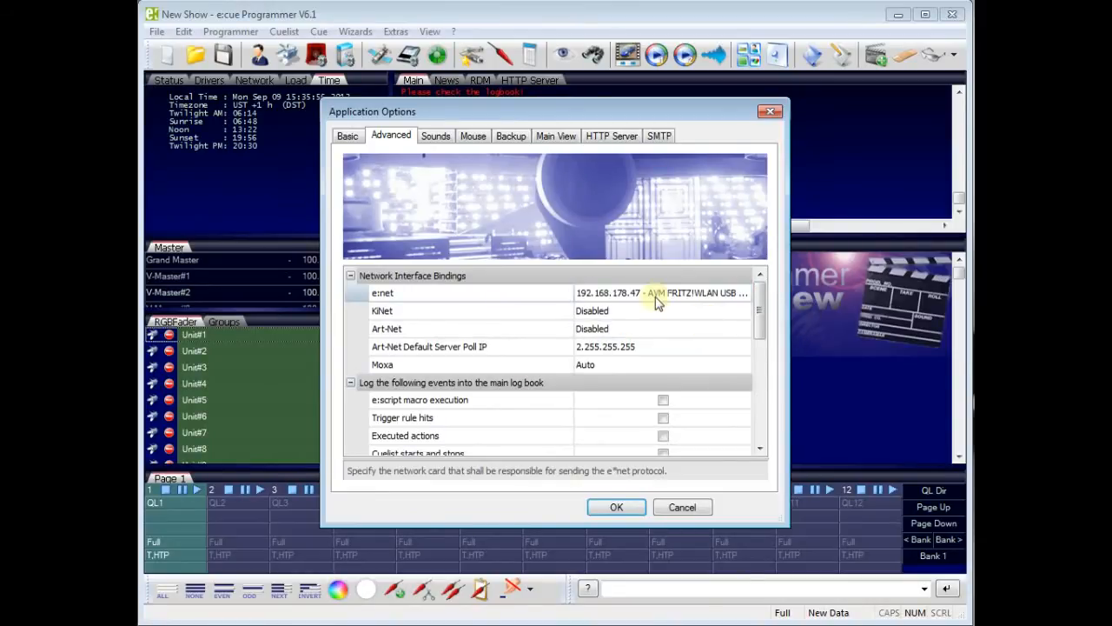
Step: Browse the Sounds and Mouse settings, enable the HTTP Server, and confirm the options
left_click(434, 136)
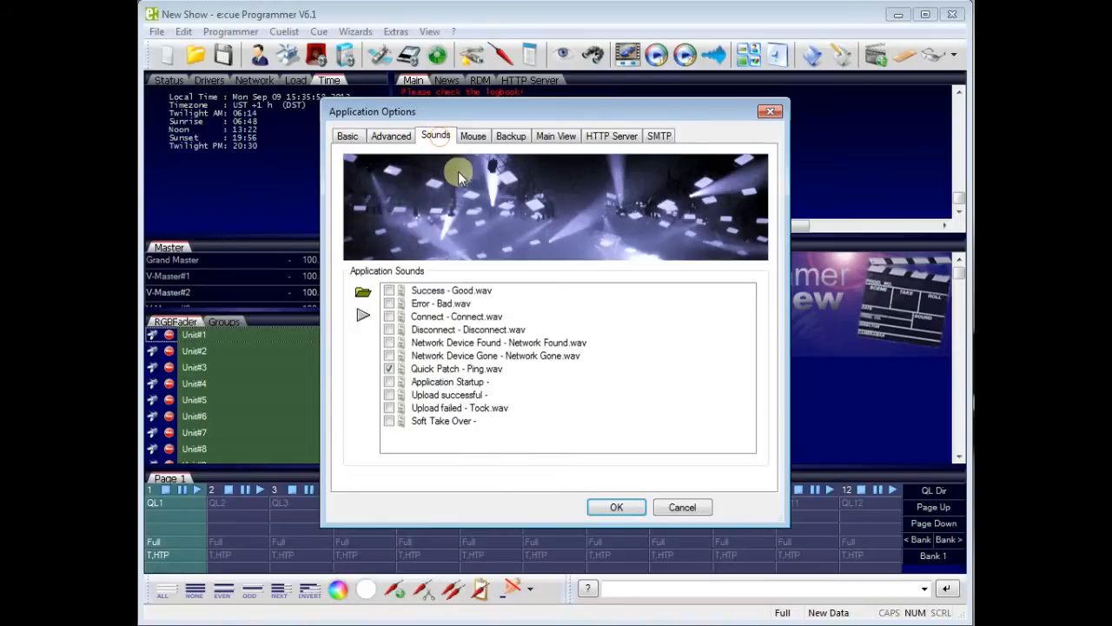
mouse_move(417, 252)
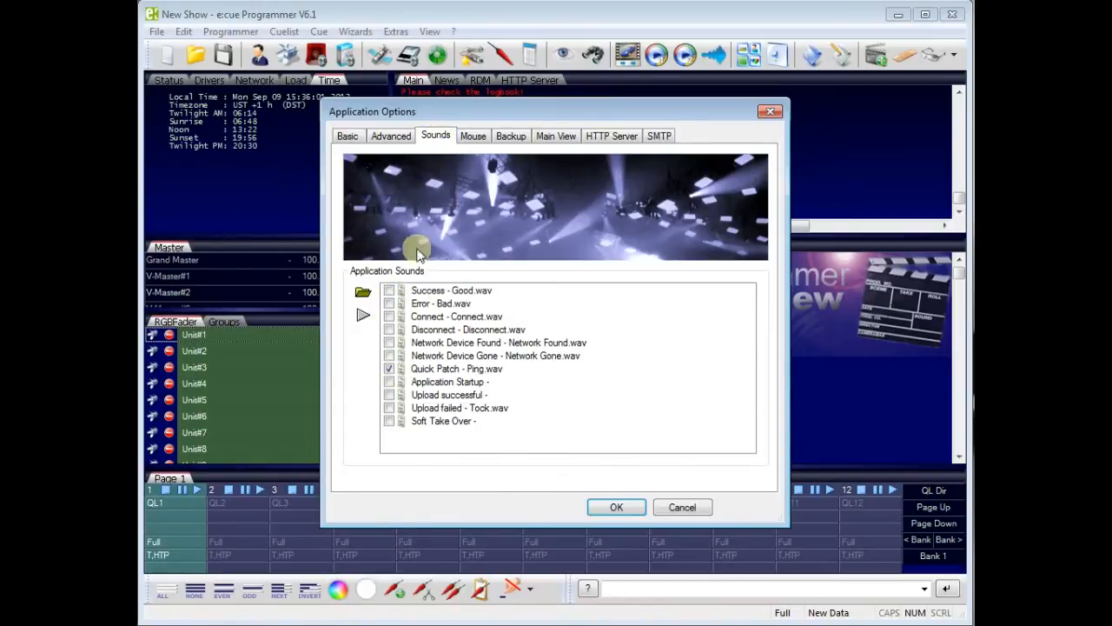
left_click(472, 136)
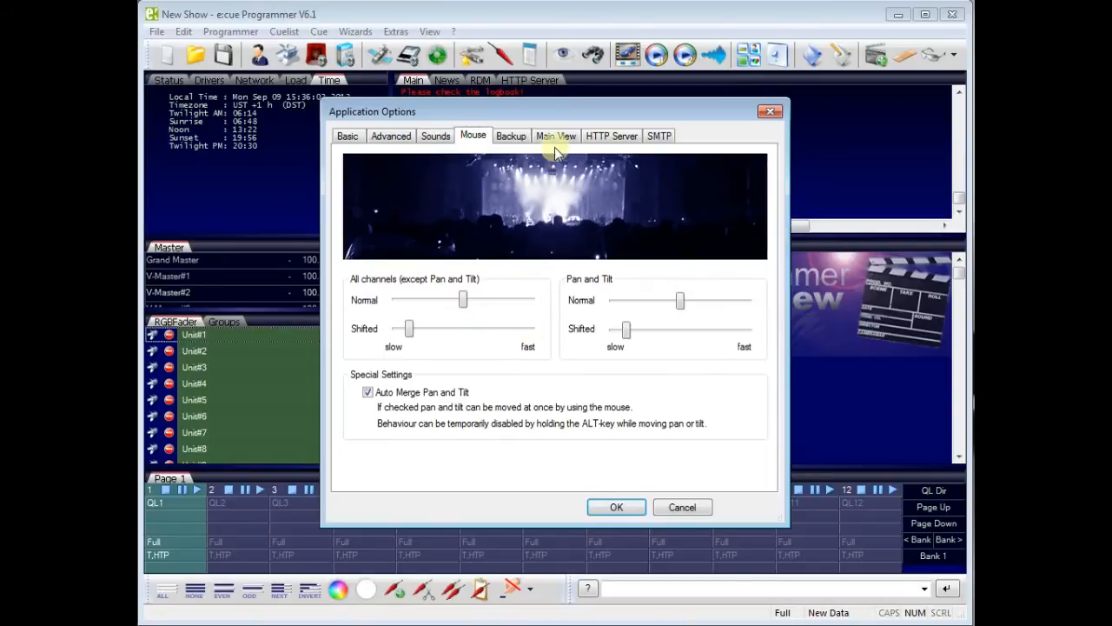
left_click(612, 135)
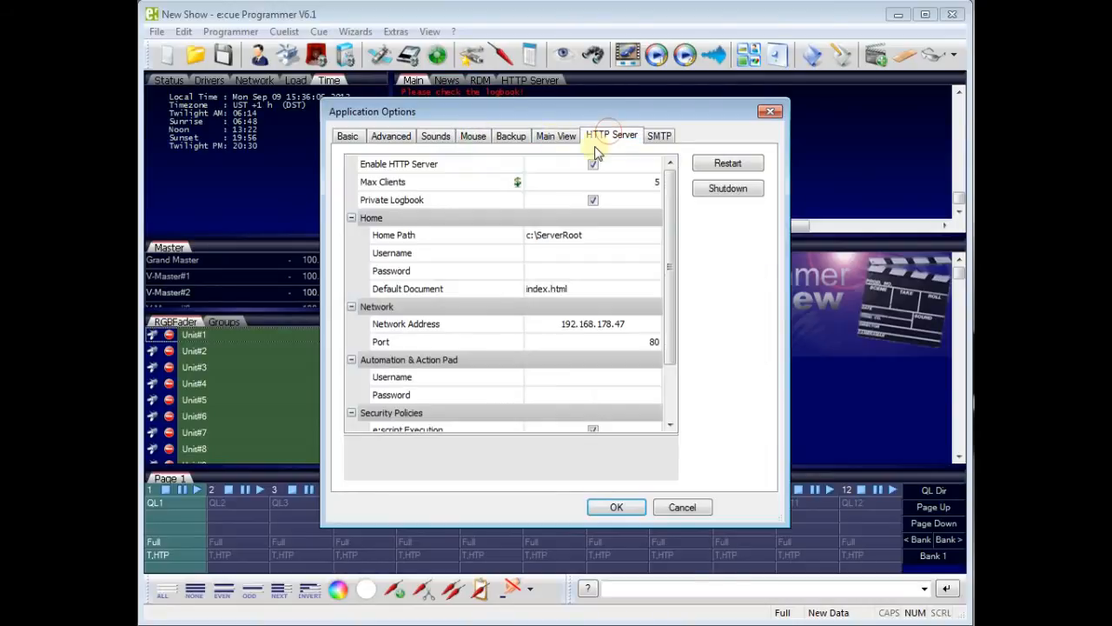
mouse_move(594, 171)
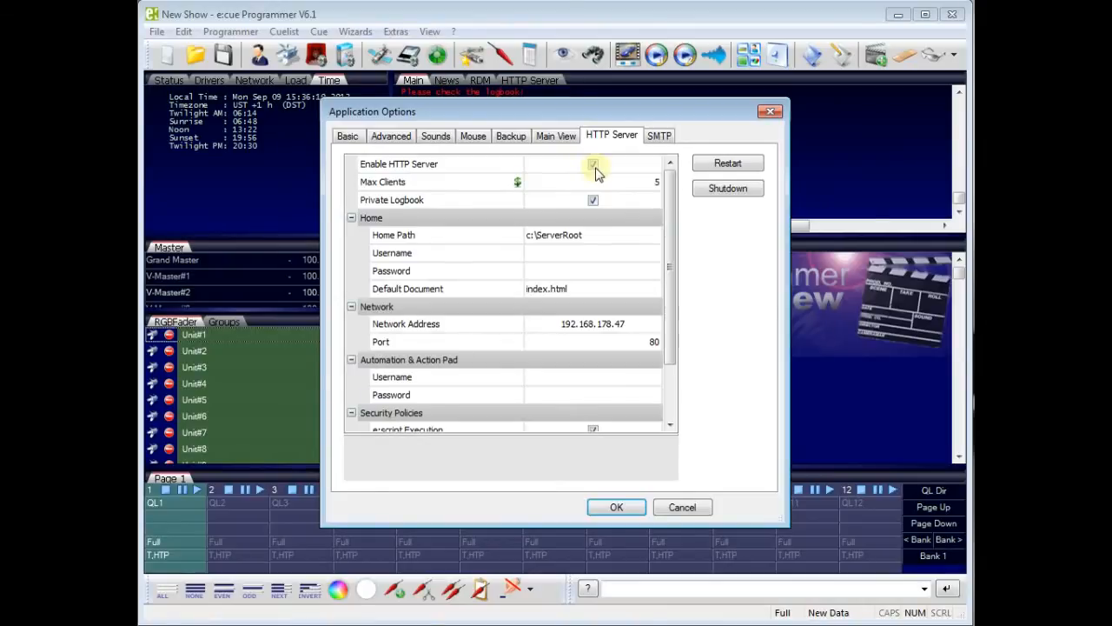
left_click(593, 163)
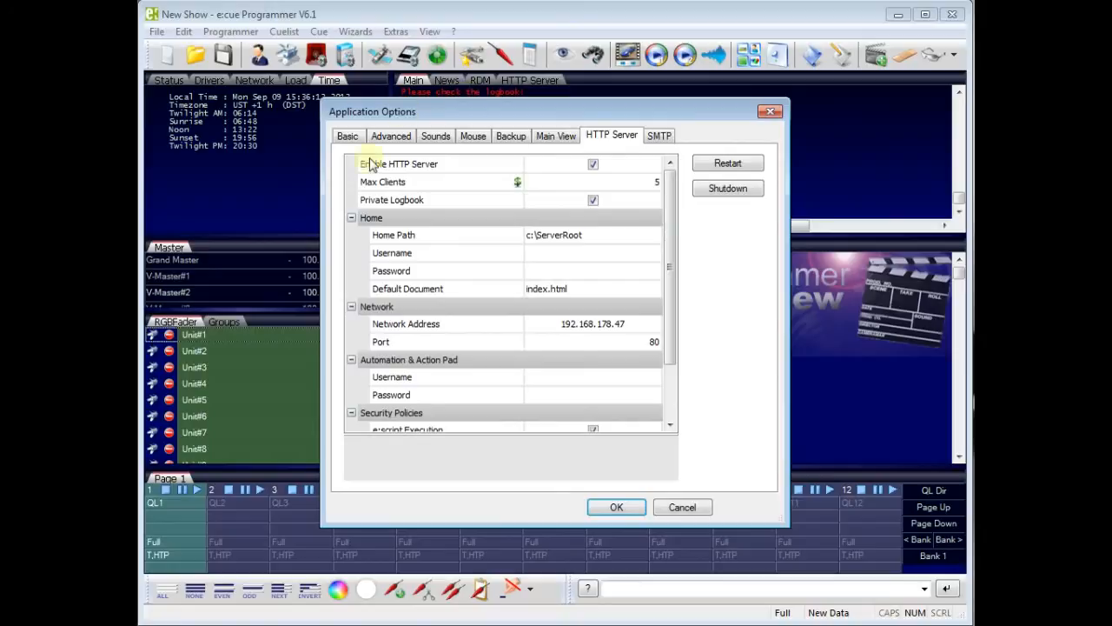
left_click(615, 507)
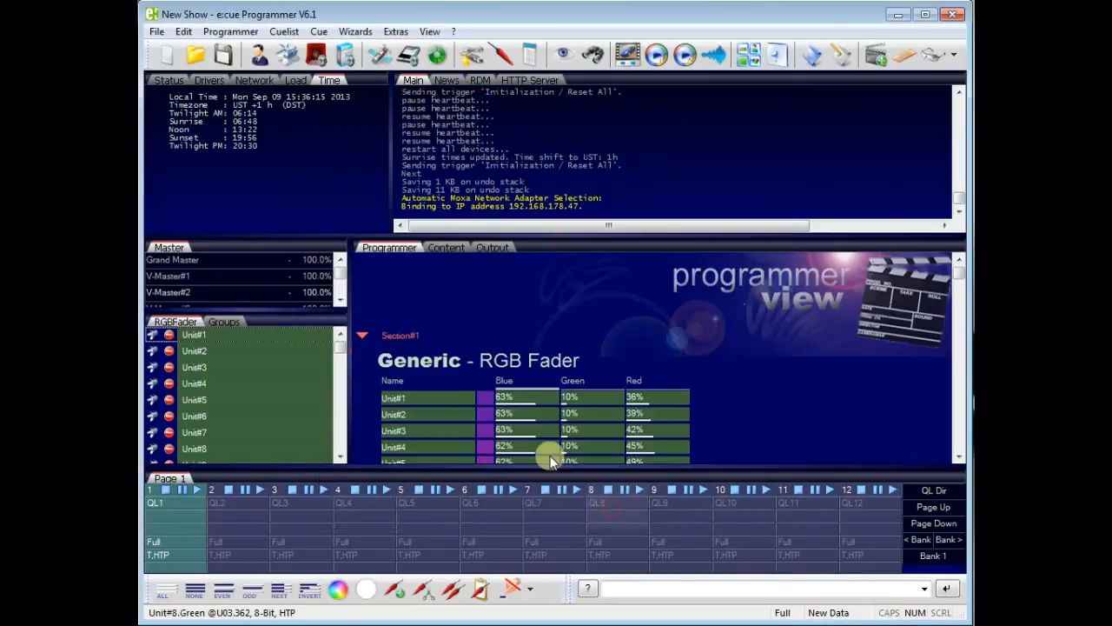
mouse_move(316, 54)
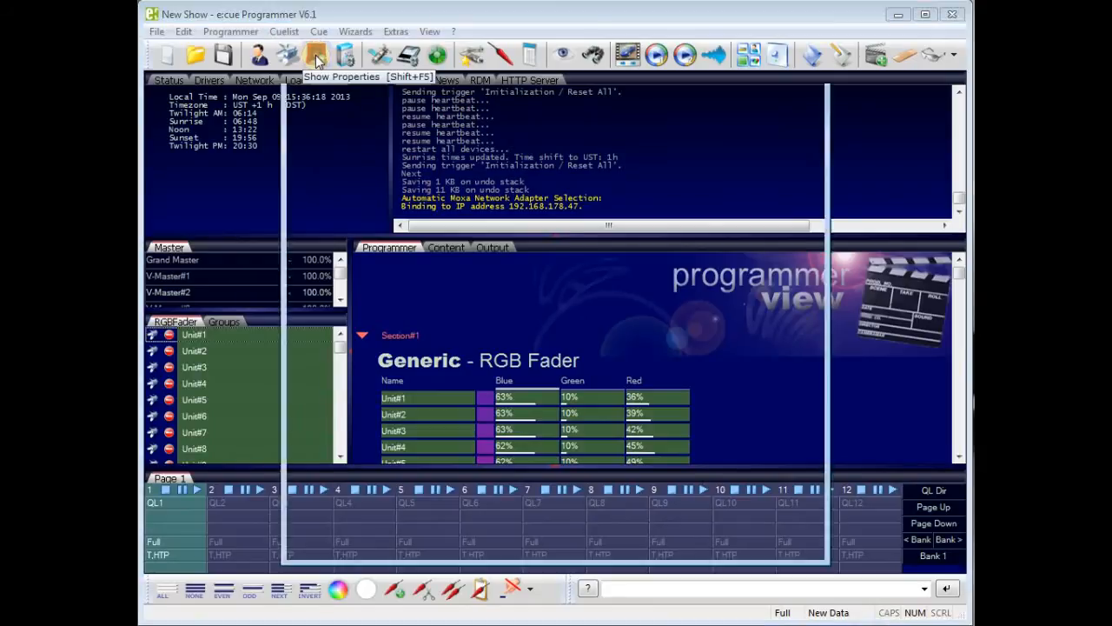
left_click(316, 54)
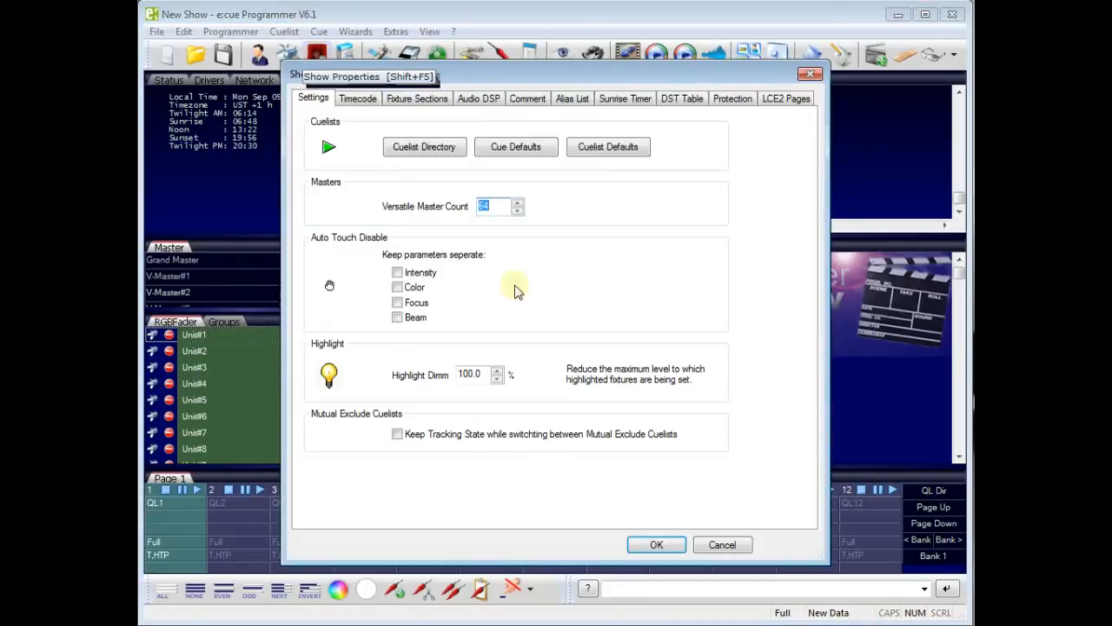
mouse_move(681, 258)
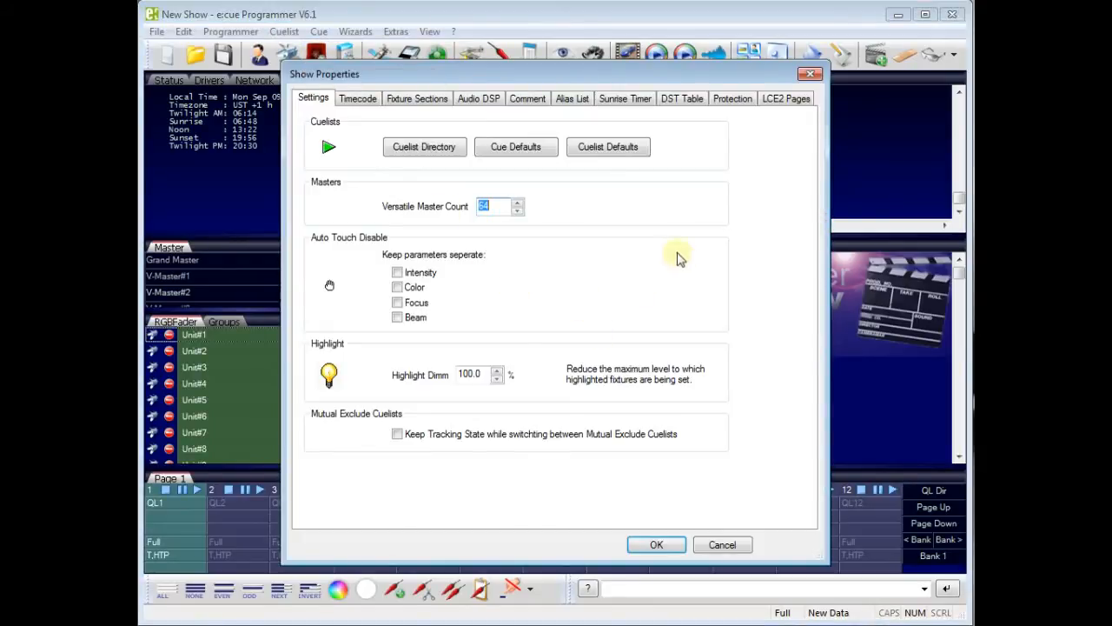
left_click(733, 97)
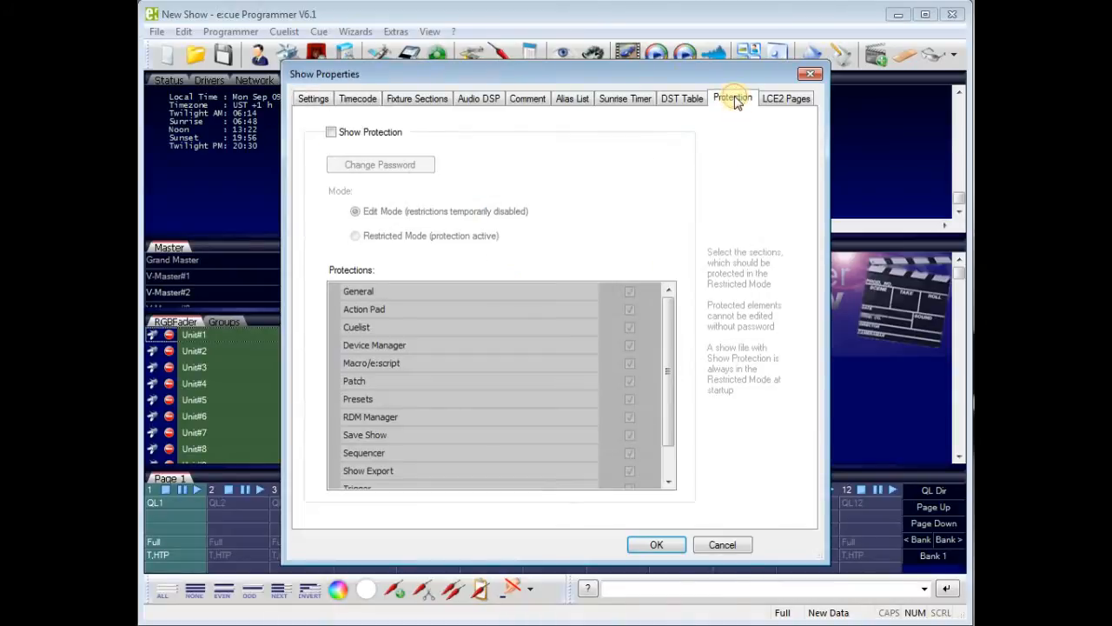
mouse_move(456, 212)
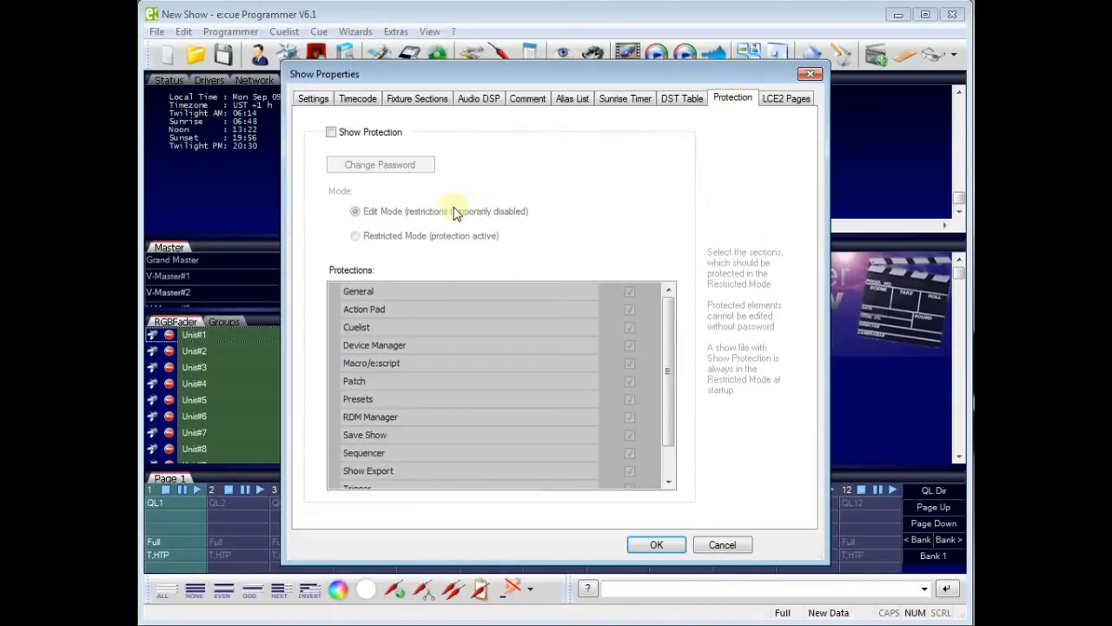
mouse_move(466, 200)
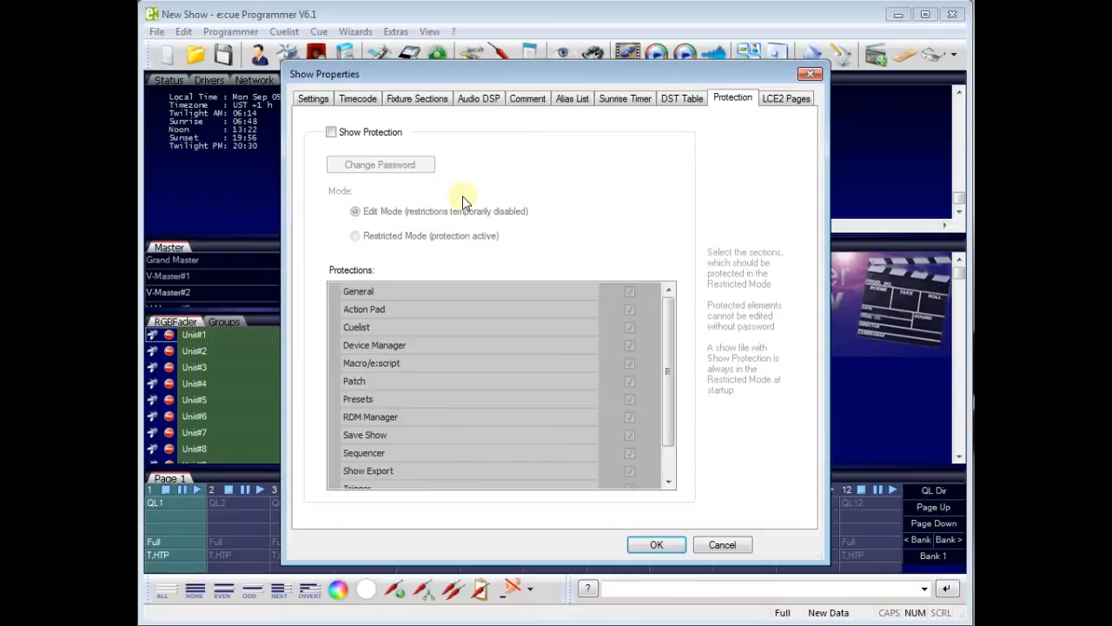
left_click(312, 98)
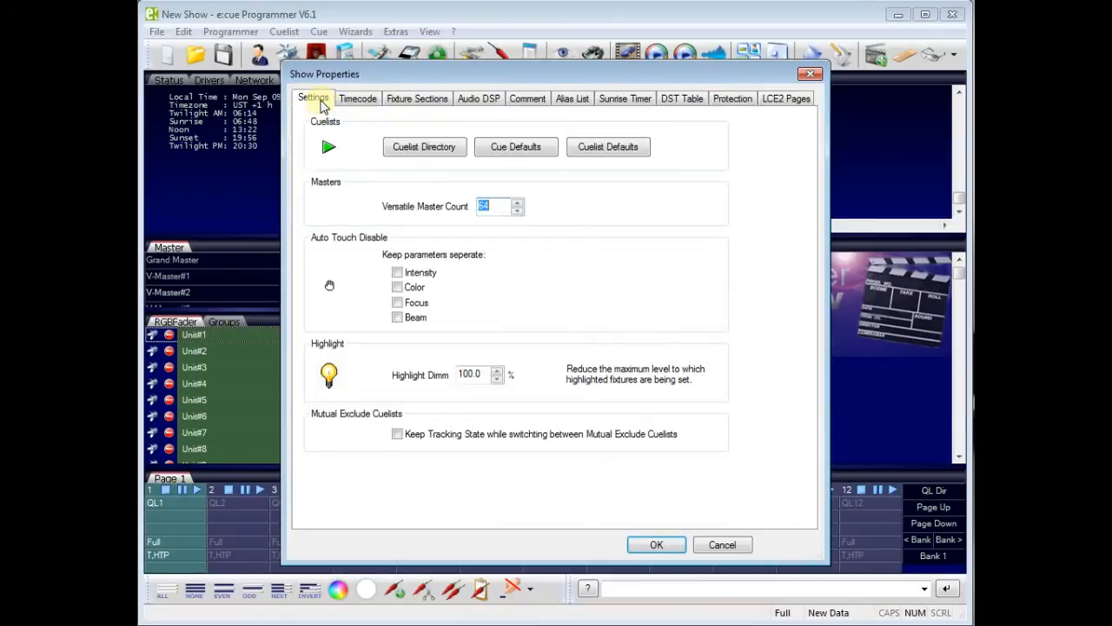
left_click(358, 97)
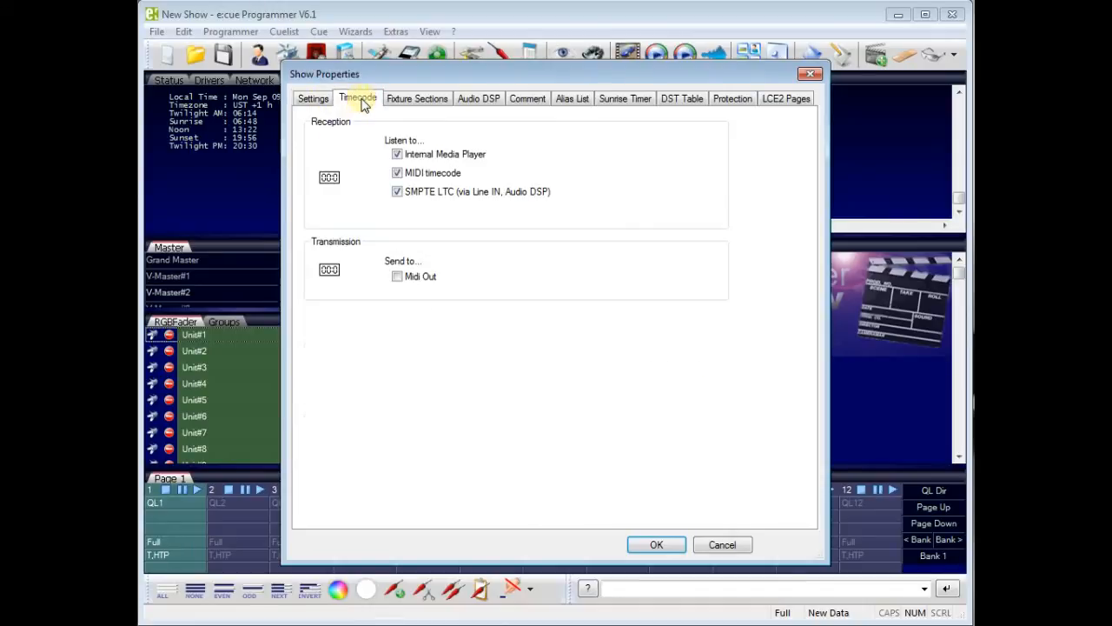
left_click(478, 97)
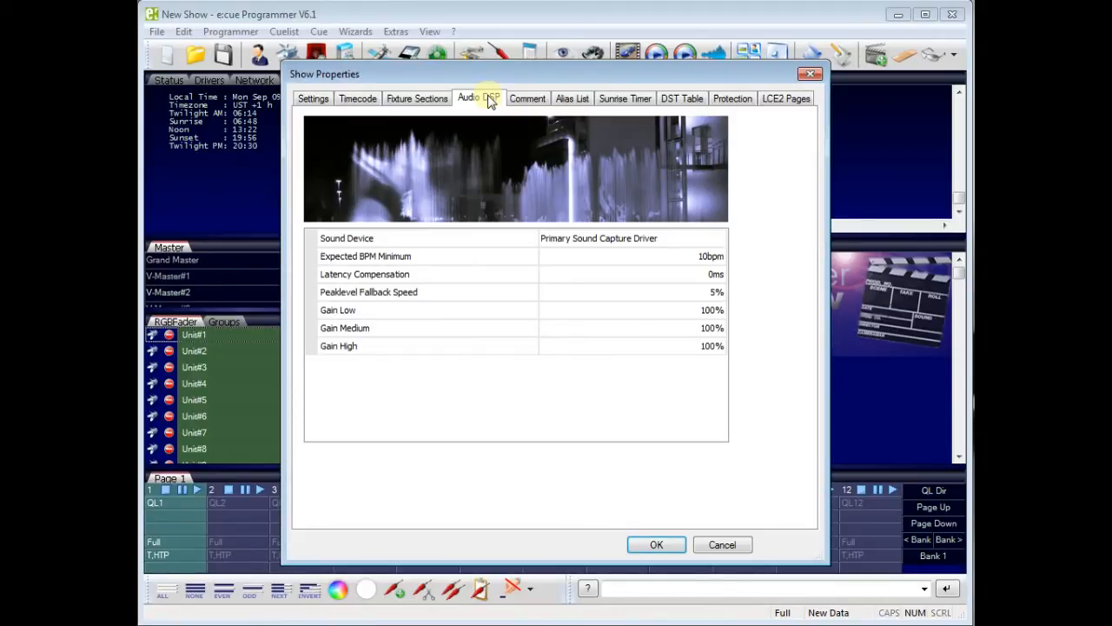
left_click(571, 97)
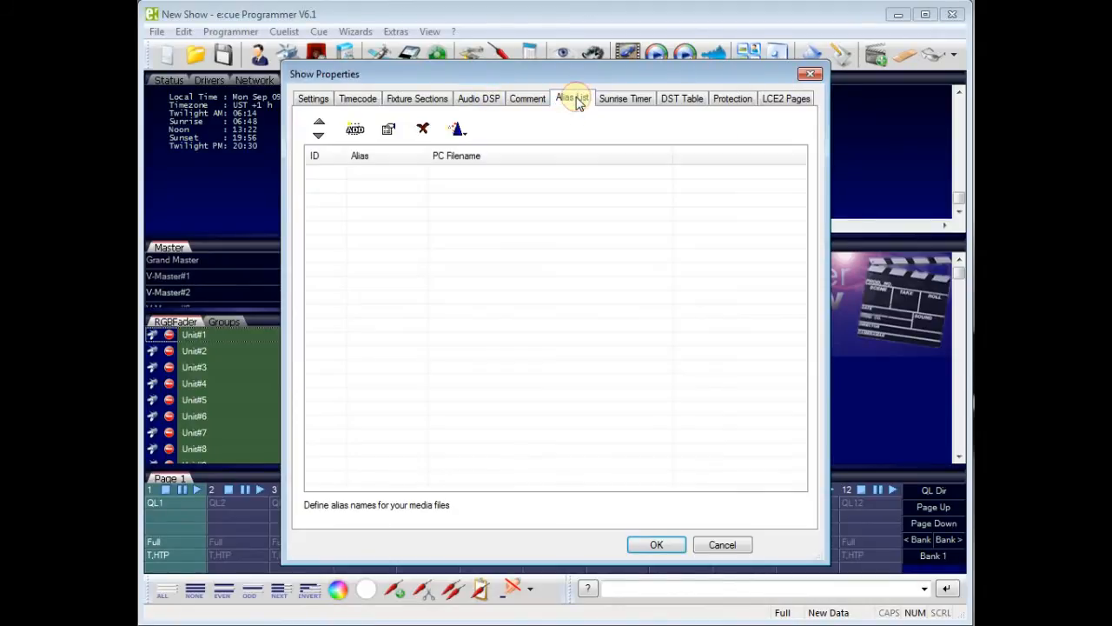
left_click(624, 97)
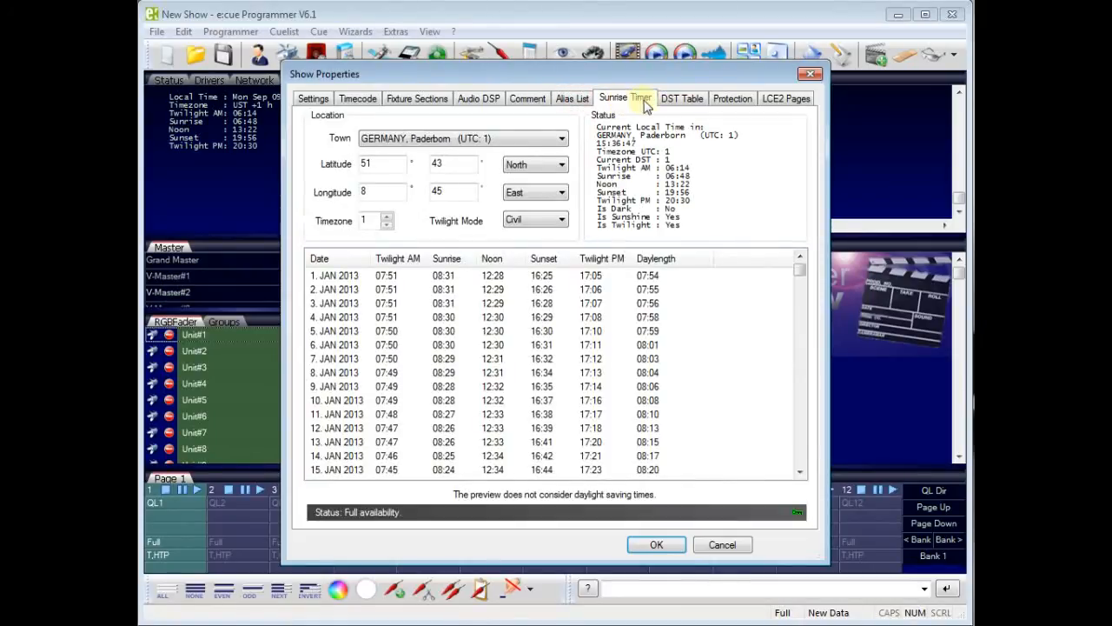
left_click(681, 98)
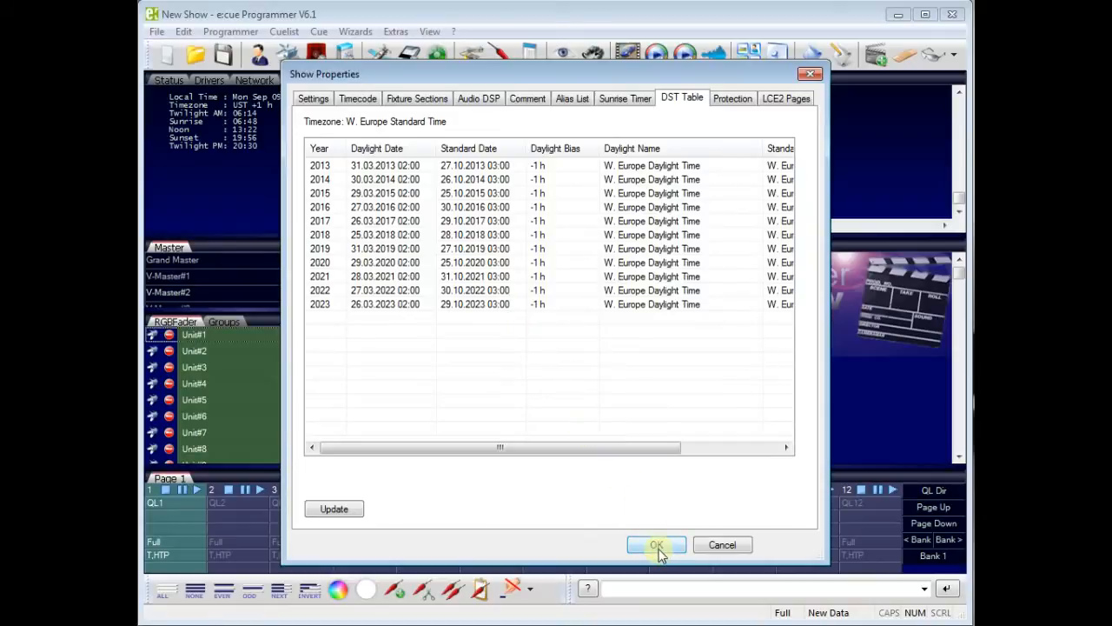
left_click(657, 546)
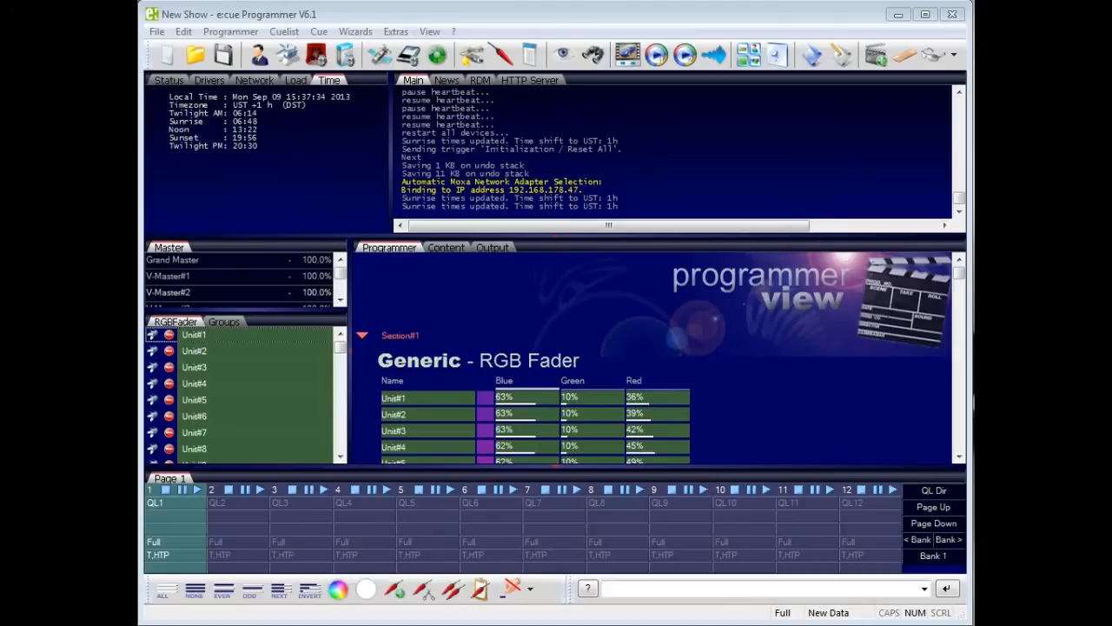
mouse_move(628, 54)
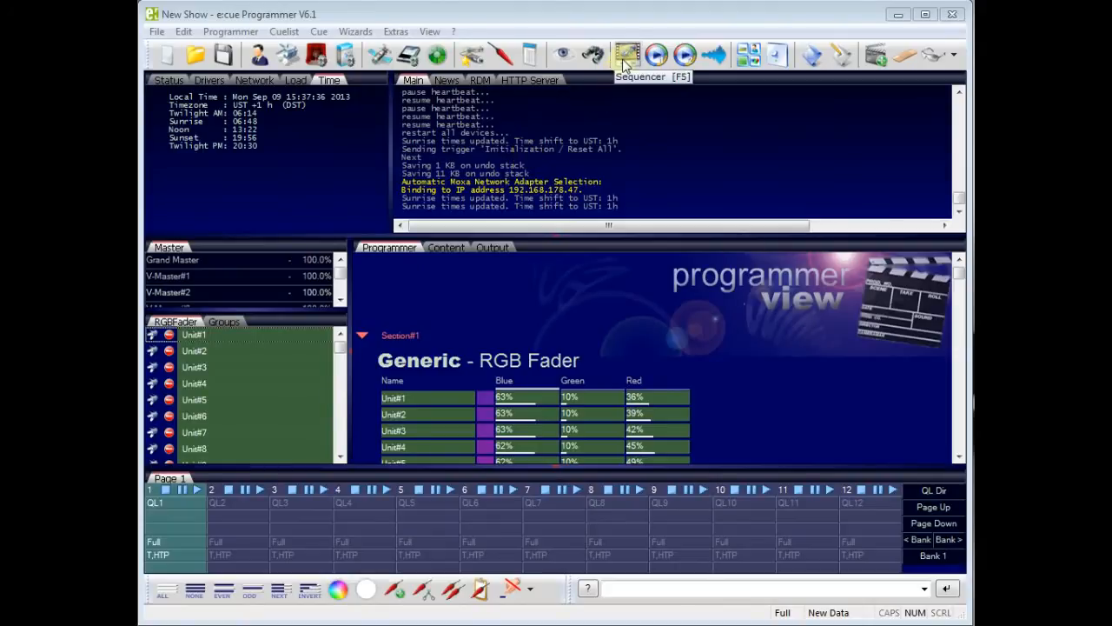
mouse_move(205, 68)
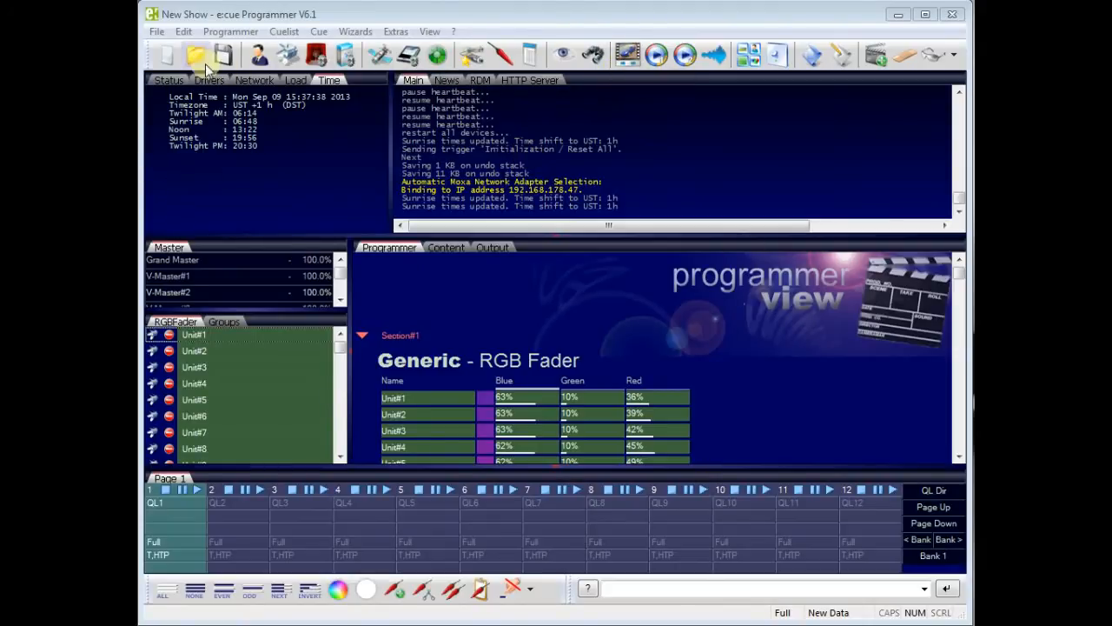
mouse_move(170, 54)
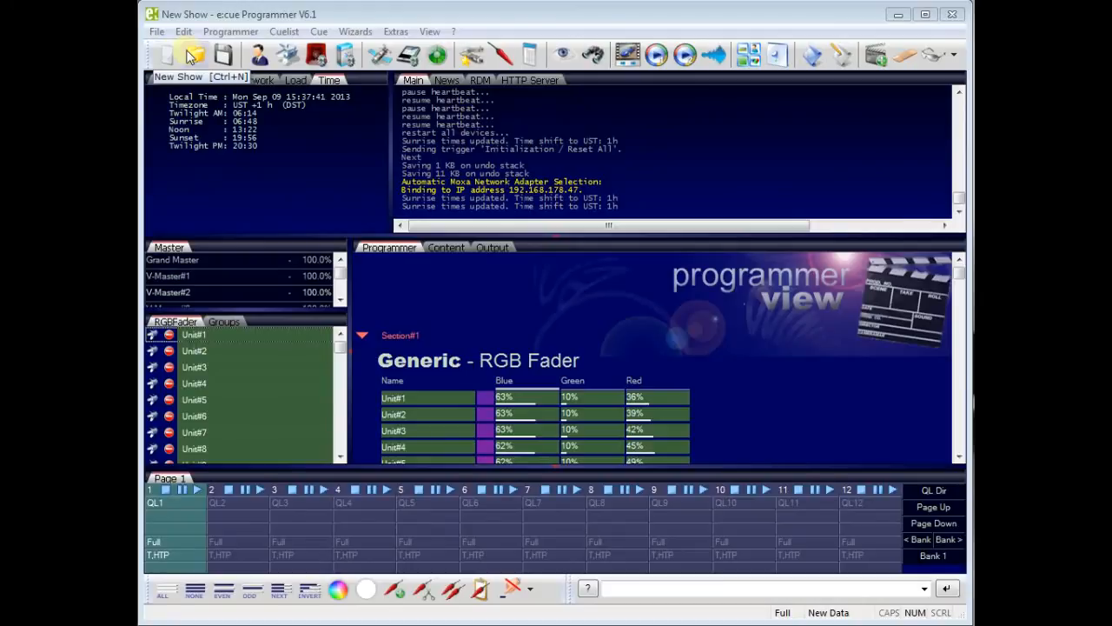
mouse_move(195, 54)
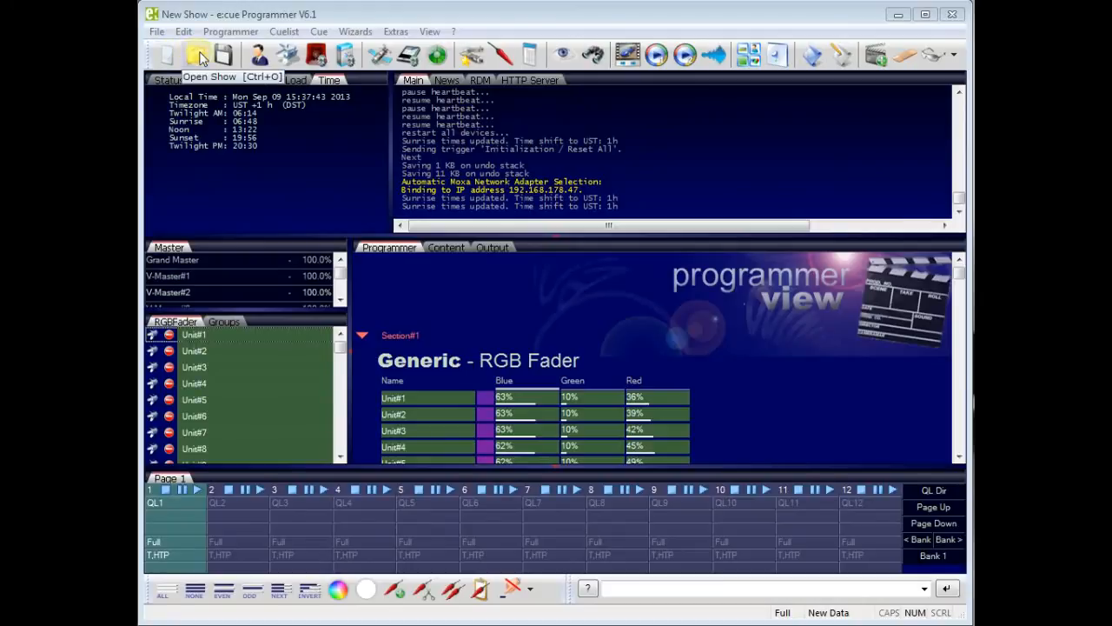
mouse_move(226, 59)
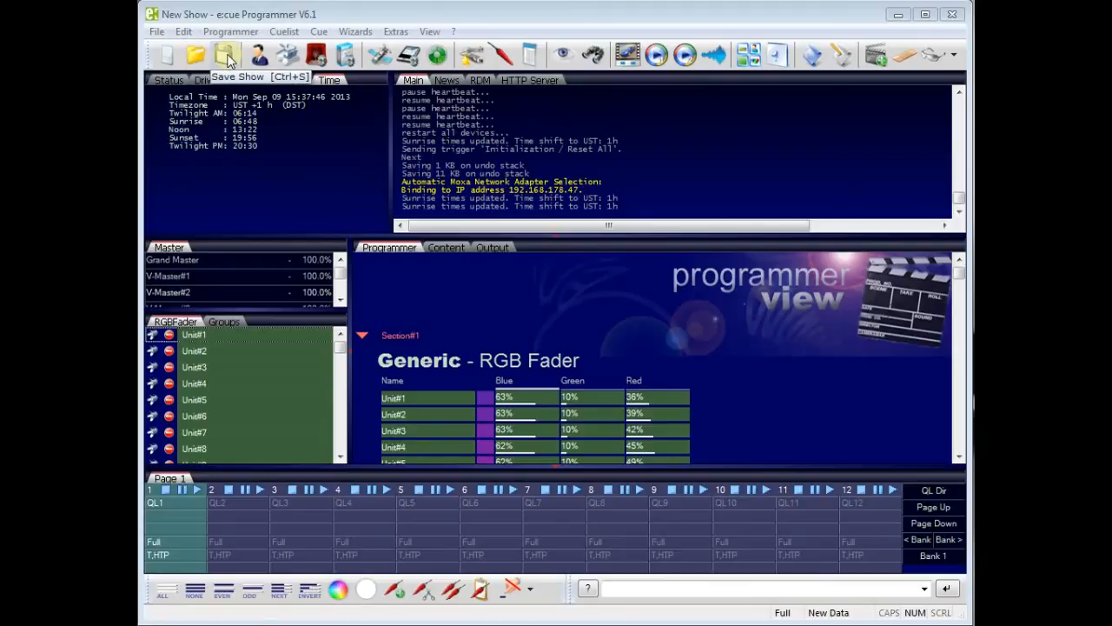
mouse_move(259, 54)
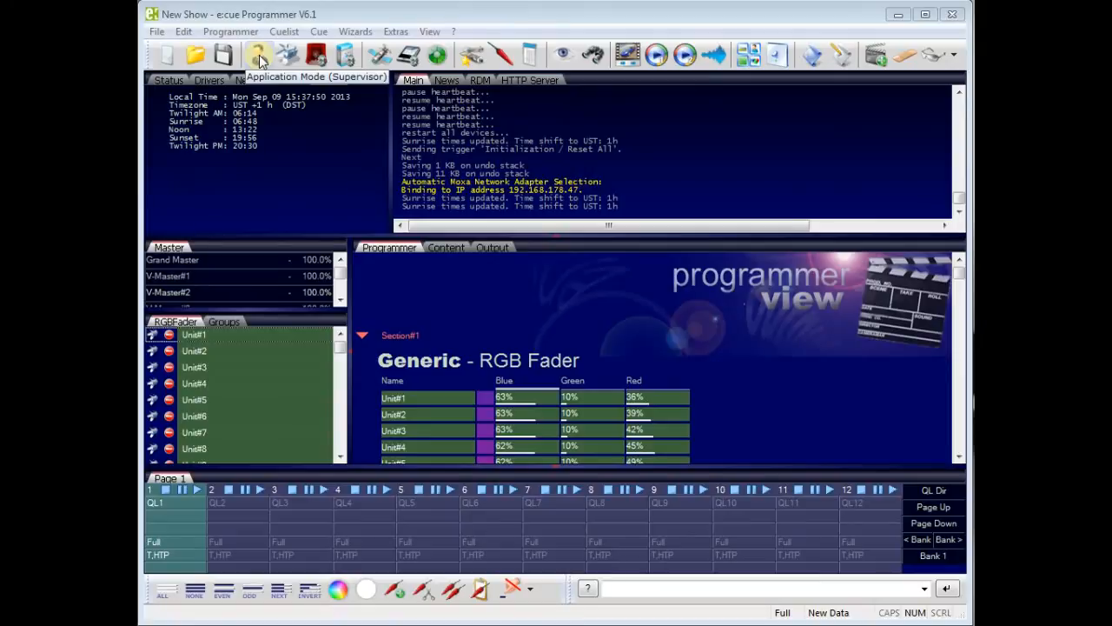
mouse_move(288, 56)
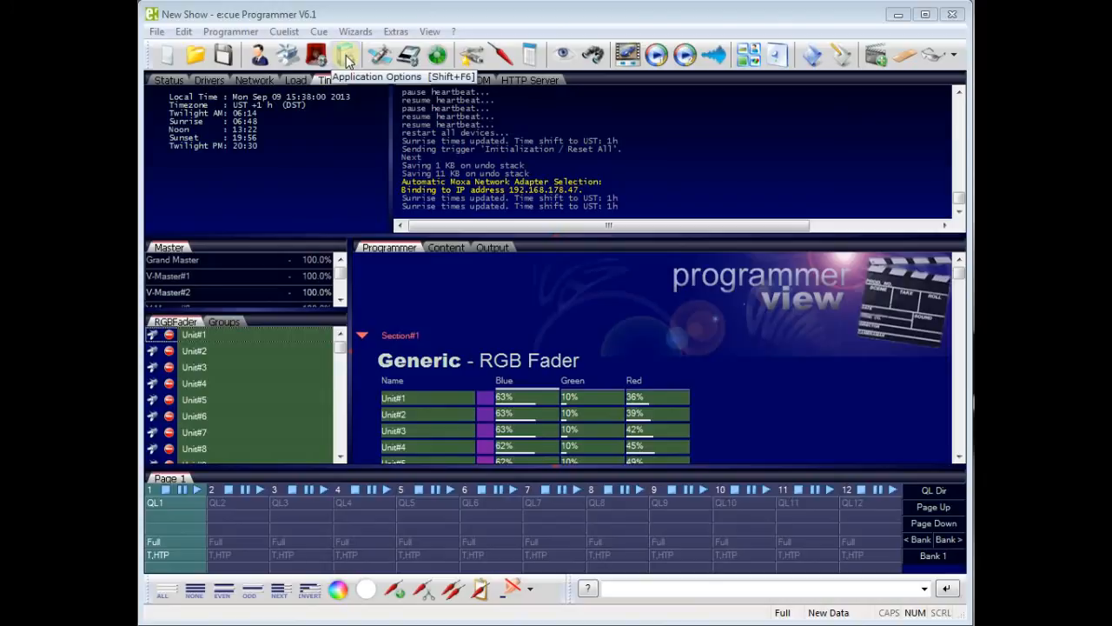
mouse_move(379, 56)
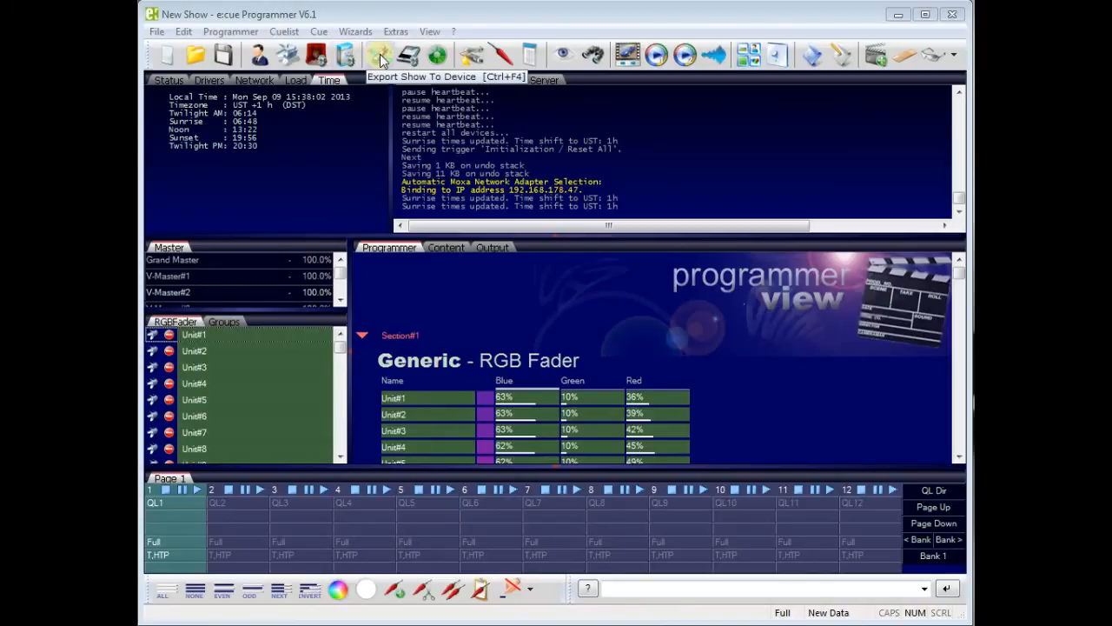
left_click(379, 54)
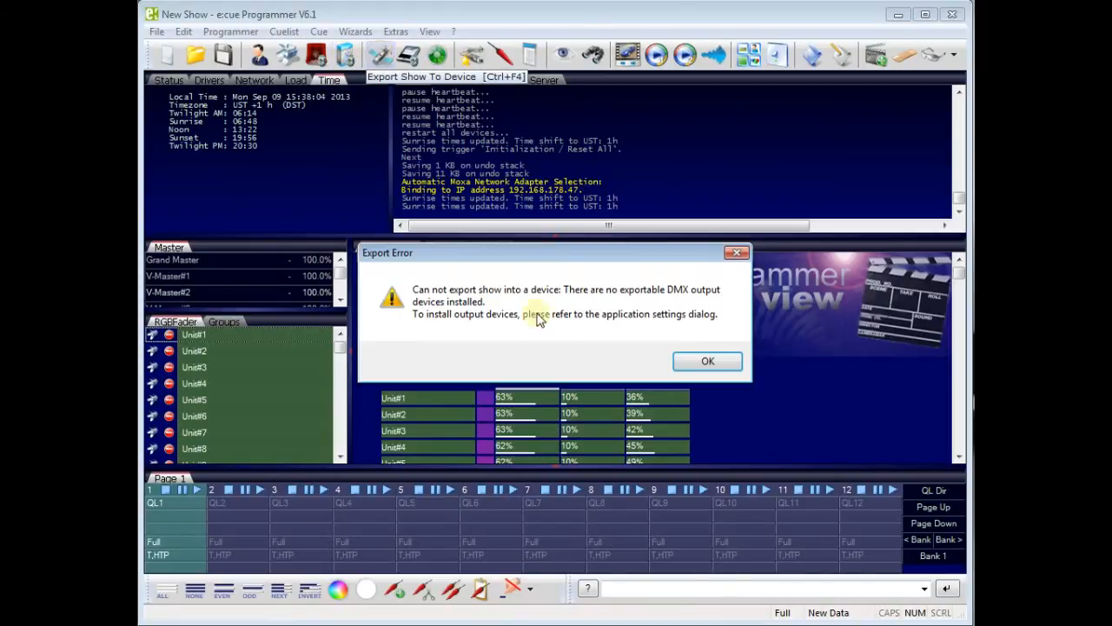
left_click(707, 360)
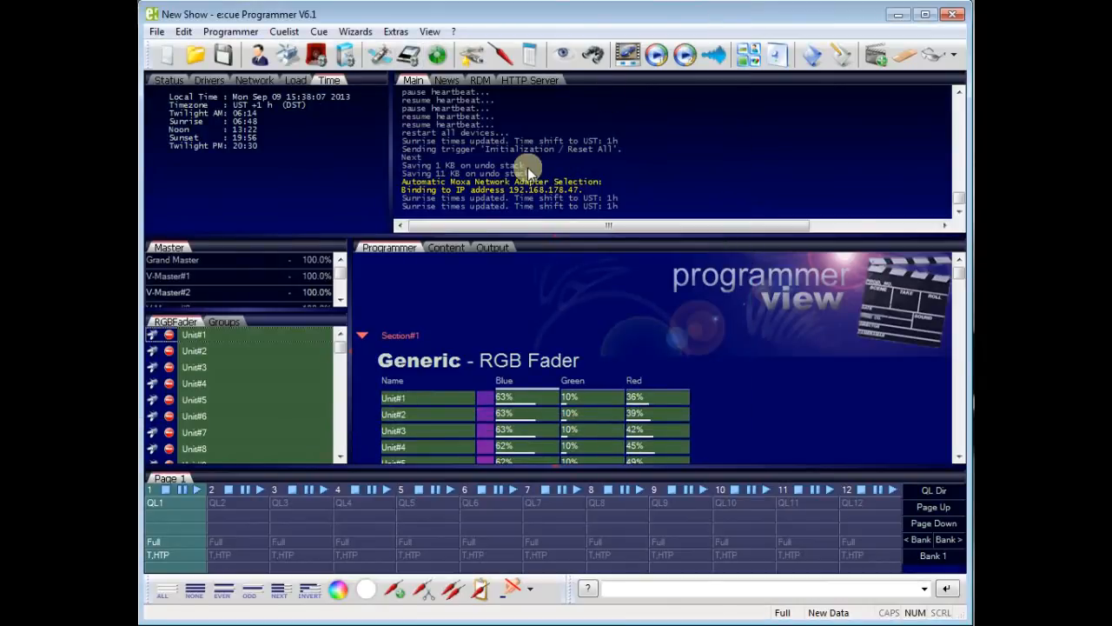
mouse_move(414, 55)
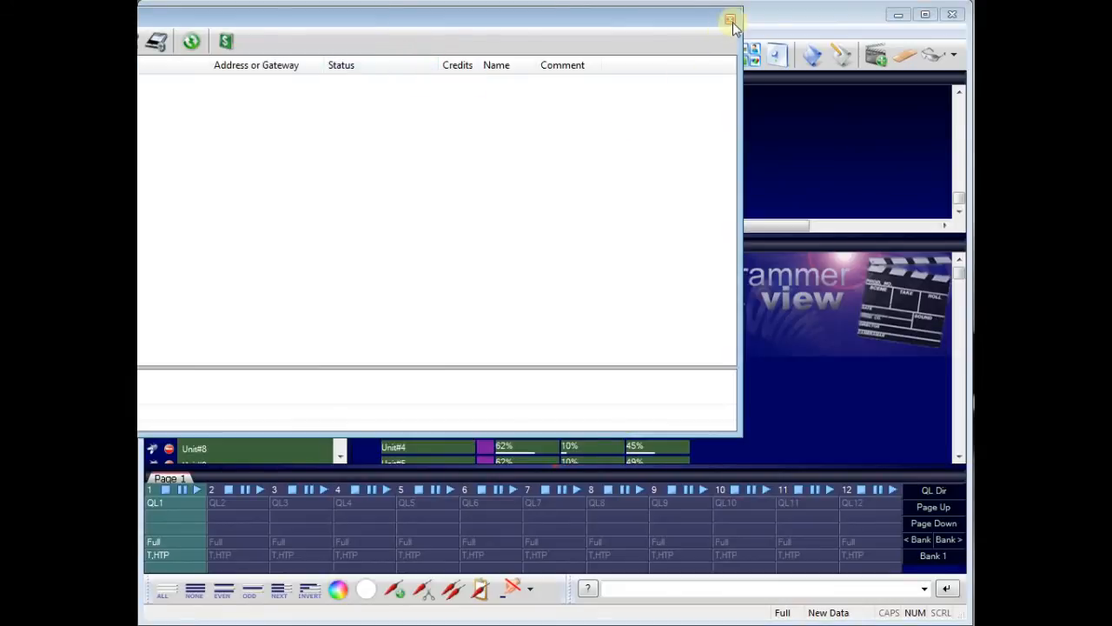
mouse_move(730, 21)
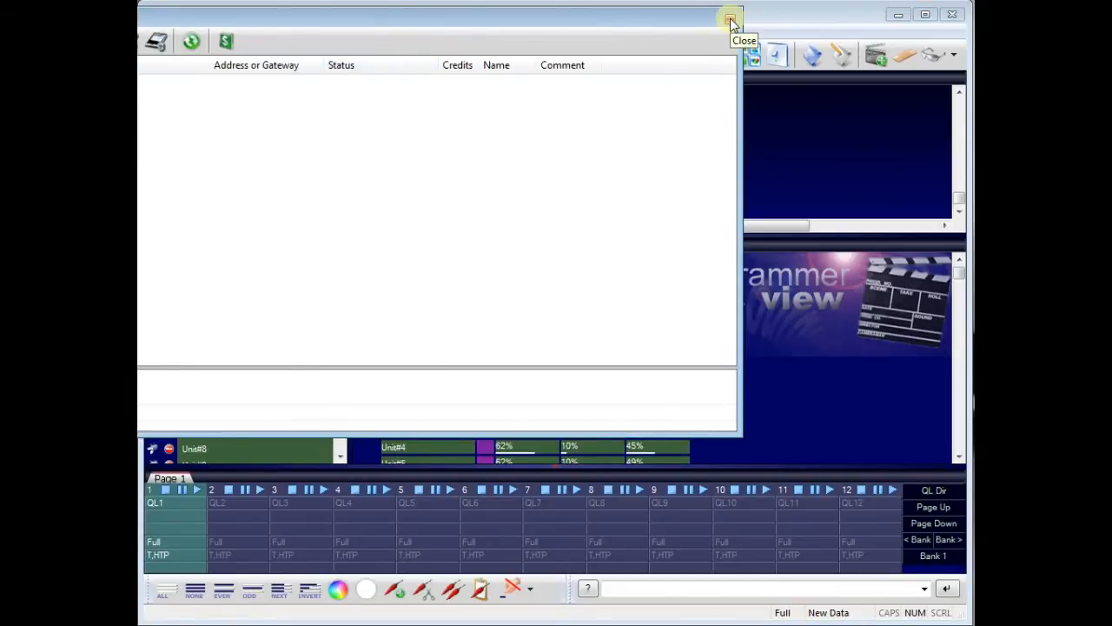
left_click(729, 19)
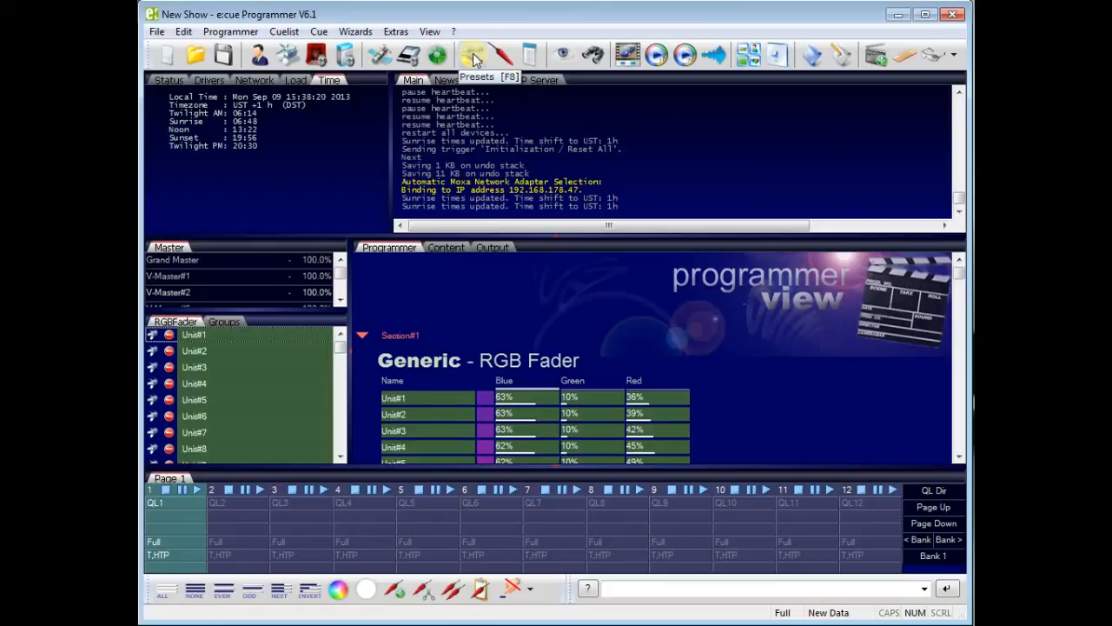
mouse_move(504, 54)
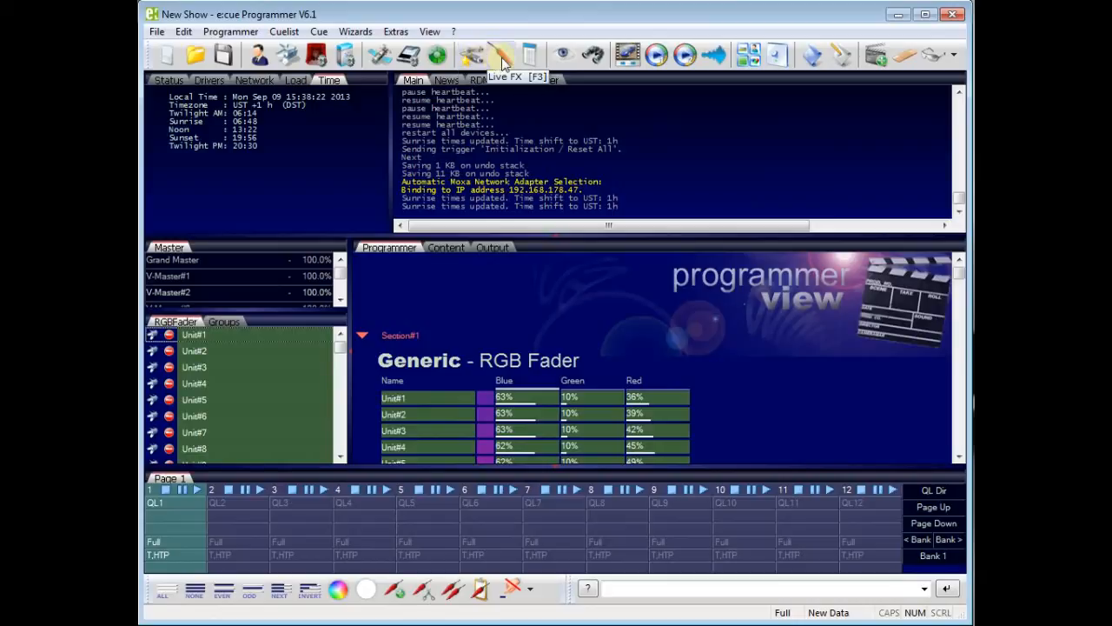
mouse_move(563, 54)
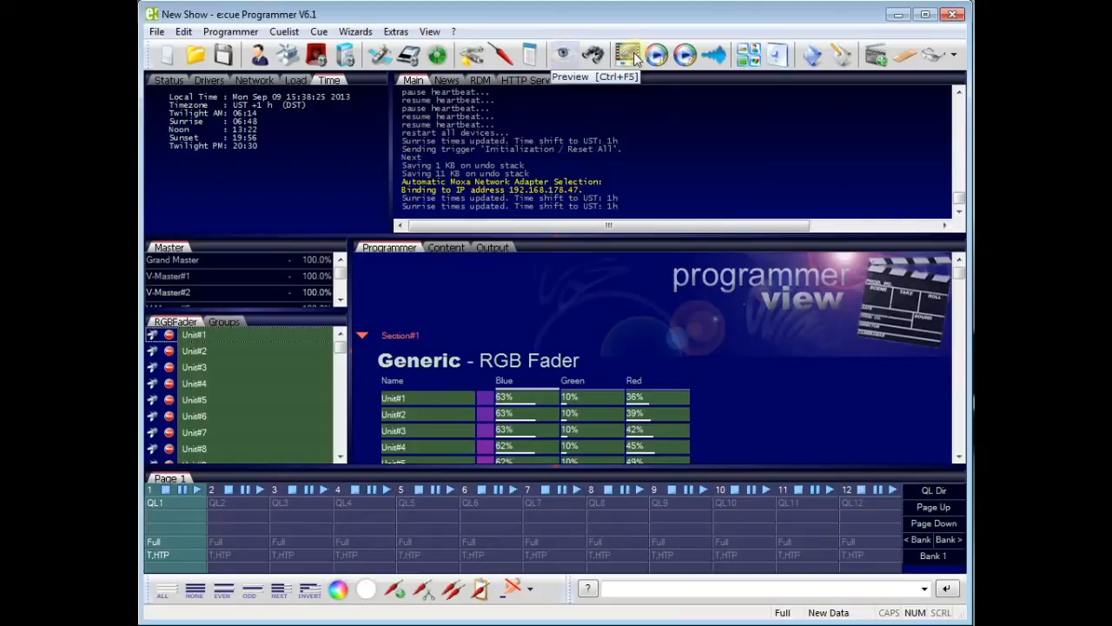
mouse_move(657, 54)
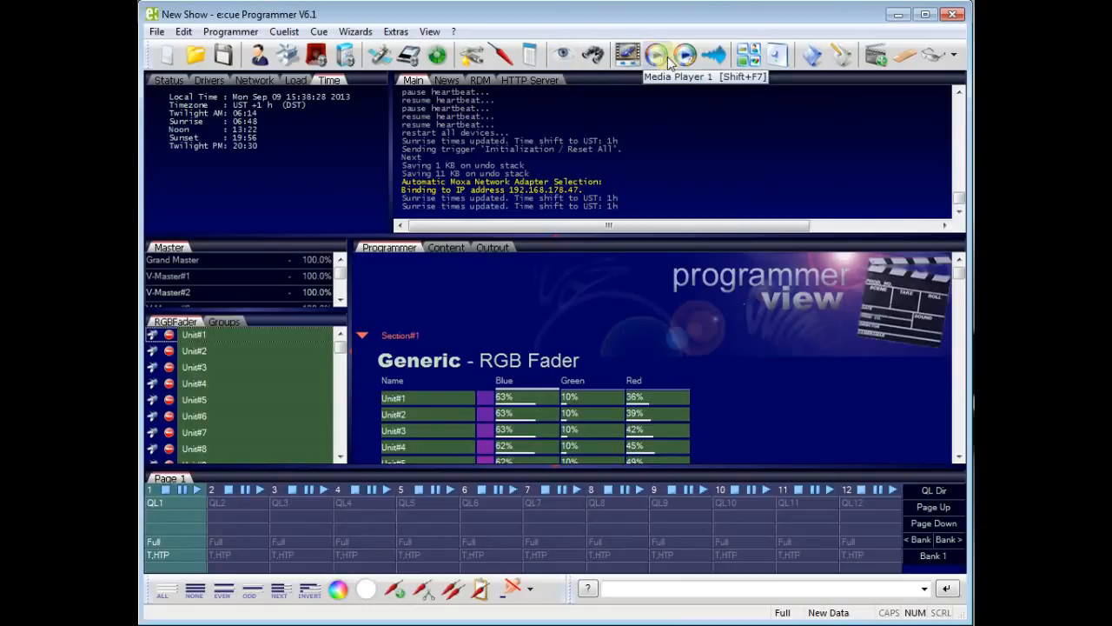
mouse_move(716, 53)
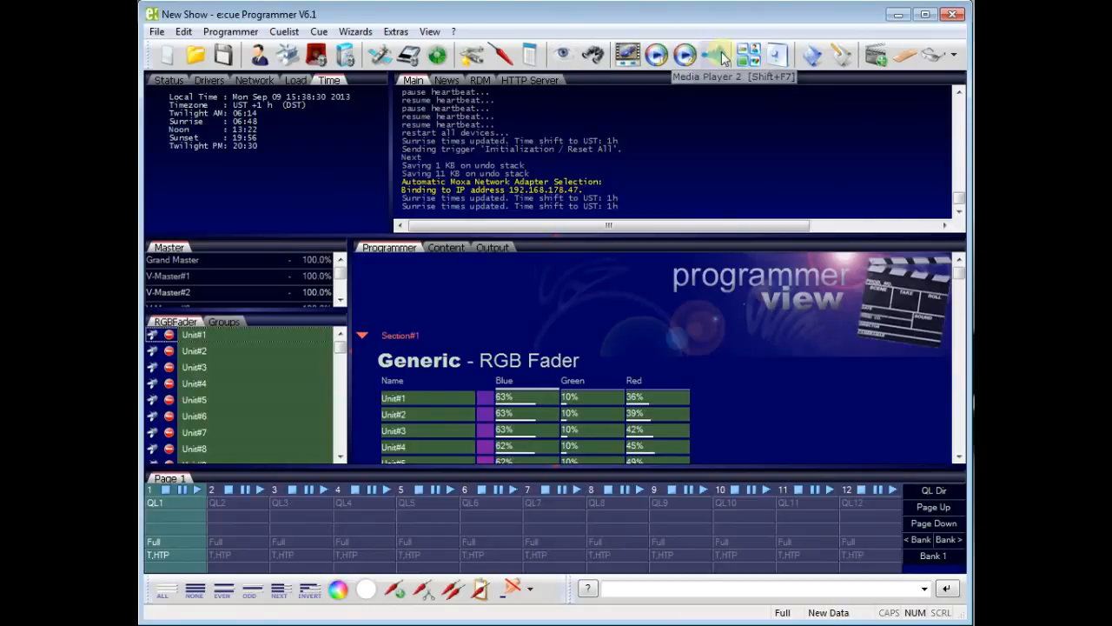
mouse_move(747, 54)
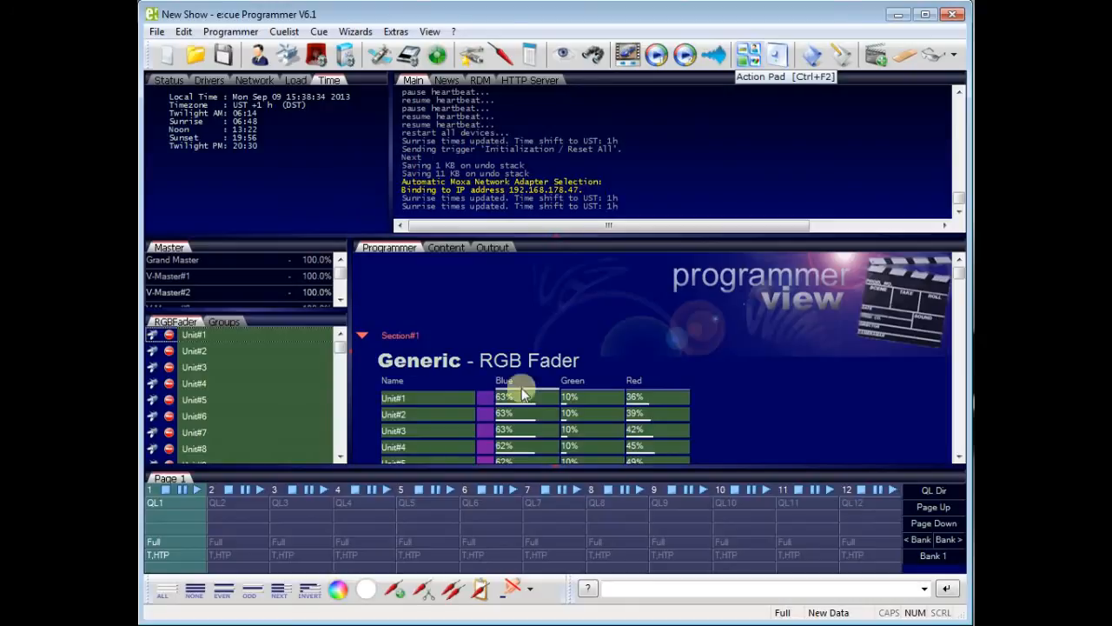
mouse_move(334, 292)
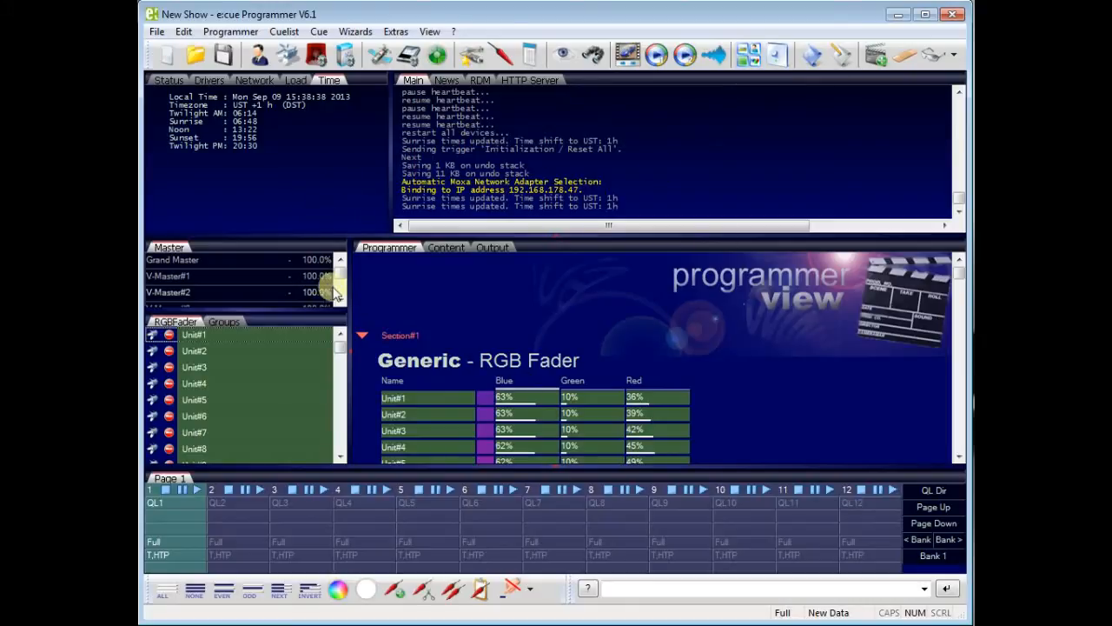
mouse_move(535, 351)
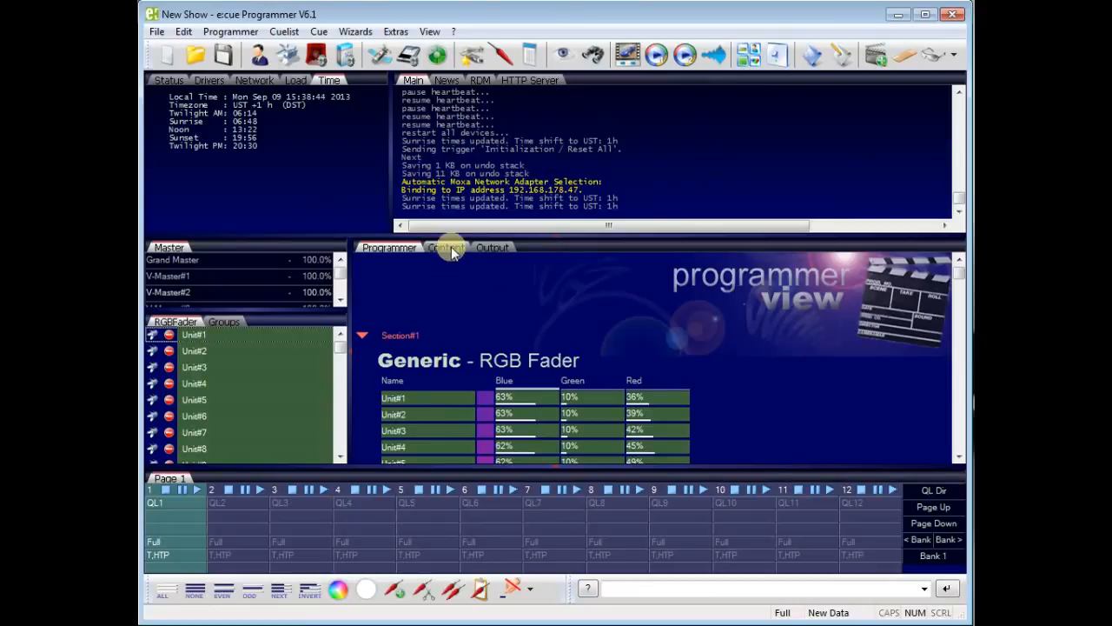
Step: Switch the main view from Content to the stage Output page showing the RGB Fader levels
left_click(445, 247)
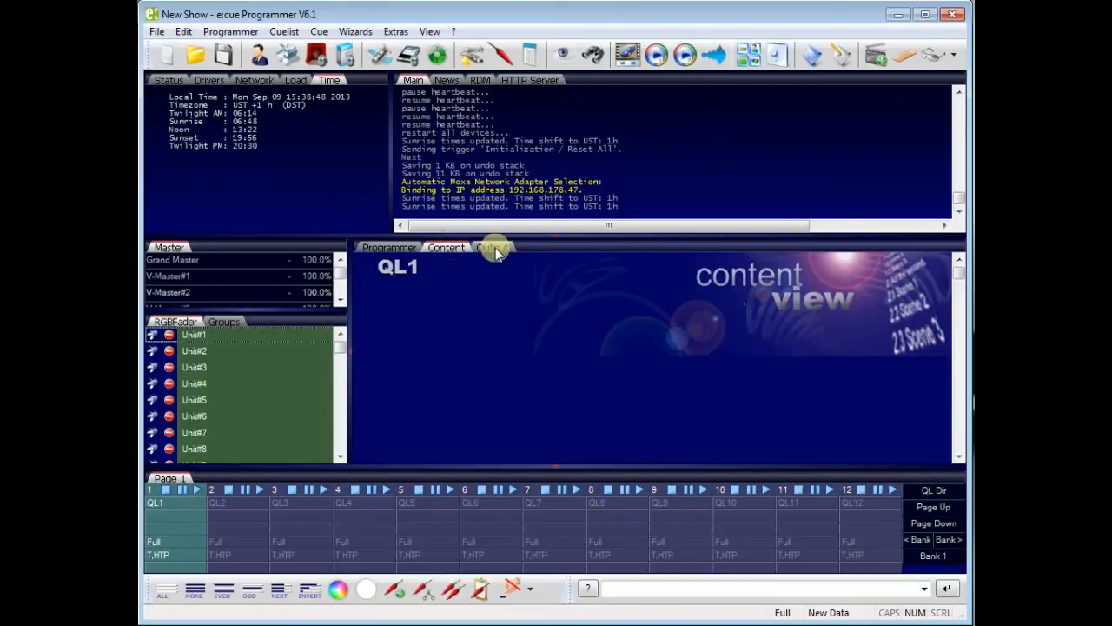
left_click(493, 247)
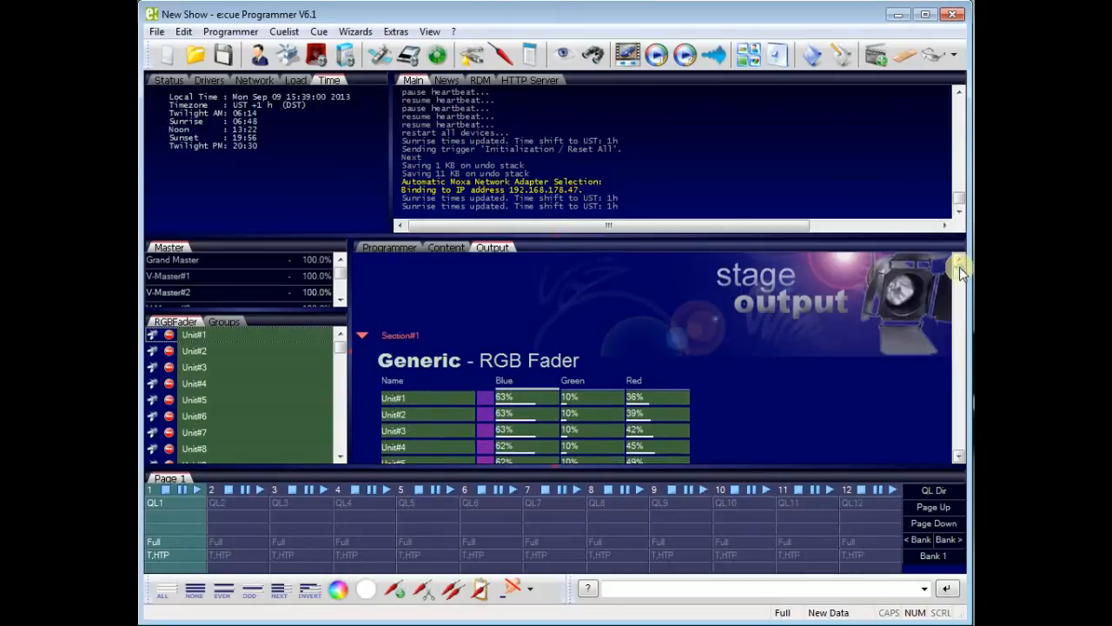
mouse_move(594, 291)
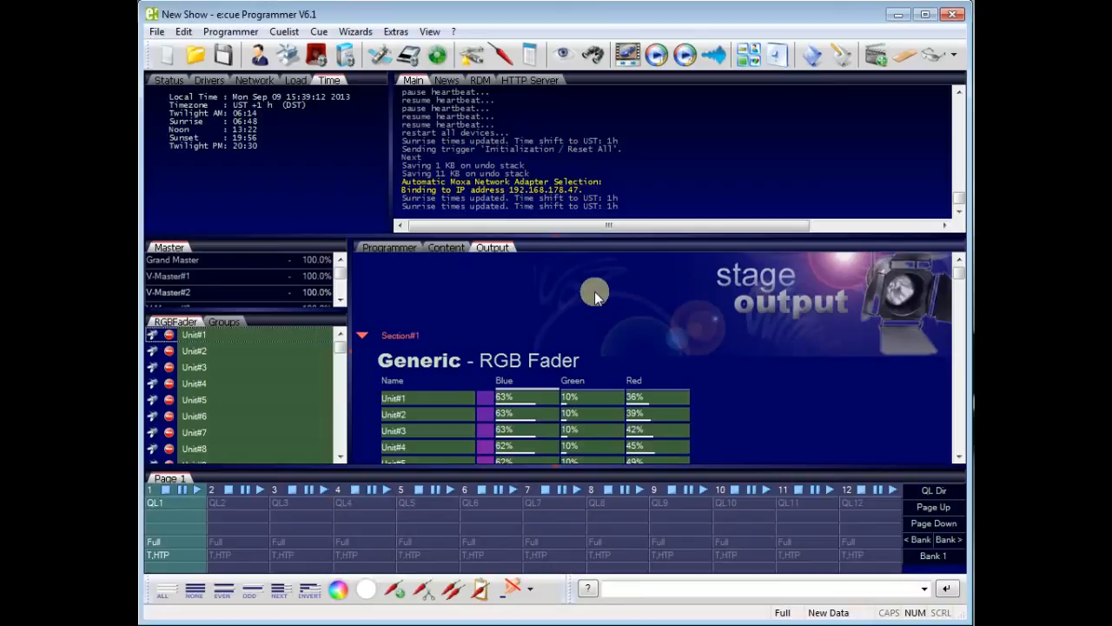
mouse_move(504, 54)
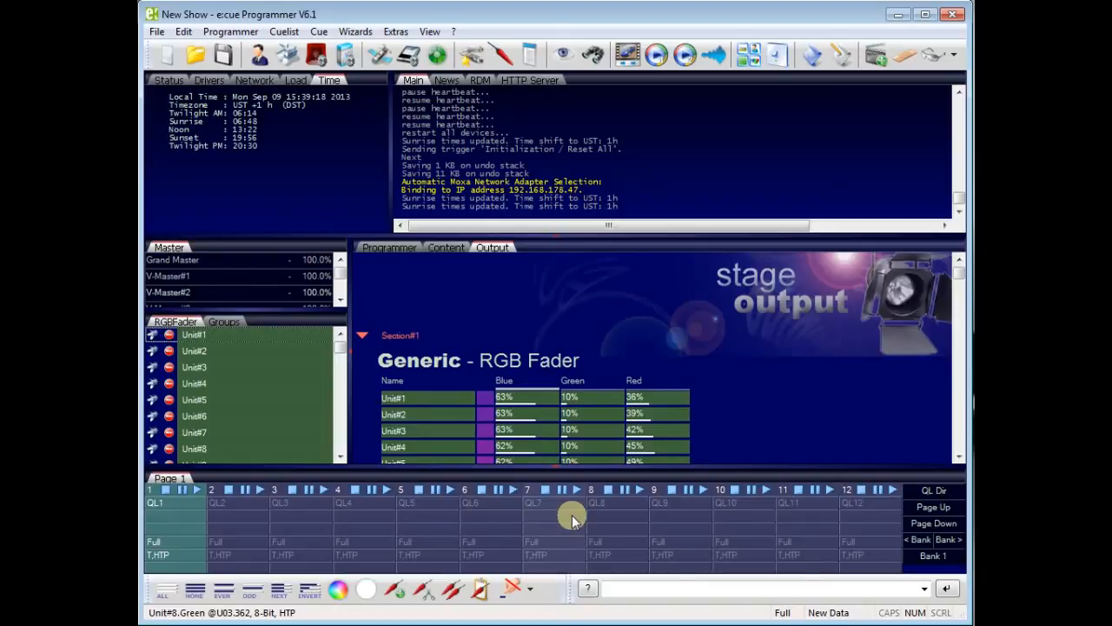
mouse_move(698, 503)
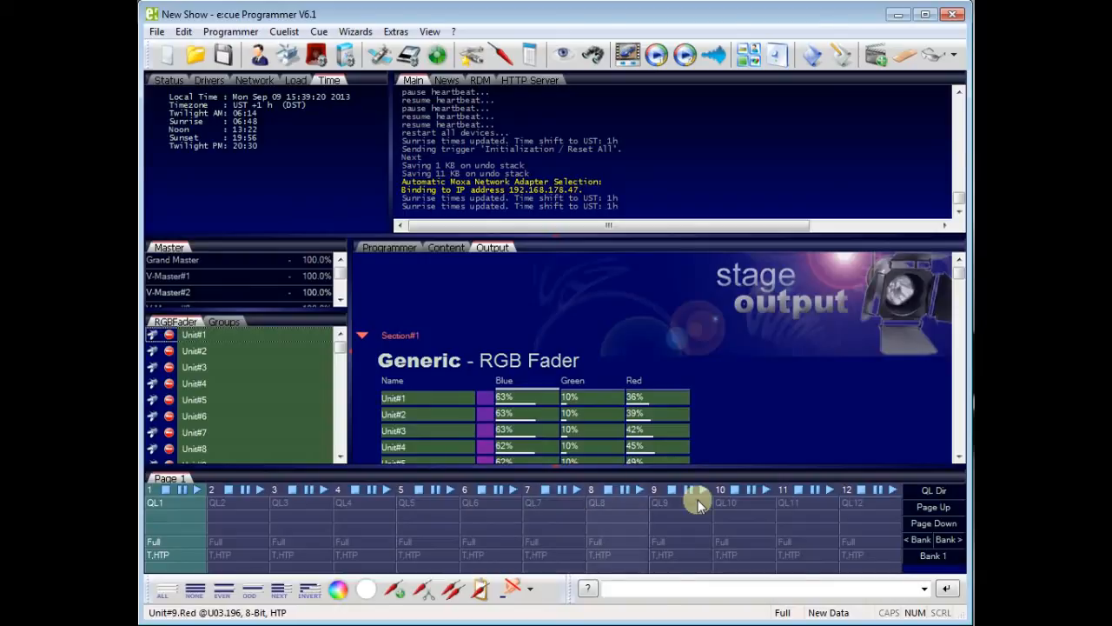